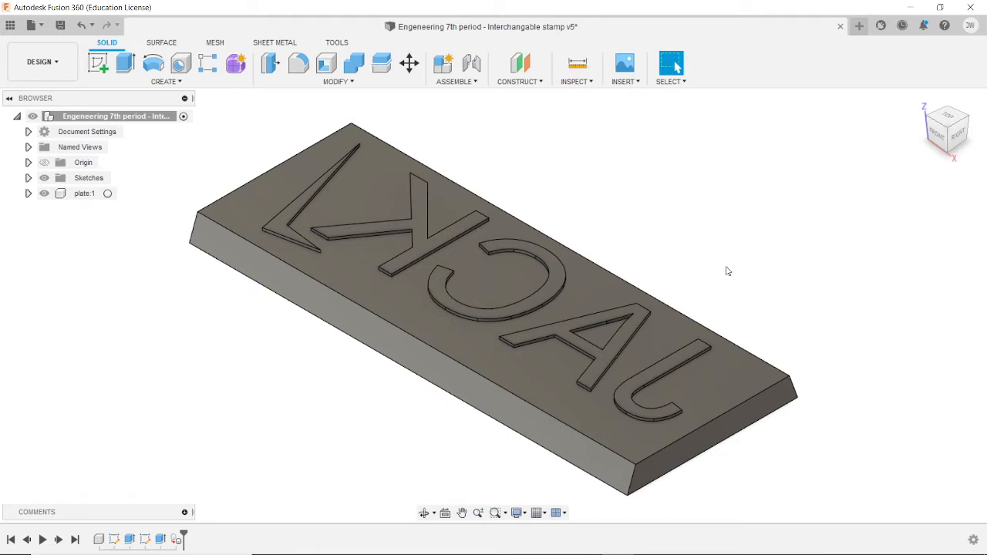
mouse_move(765, 271)
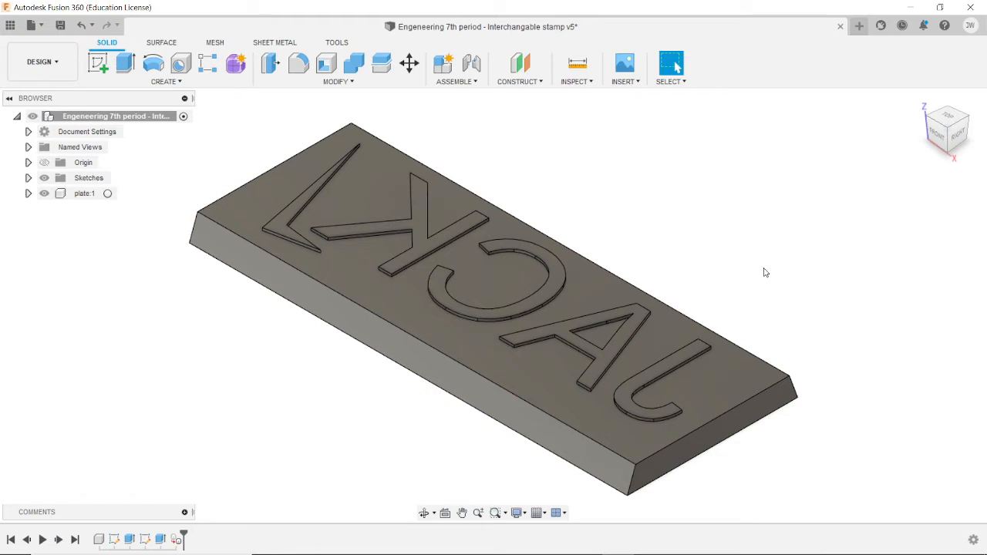
mouse_move(615, 224)
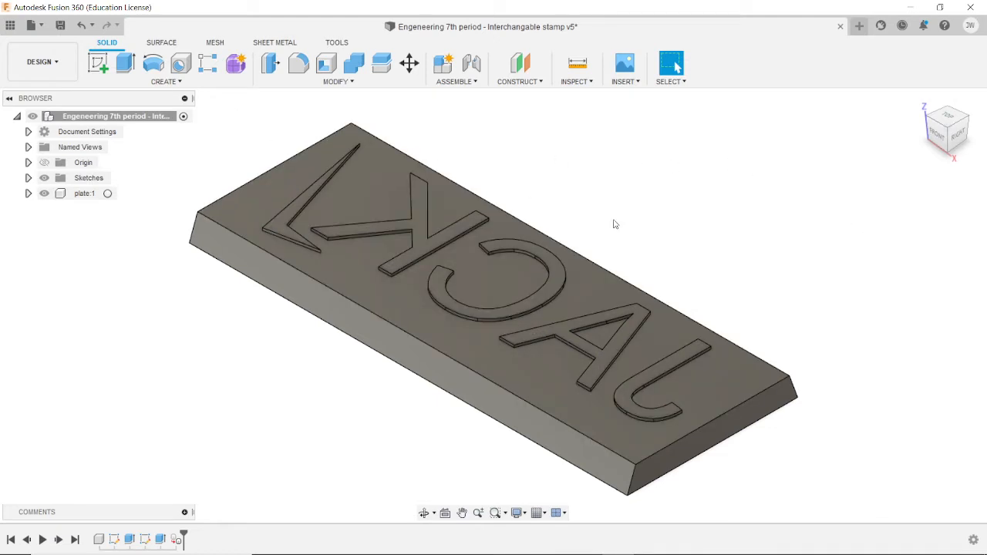
mouse_move(638, 243)
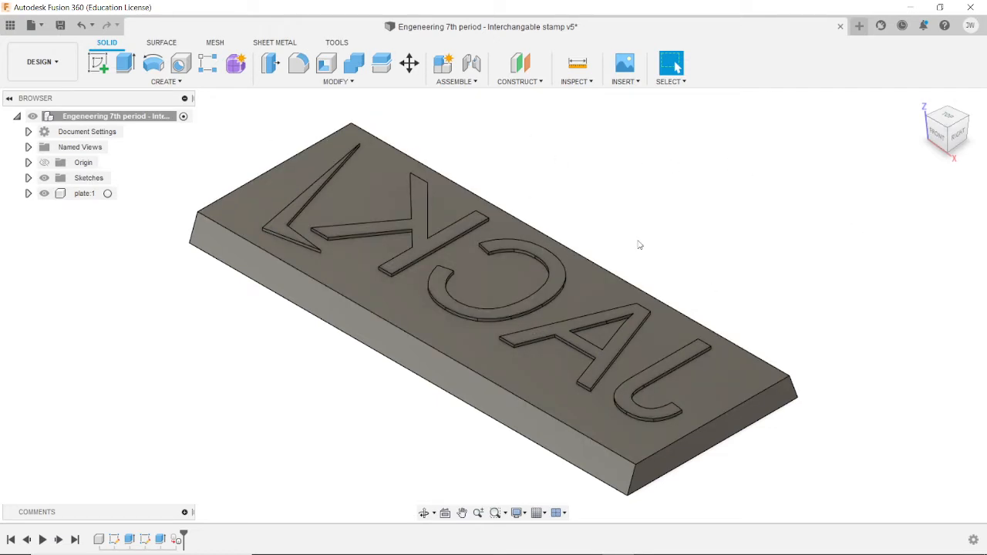
mouse_move(862, 367)
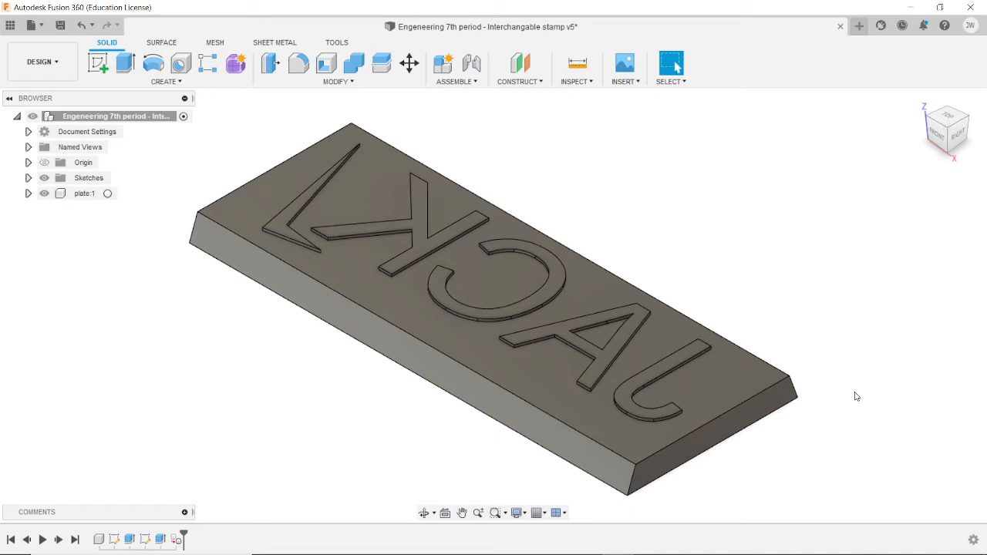
mouse_move(984, 351)
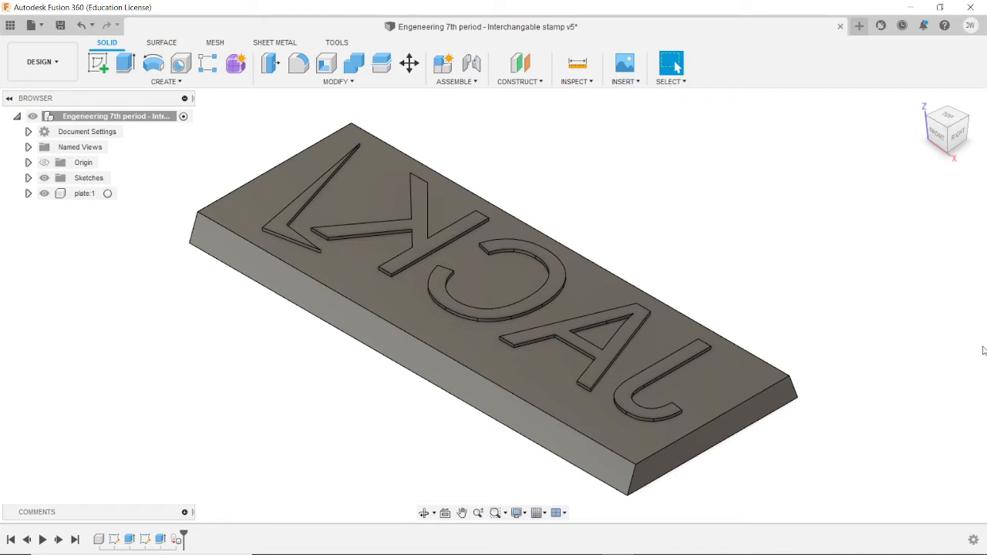
mouse_move(602, 213)
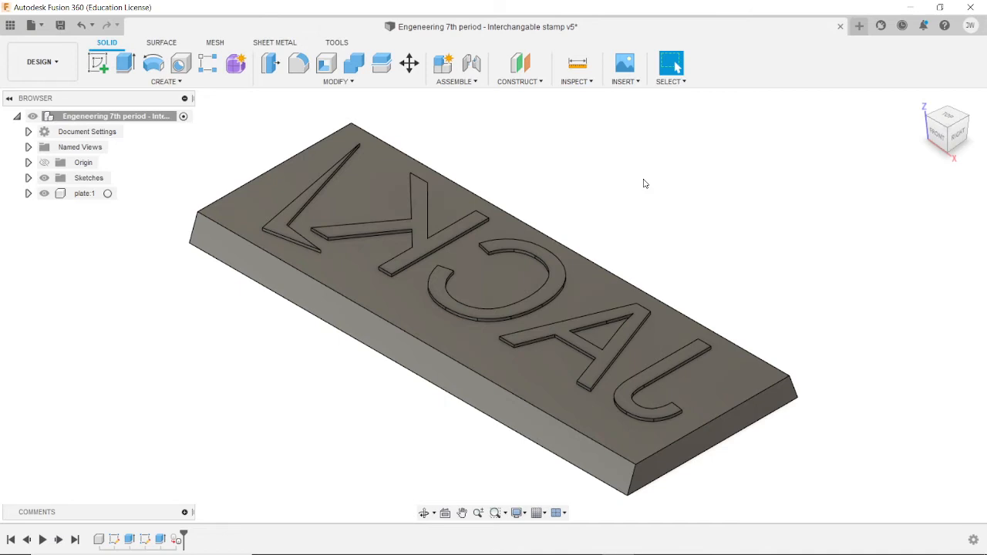
mouse_move(644, 164)
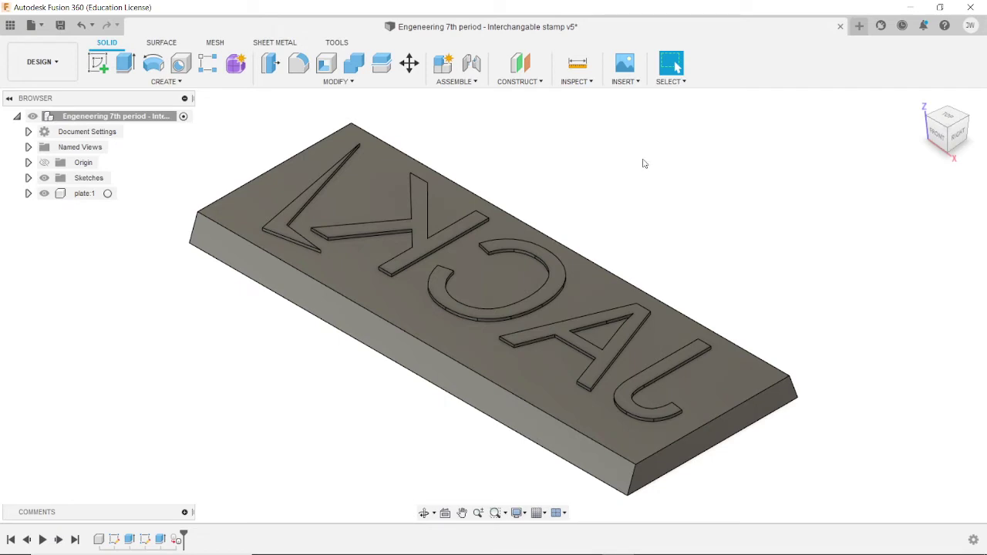
mouse_move(199, 139)
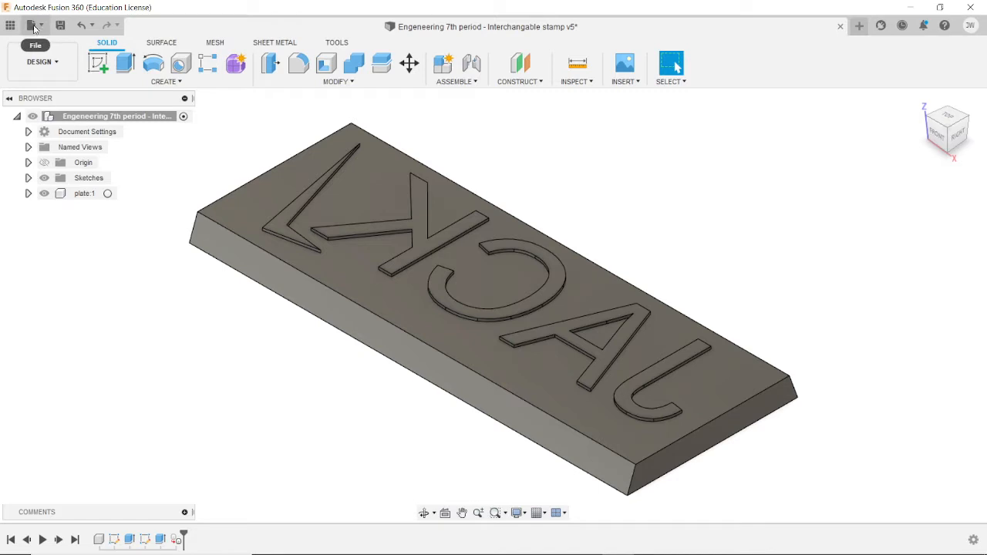
Start a new blank design from the File menu.
left_click(34, 24)
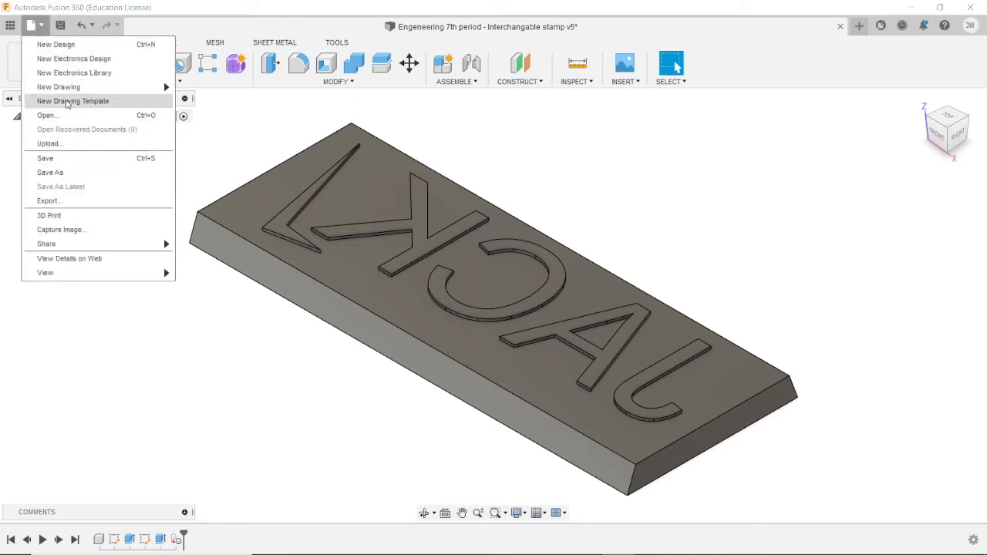
mouse_move(54, 44)
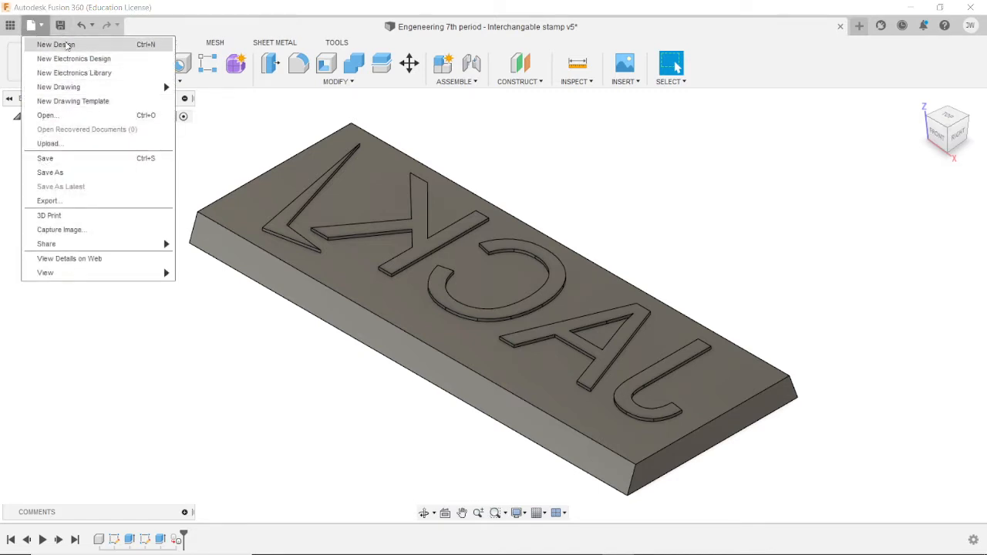
left_click(55, 43)
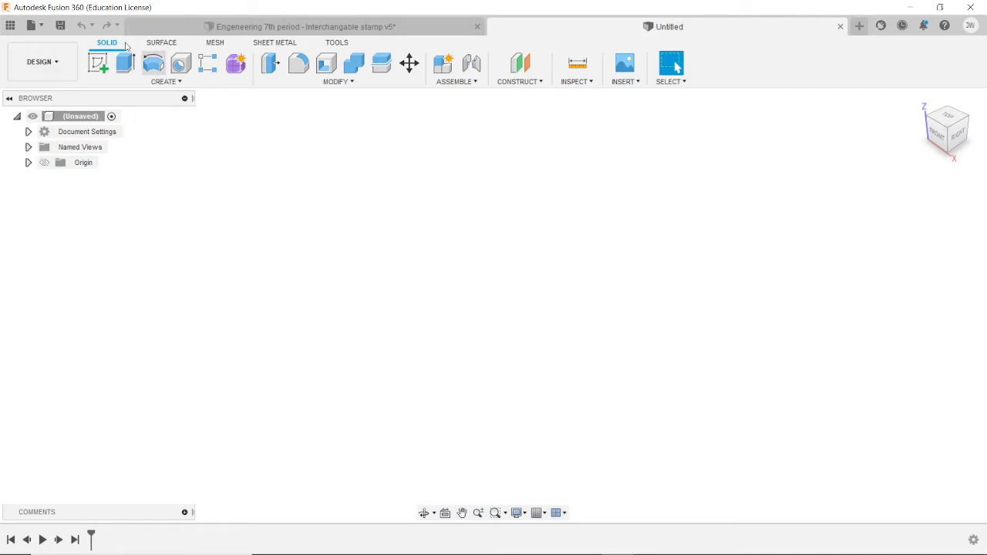
Begin saving and name the design 'Interchangable stamp plate ... engeneering 7'.
left_click(60, 24)
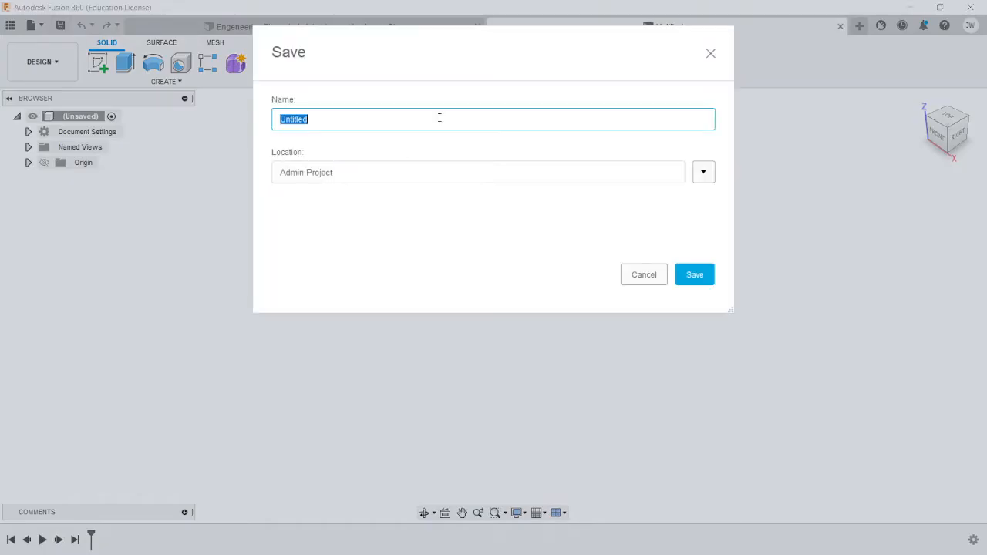
type("Interch")
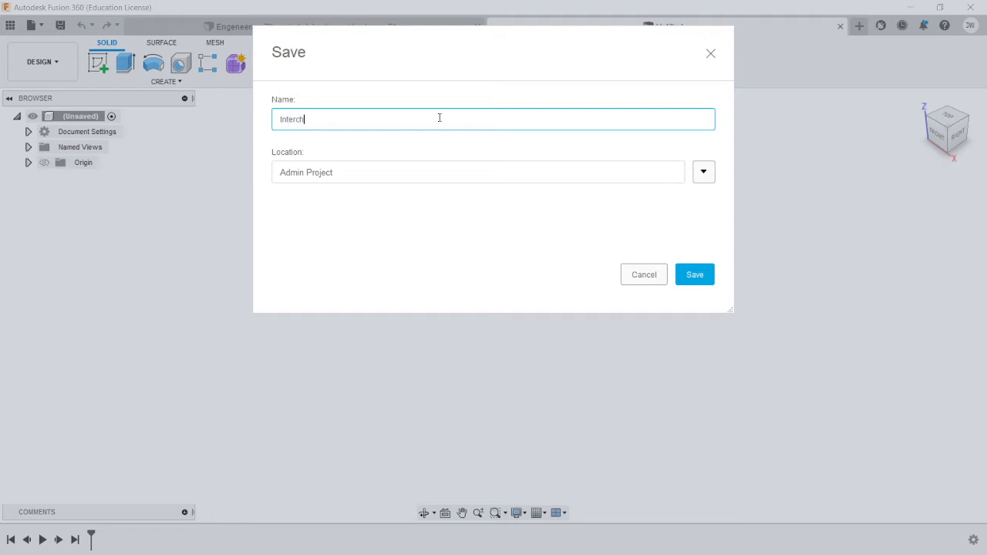
type("angable sta")
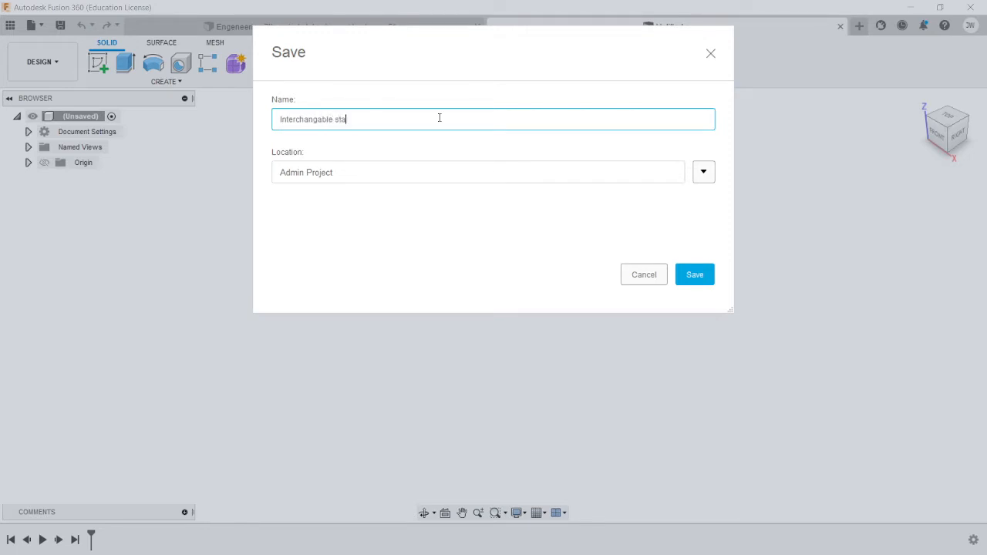
type("mpp plate e")
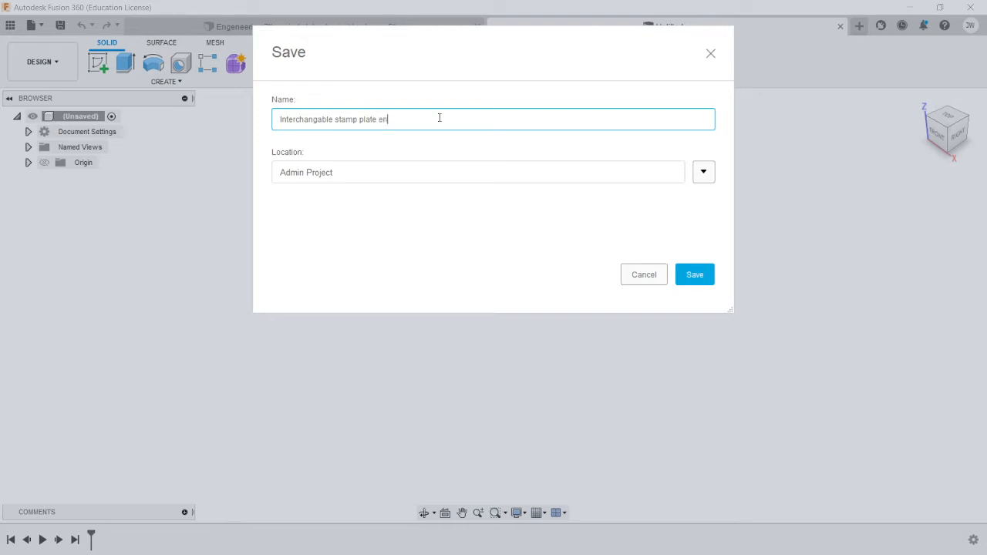
type("ngeneering")
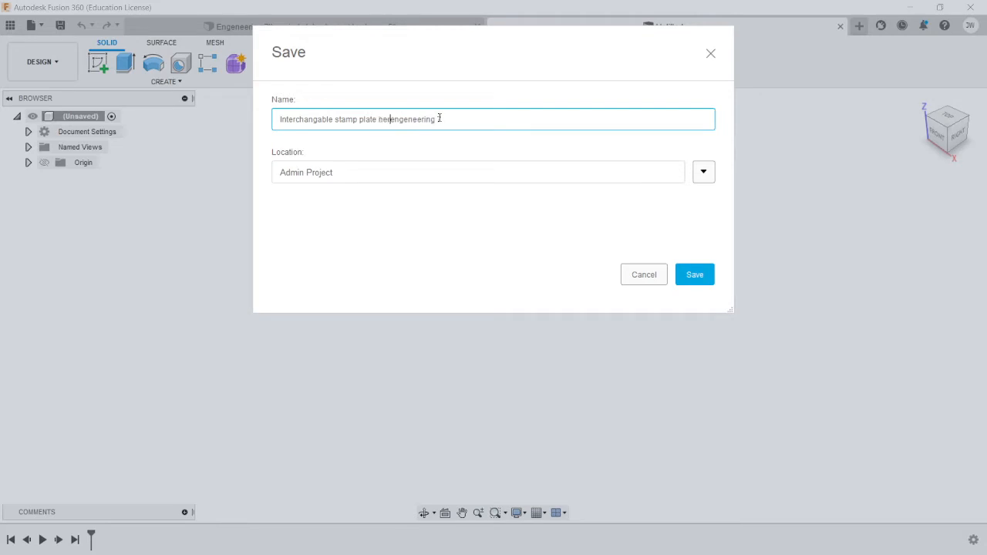
type("herkert engeneering 7")
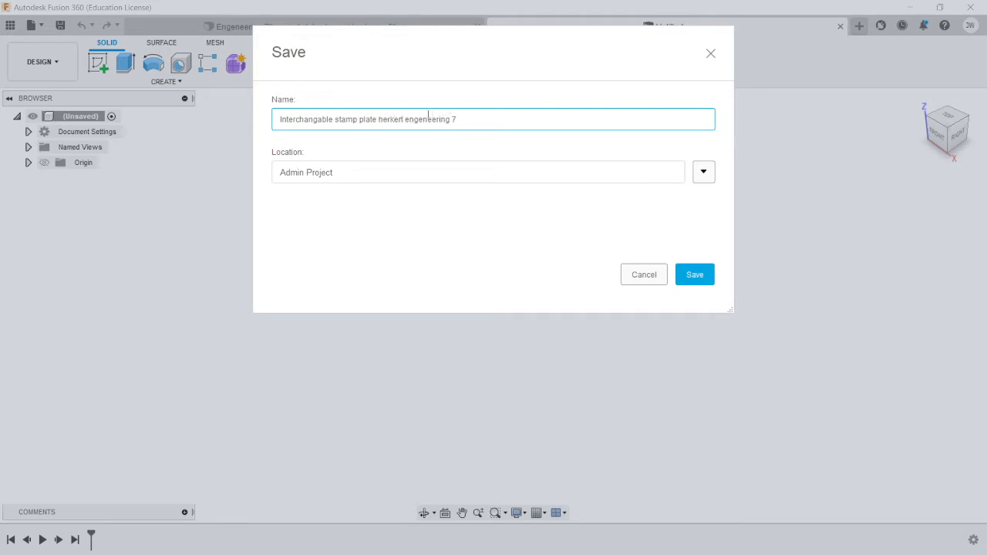
double_click(390, 118)
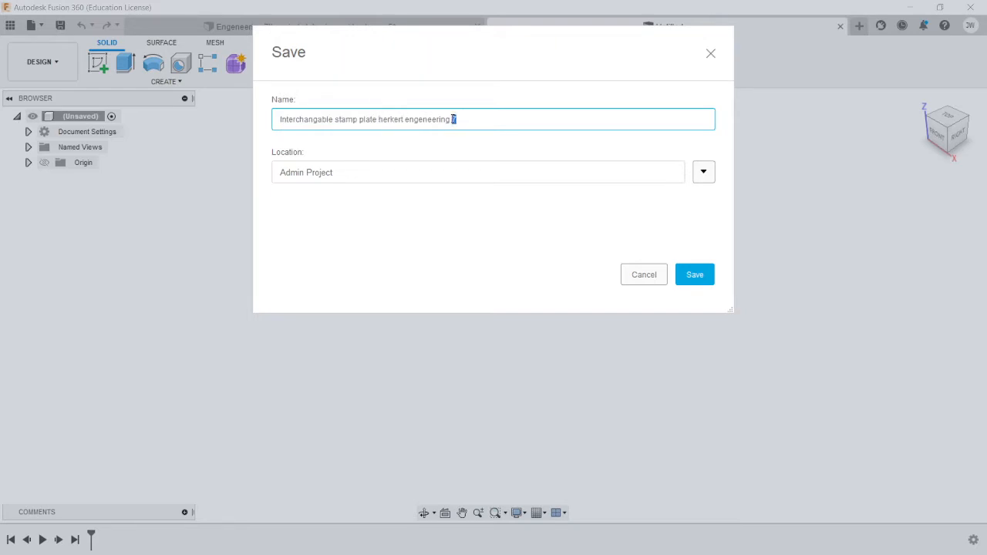
type("7")
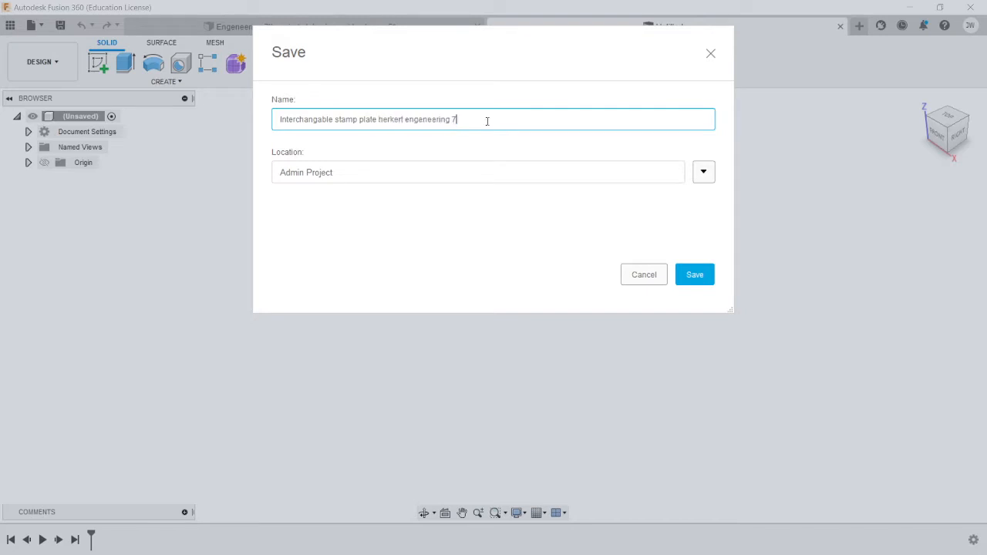
type("- Jack")
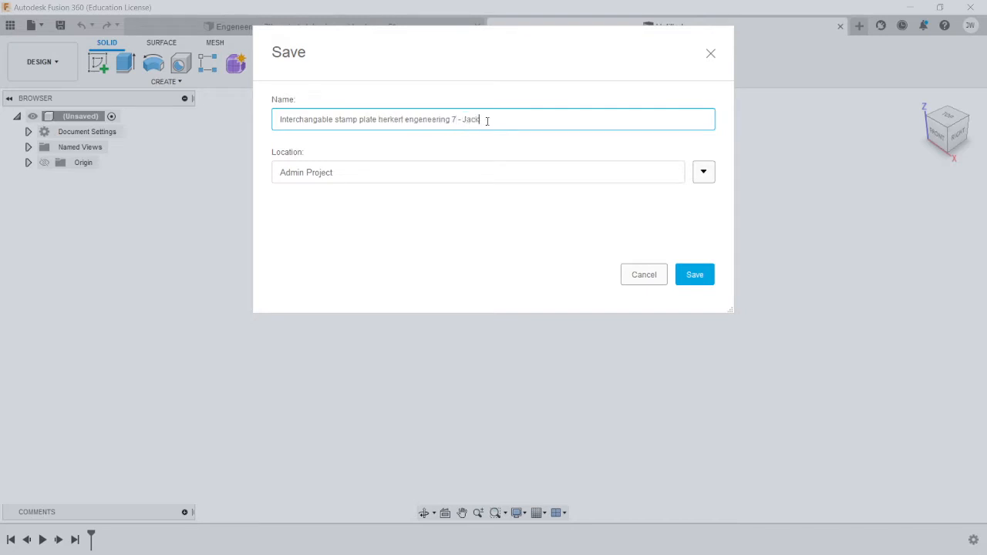
type("Whitlock")
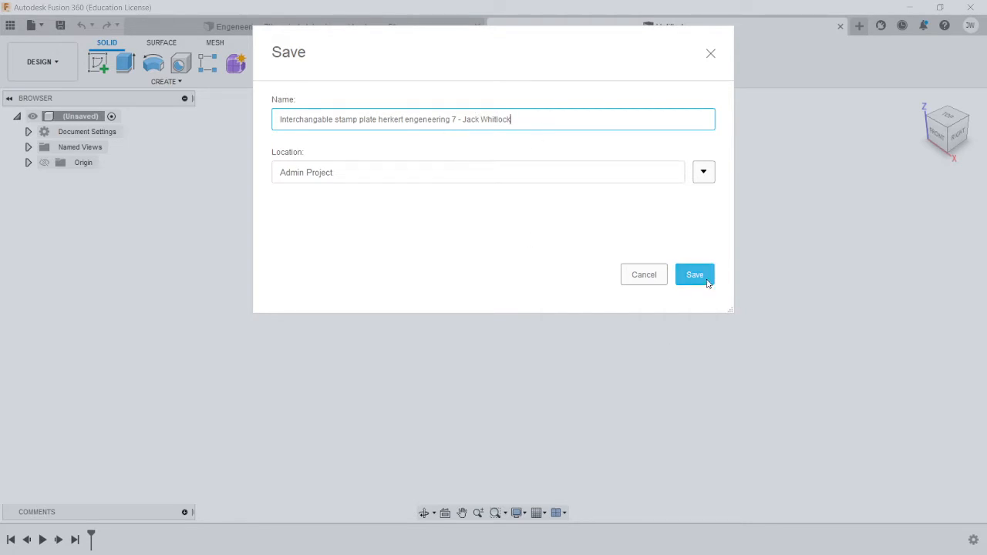
left_click(694, 275)
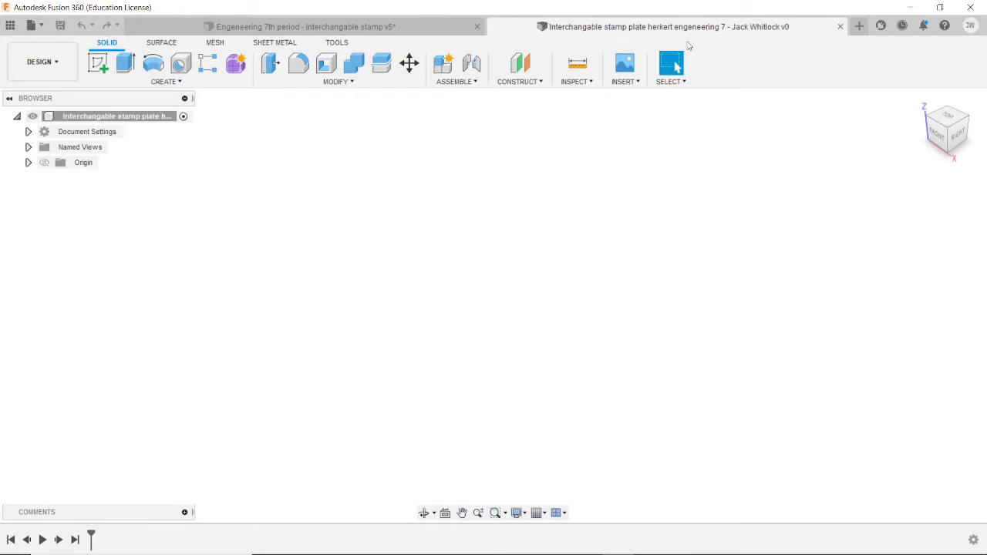
mouse_move(182, 290)
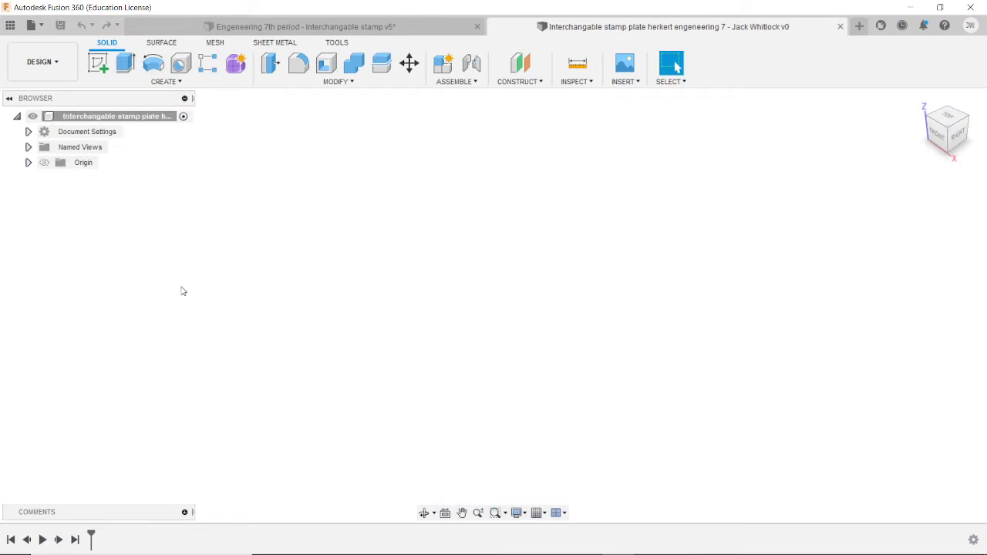
mouse_move(99, 62)
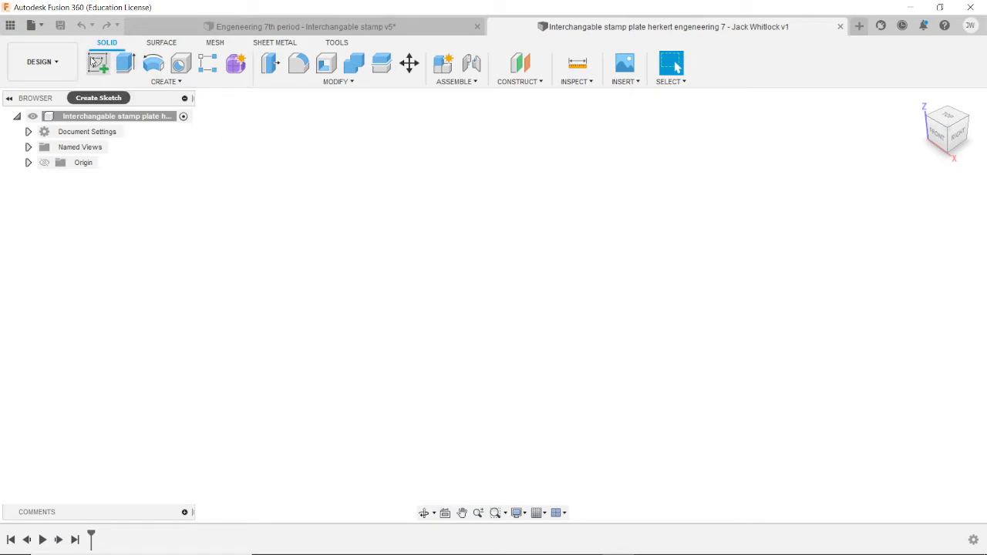
mouse_move(99, 62)
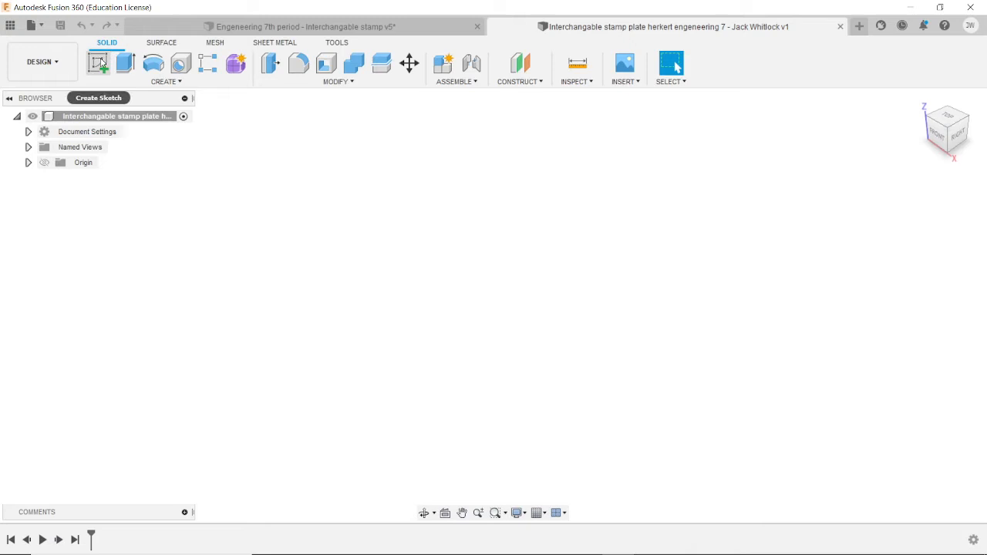
Start a new sketch on the right-side origin plane.
left_click(99, 63)
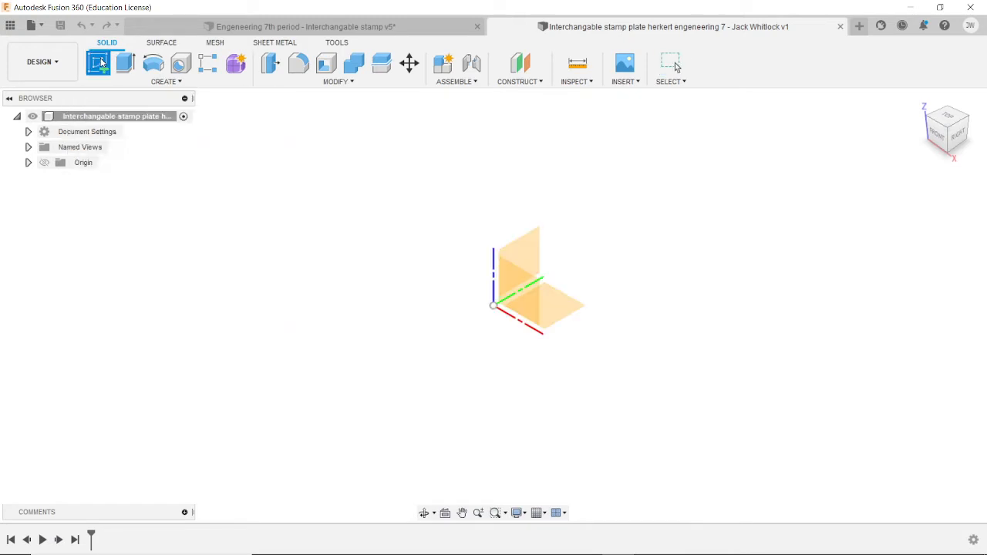
left_click(99, 62)
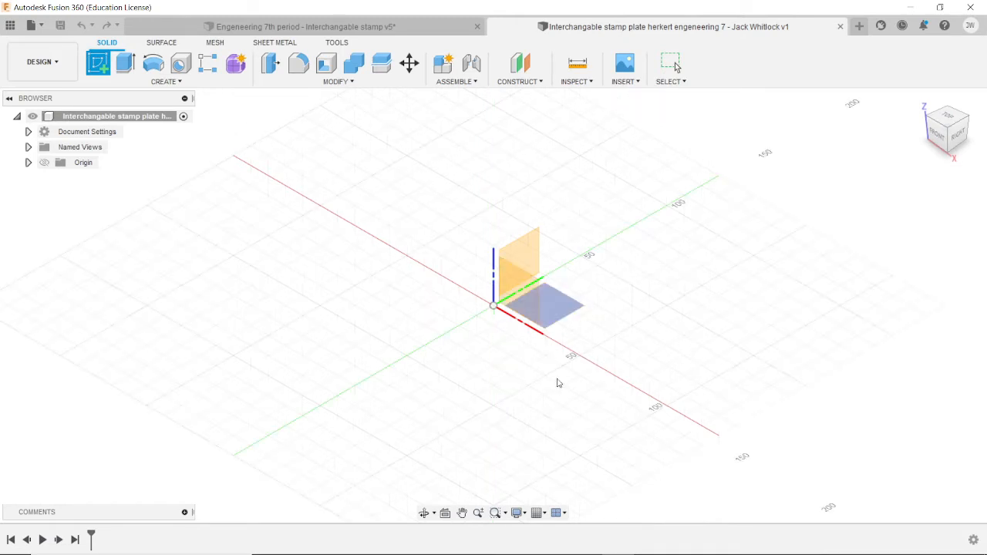
left_click(99, 62)
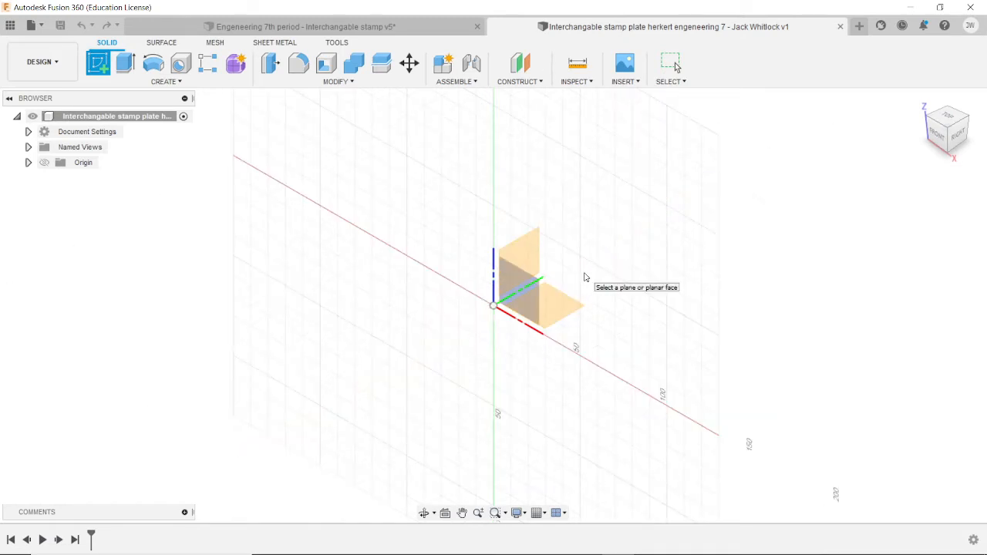
mouse_move(578, 330)
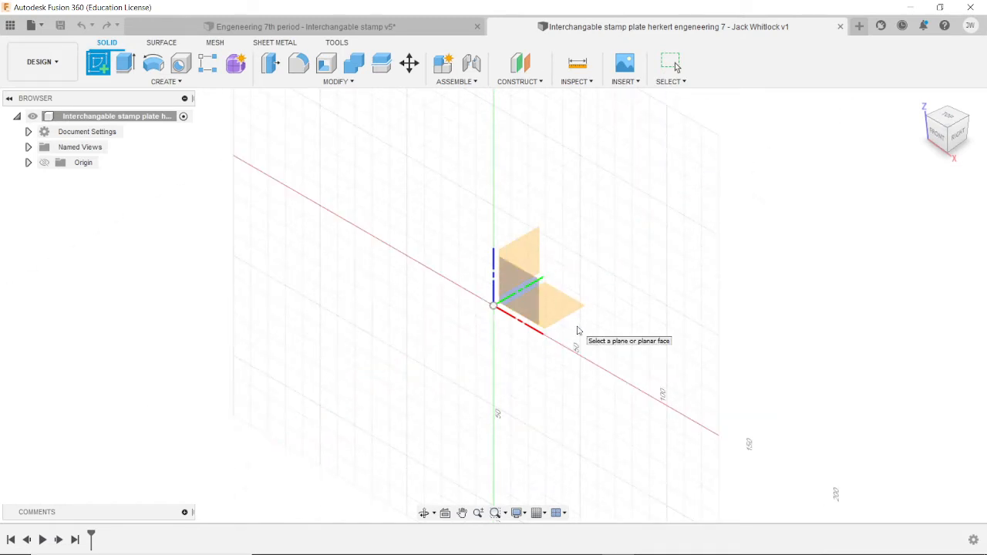
mouse_move(810, 379)
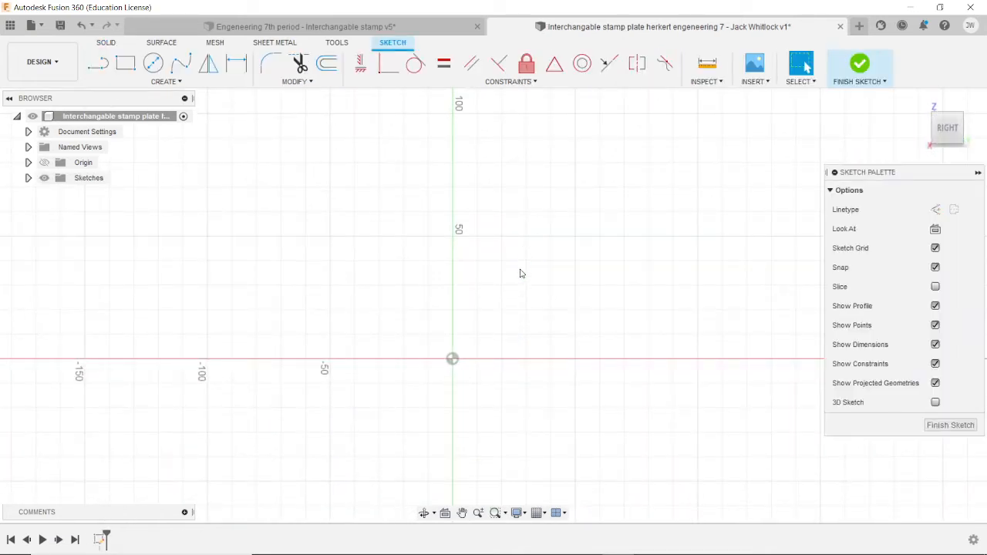
mouse_move(486, 268)
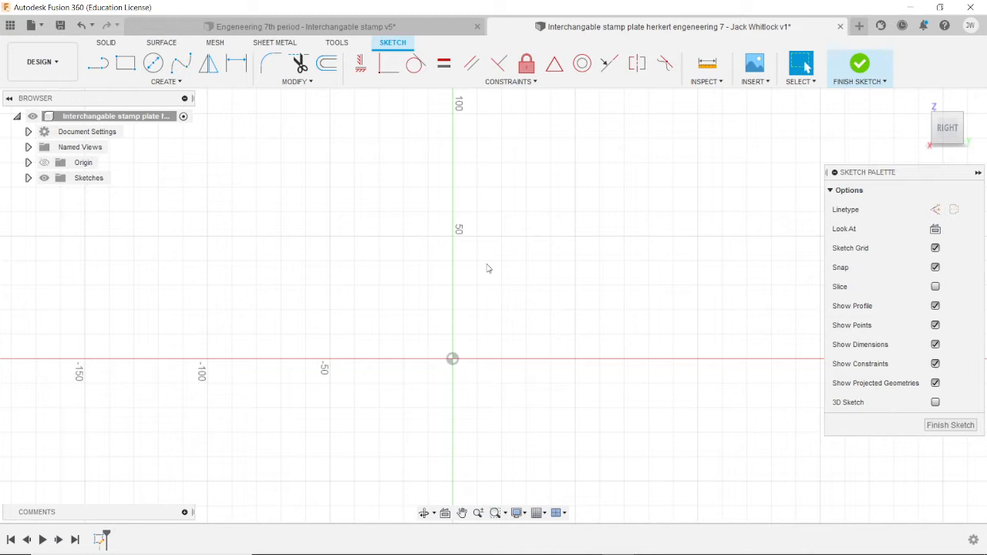
mouse_move(364, 168)
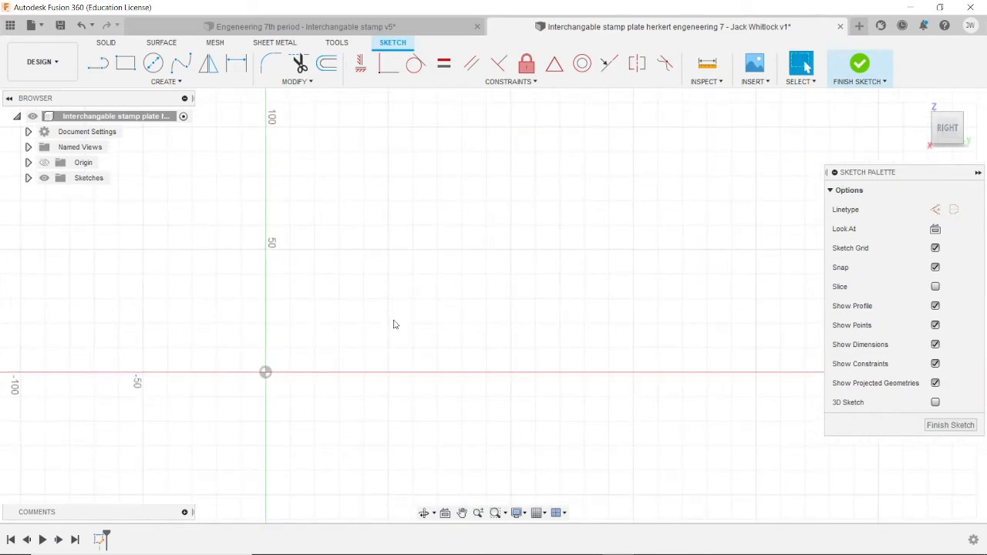
mouse_move(207, 108)
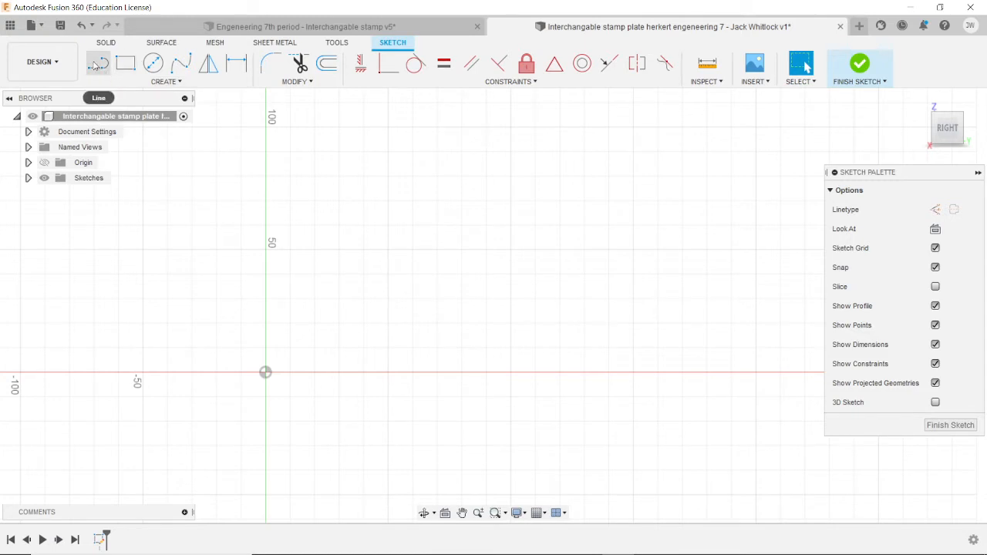
Activate the Line tool in the empty sketch.
left_click(98, 63)
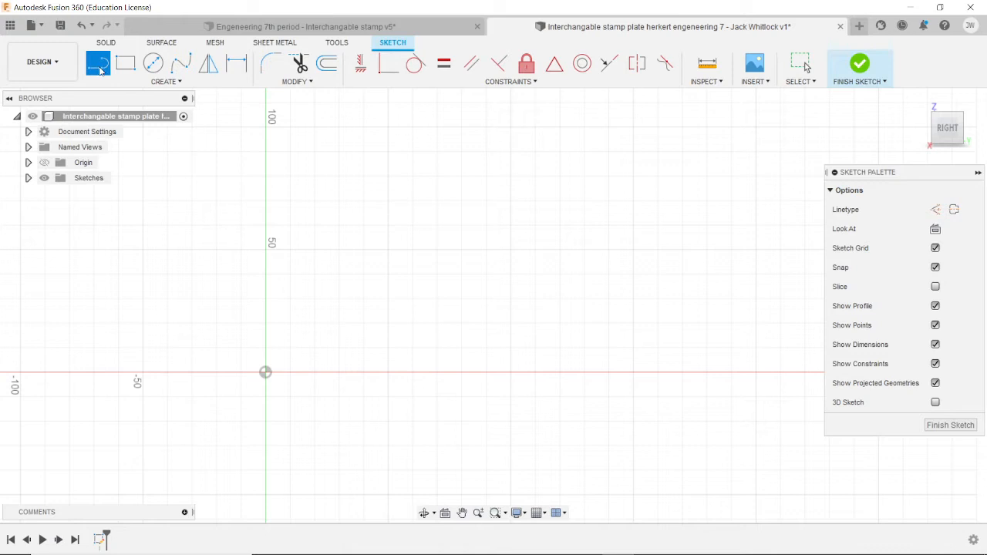
mouse_move(99, 63)
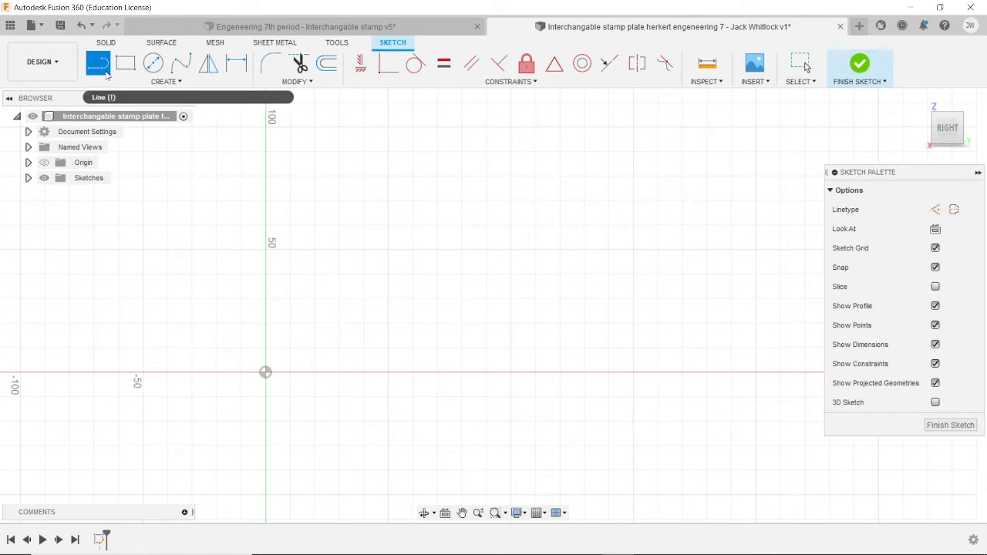
mouse_move(99, 63)
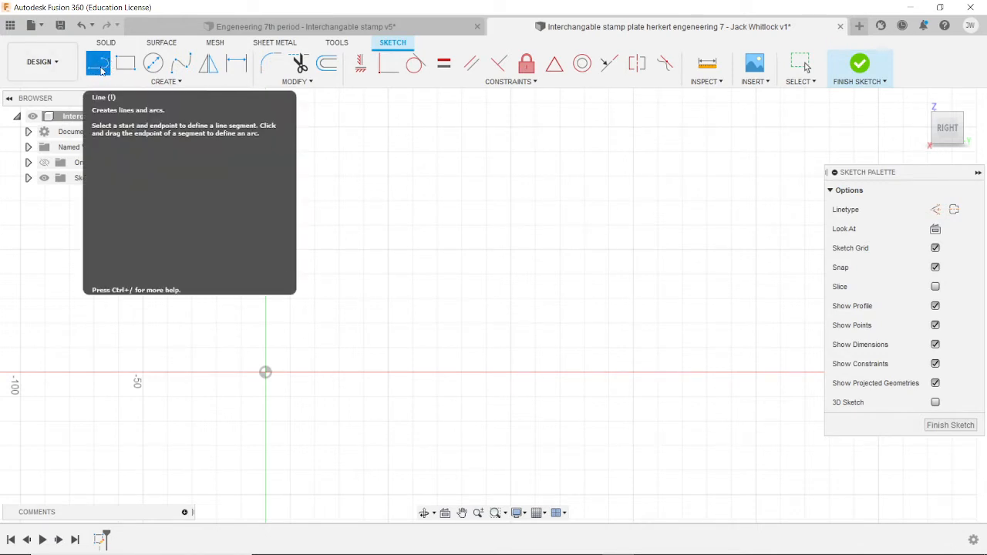
mouse_move(364, 225)
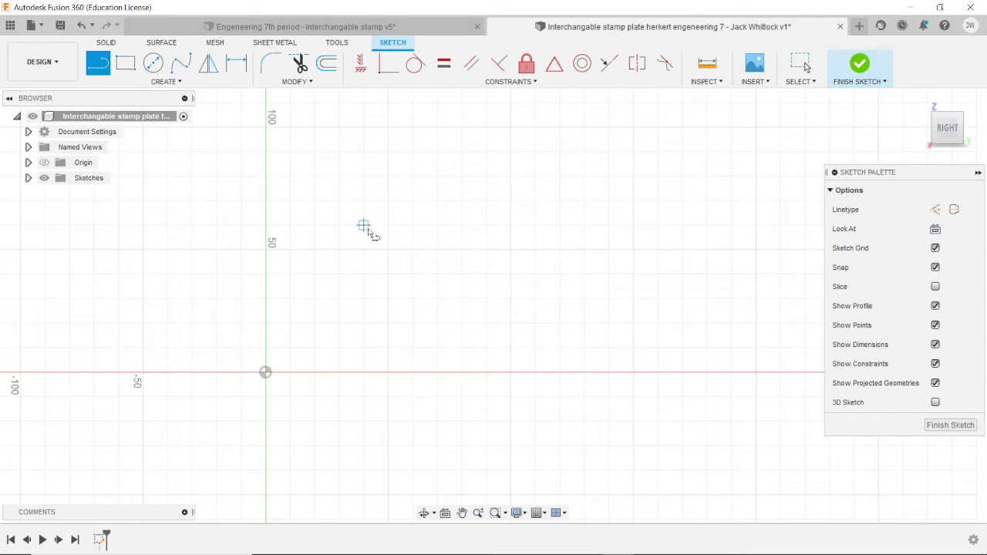
mouse_move(265, 372)
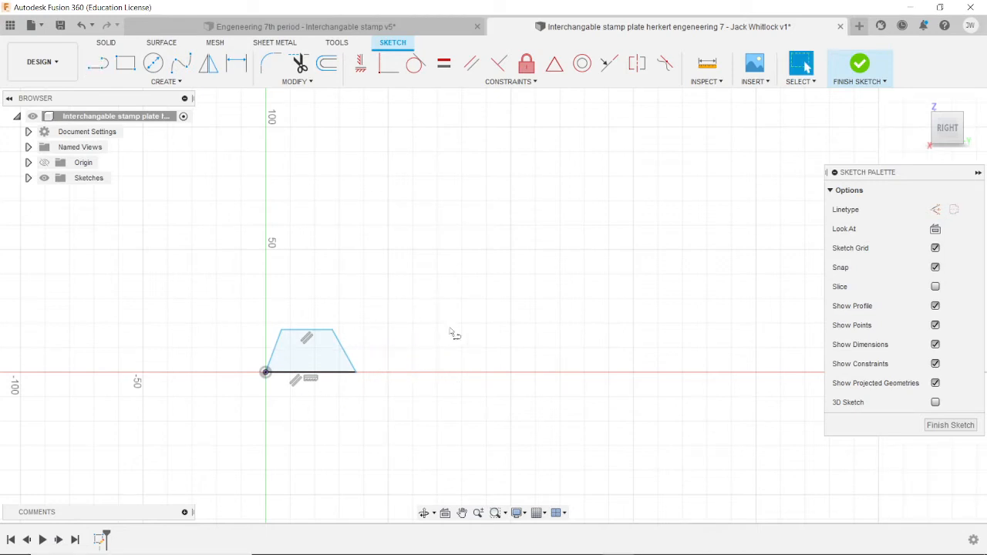
mouse_move(393, 327)
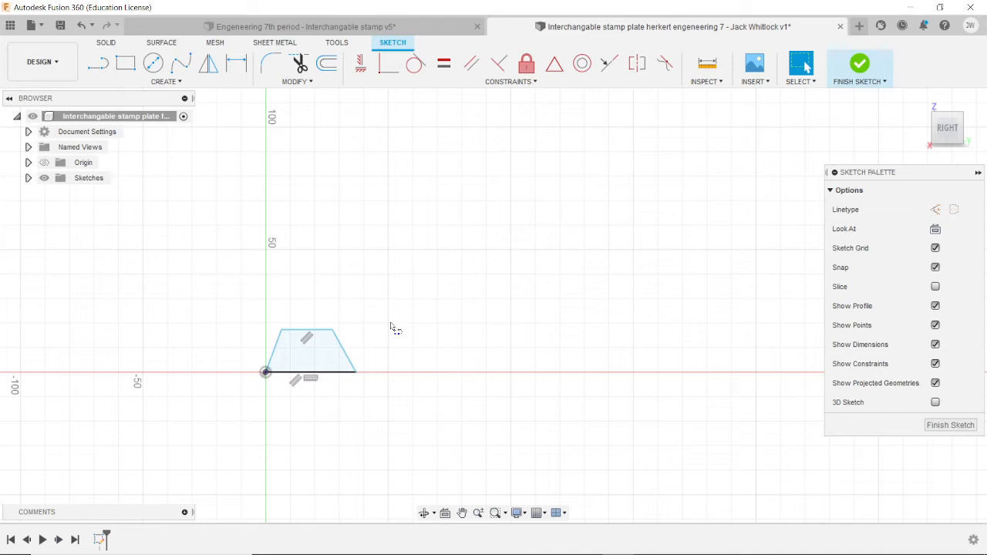
Close the trapezoid outline from the origin and end line drawing.
right_click(394, 327)
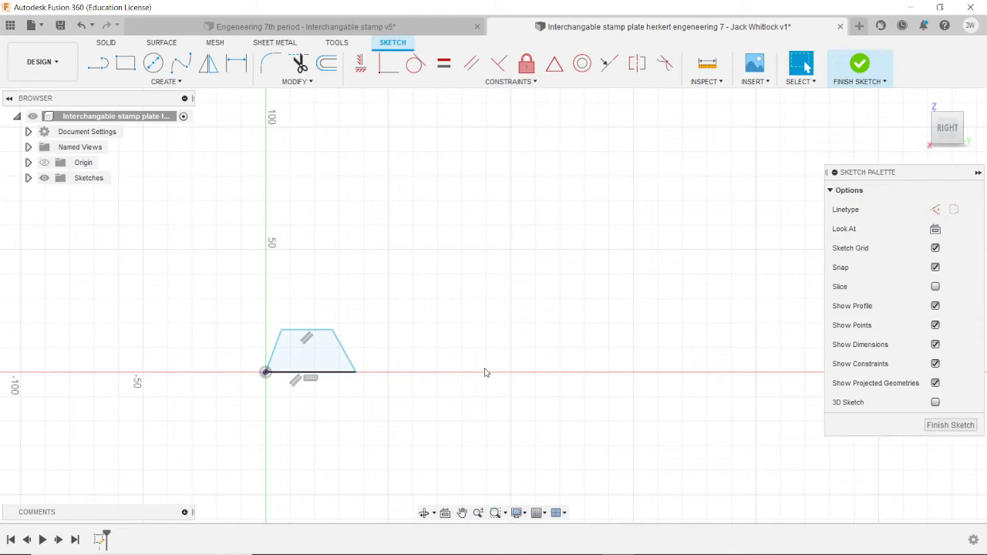
left_click(305, 331)
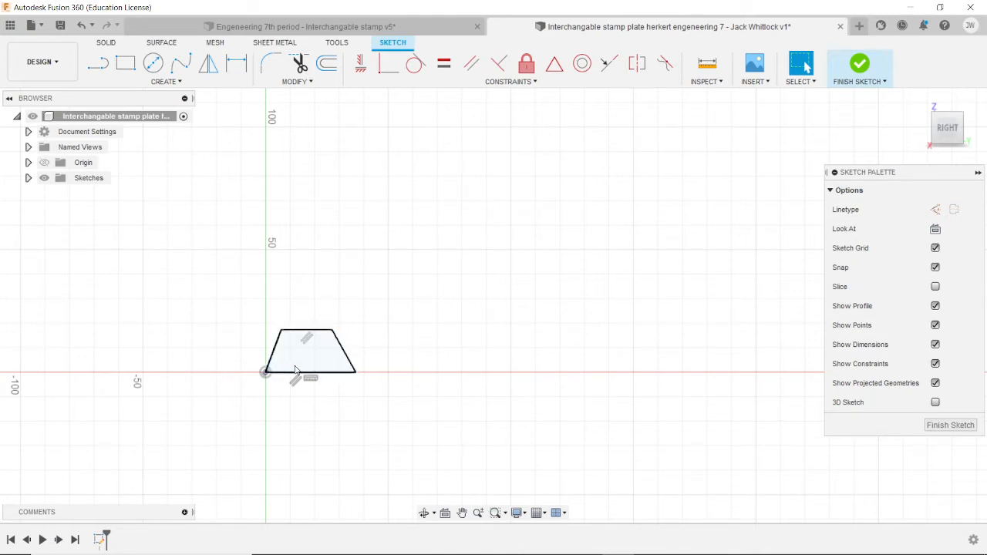
left_click(272, 367)
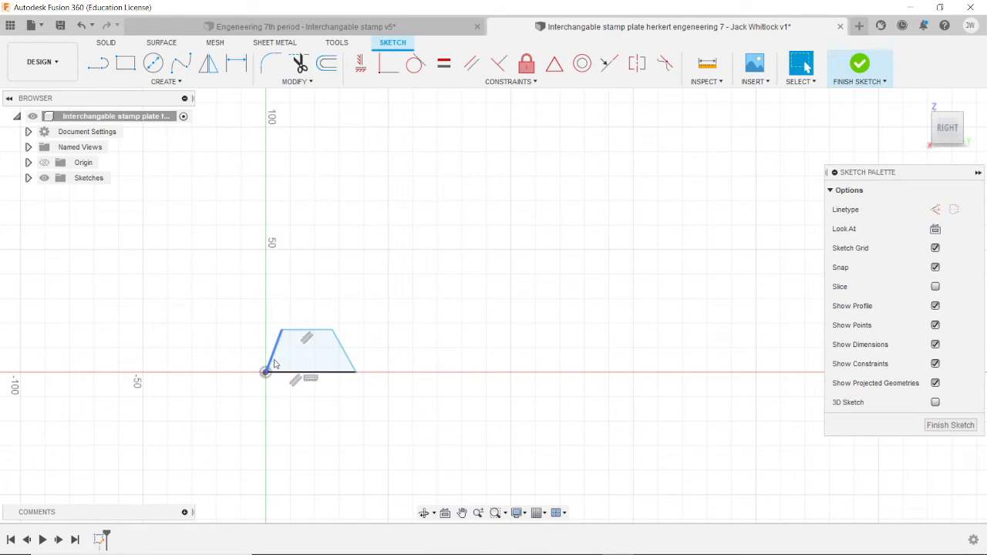
mouse_move(275, 339)
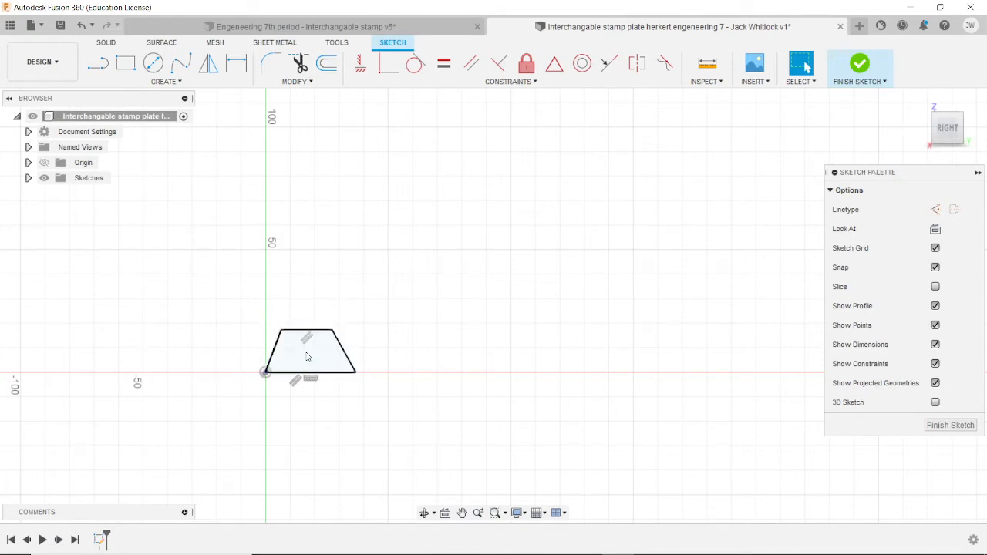
scroll("up", 3)
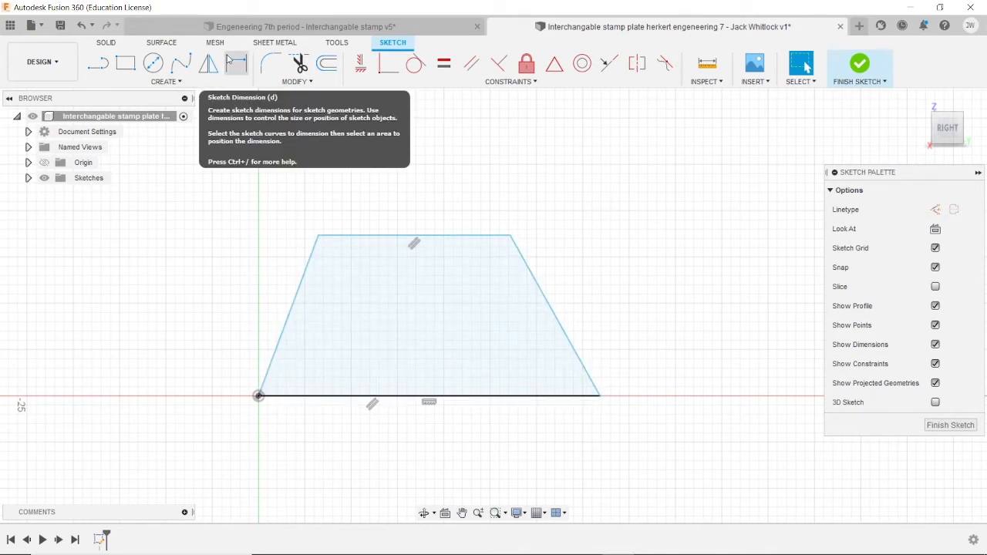
Dimension the trapezoid's bottom edge to 35 mm.
left_click(237, 63)
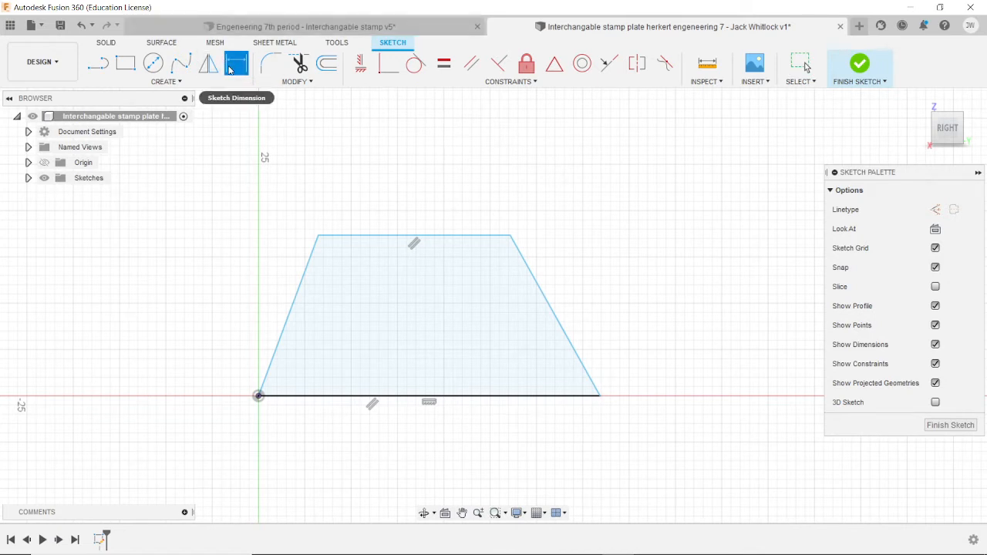
mouse_move(420, 216)
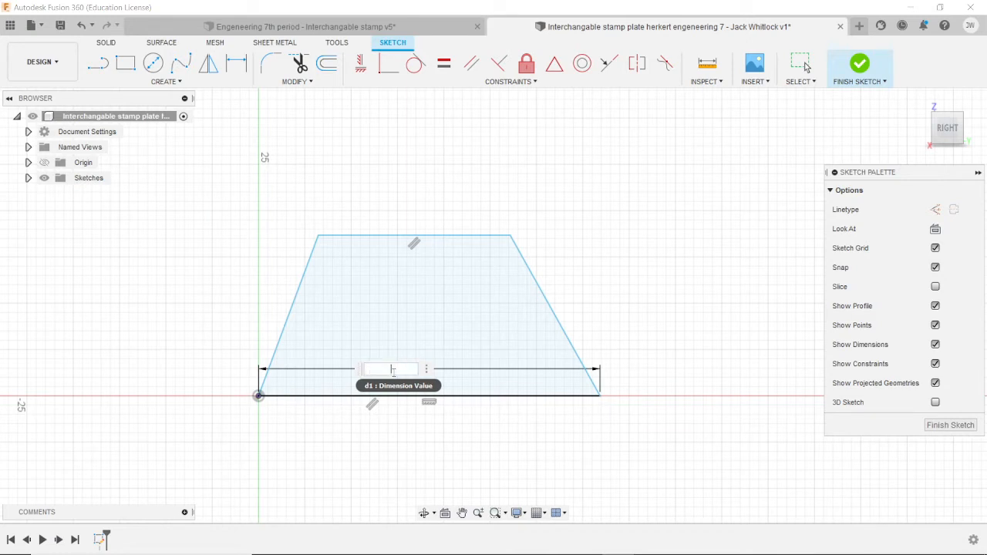
type("35 mm")
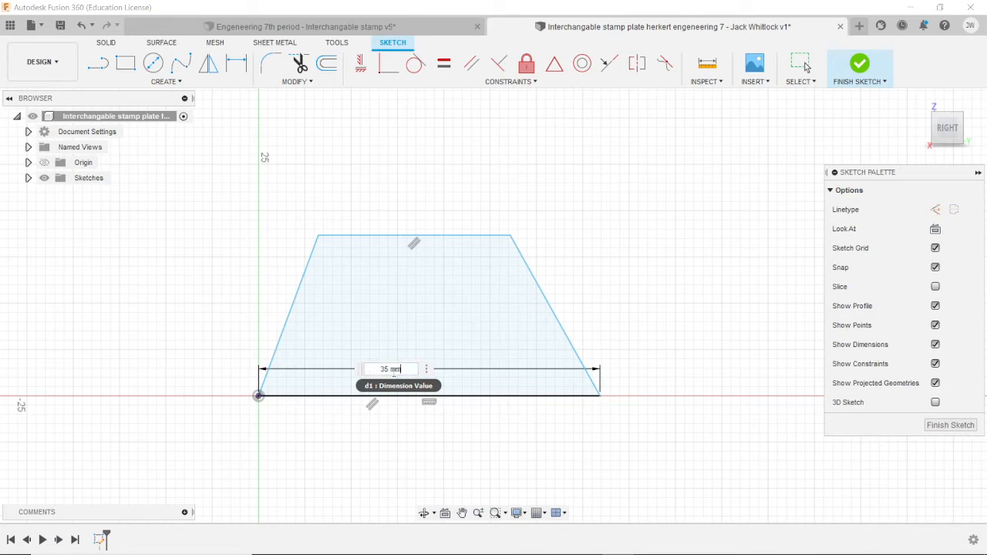
mouse_move(419, 327)
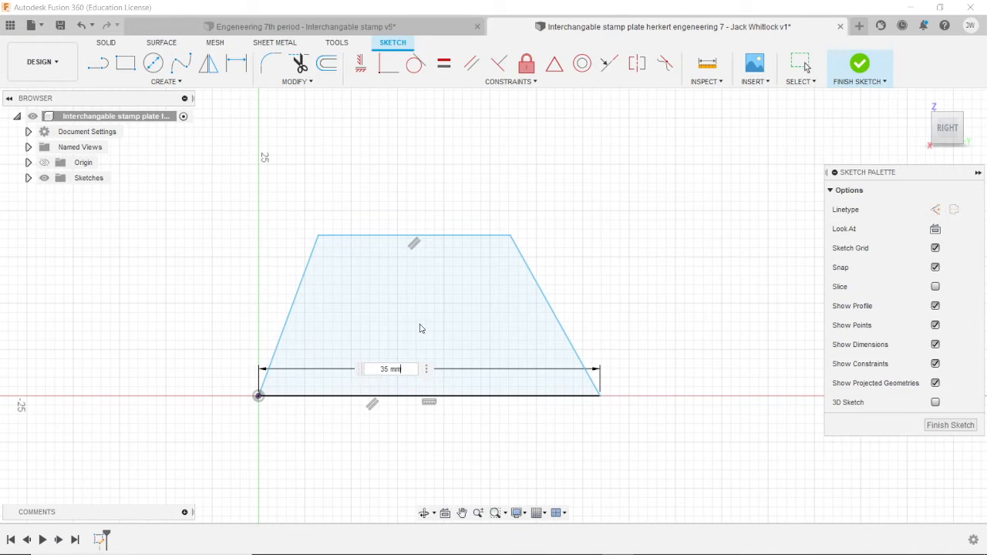
key("Return")
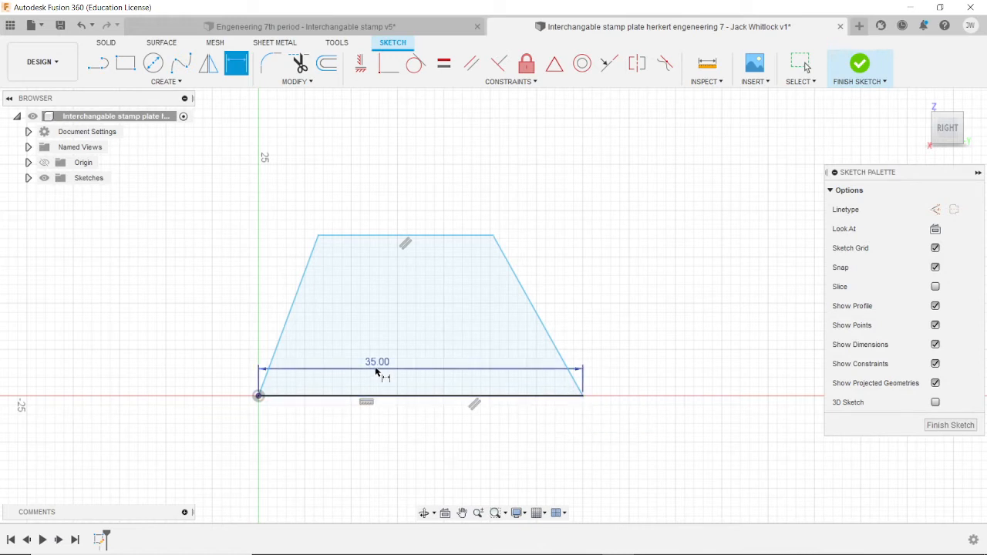
mouse_move(532, 309)
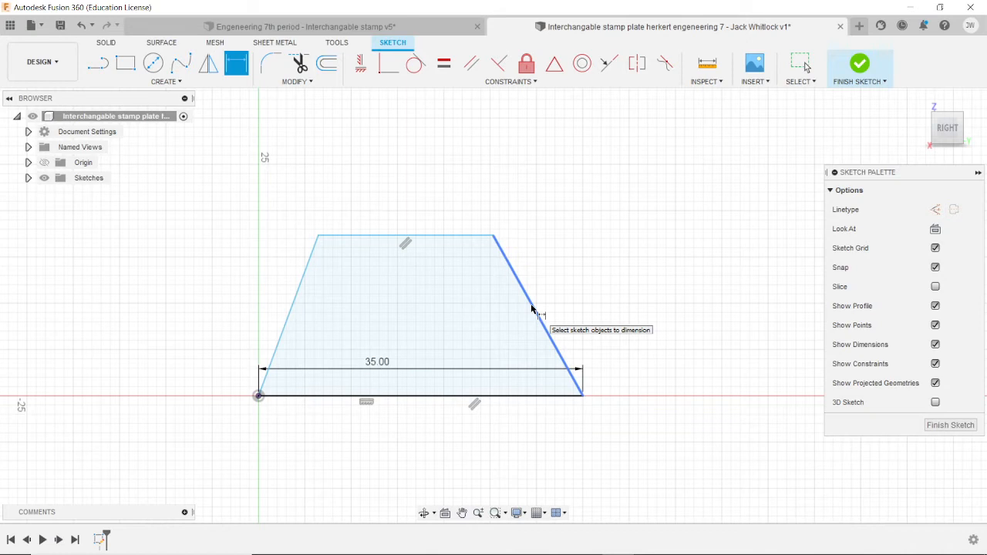
mouse_move(532, 309)
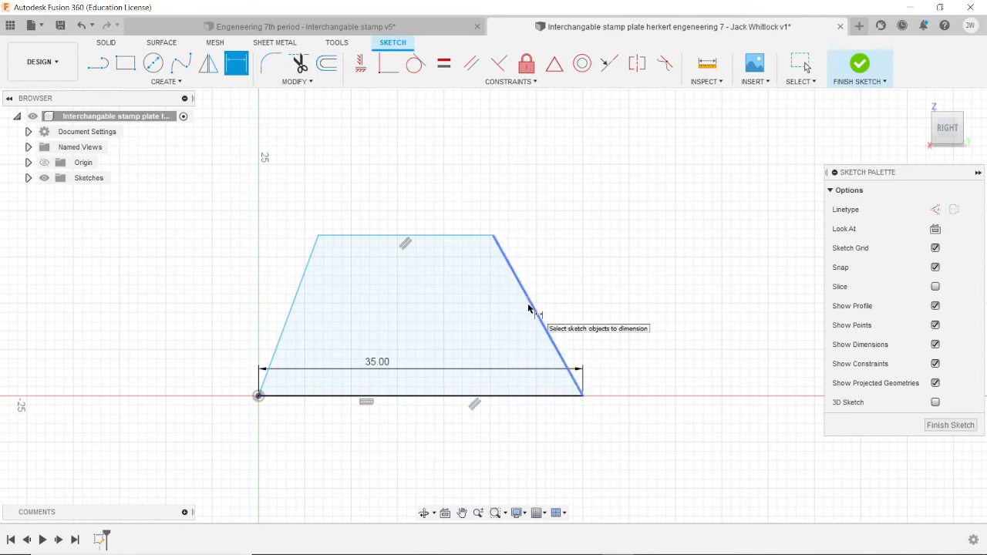
Select the right slanted edge for a 5 mm length dimension.
left_click(540, 308)
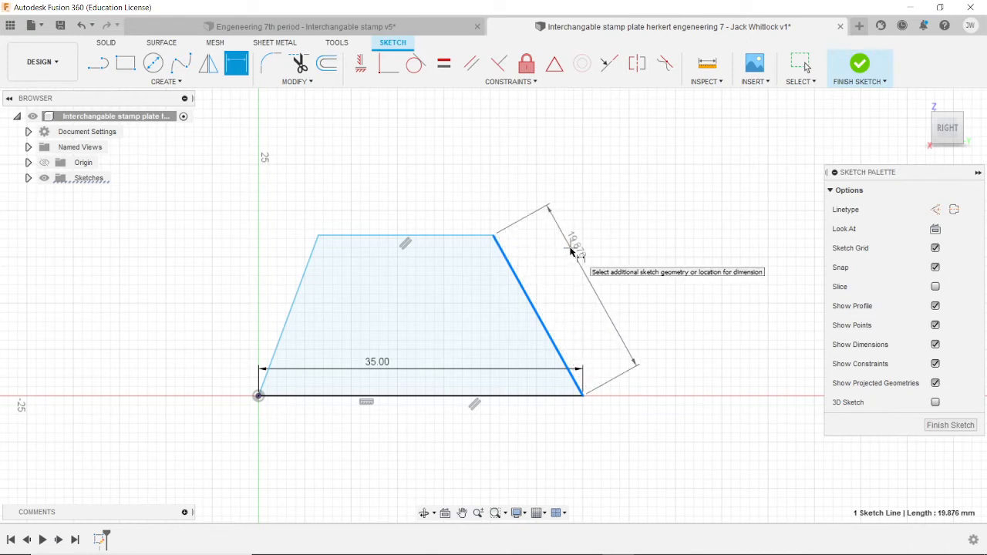
mouse_move(753, 280)
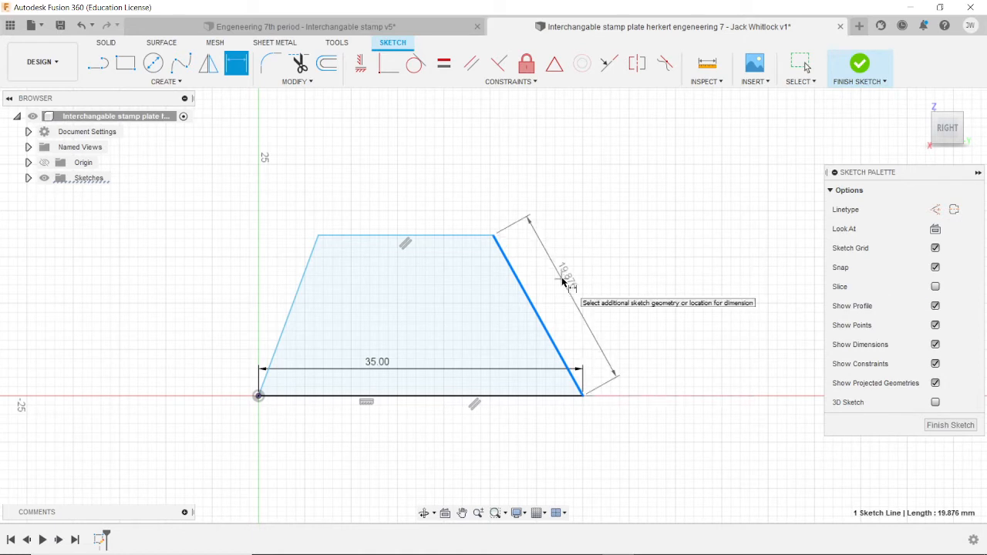
mouse_move(561, 284)
type("5")
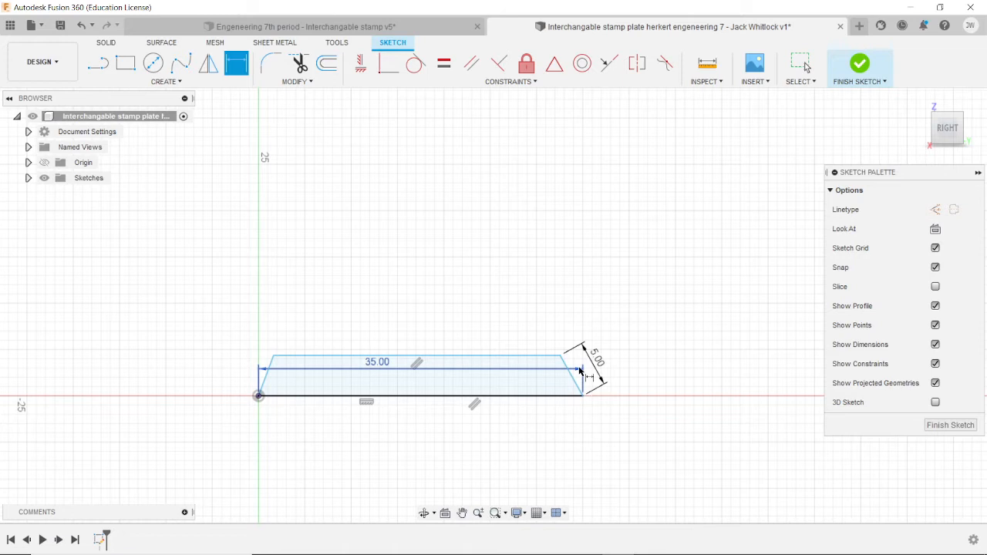
mouse_move(557, 280)
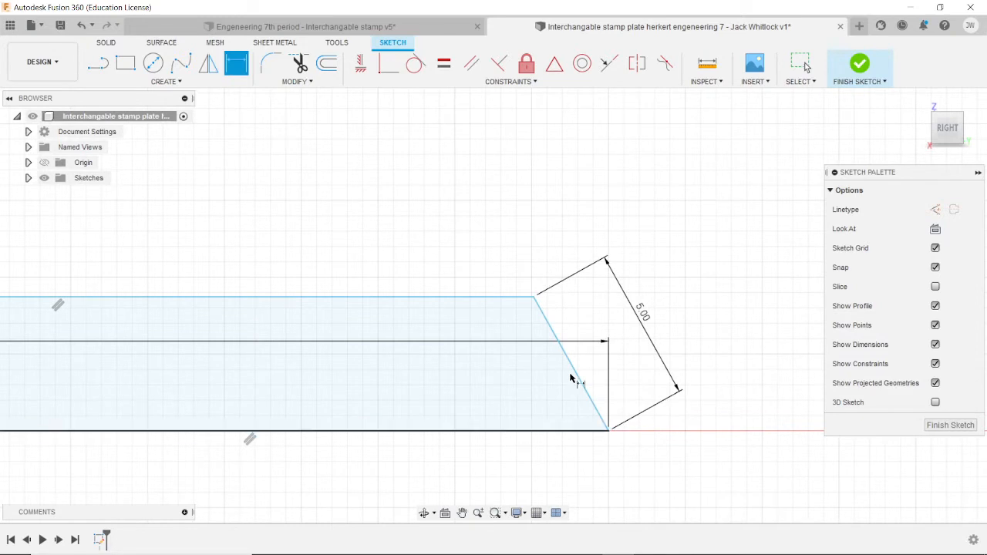
mouse_move(561, 388)
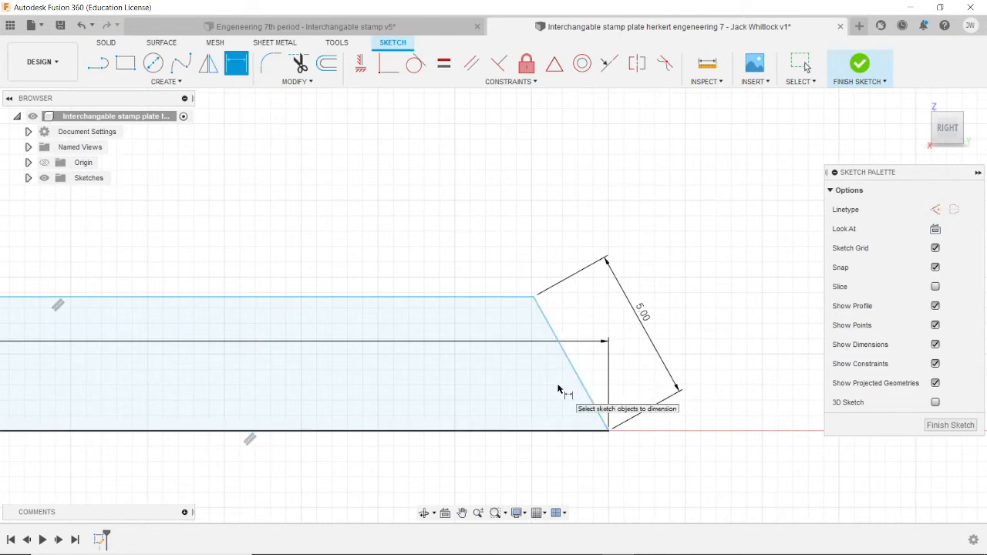
mouse_move(536, 417)
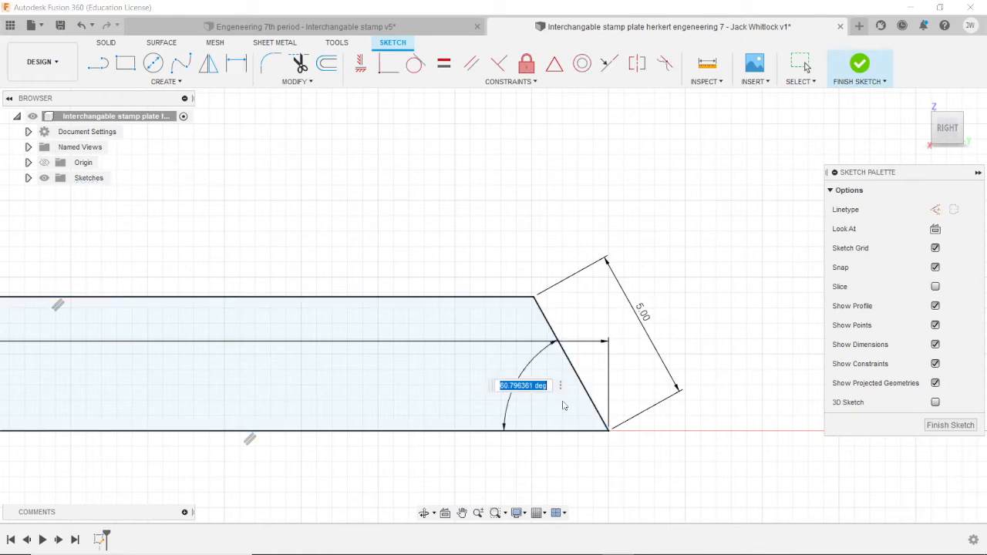
mouse_move(557, 407)
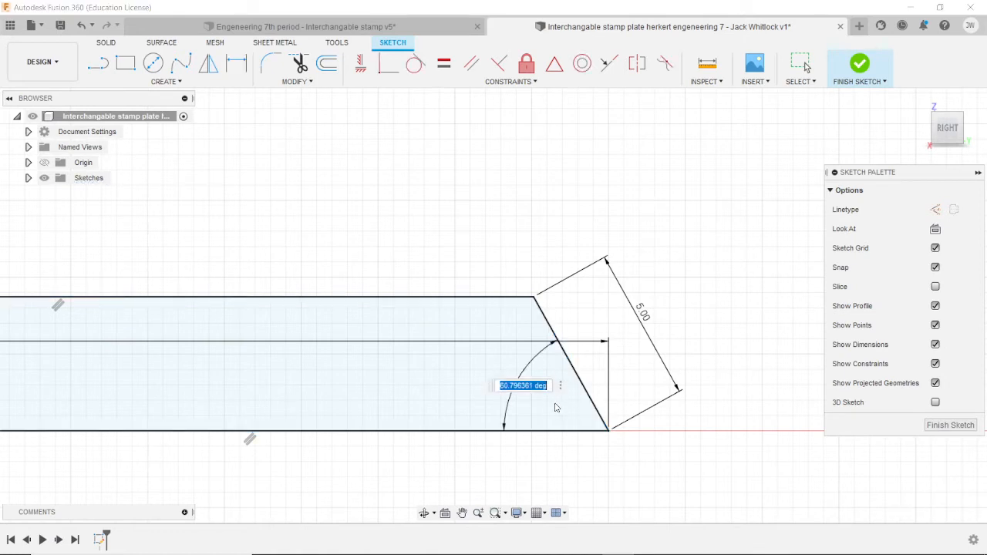
Set both slanted ends of the trapezoid to 70° angles.
type("70")
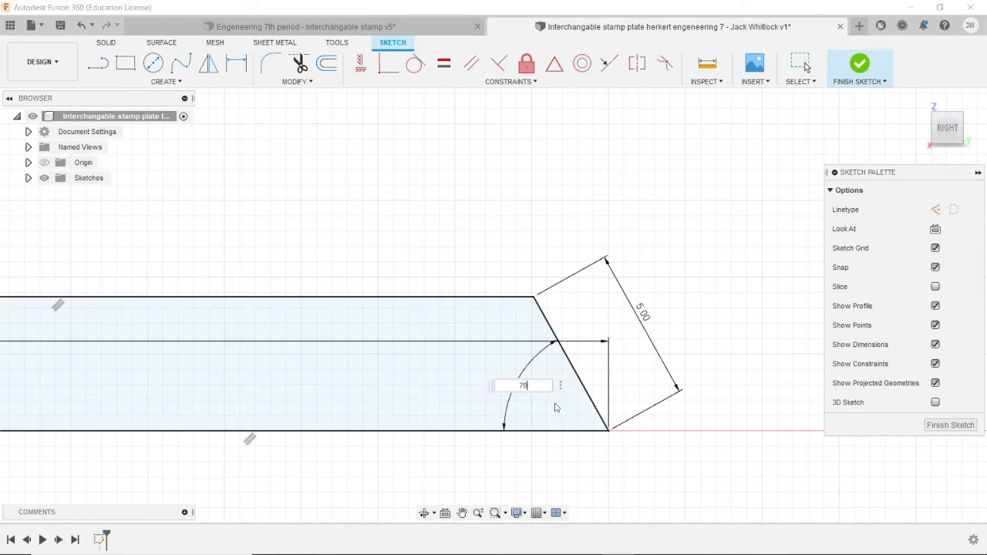
key("Return")
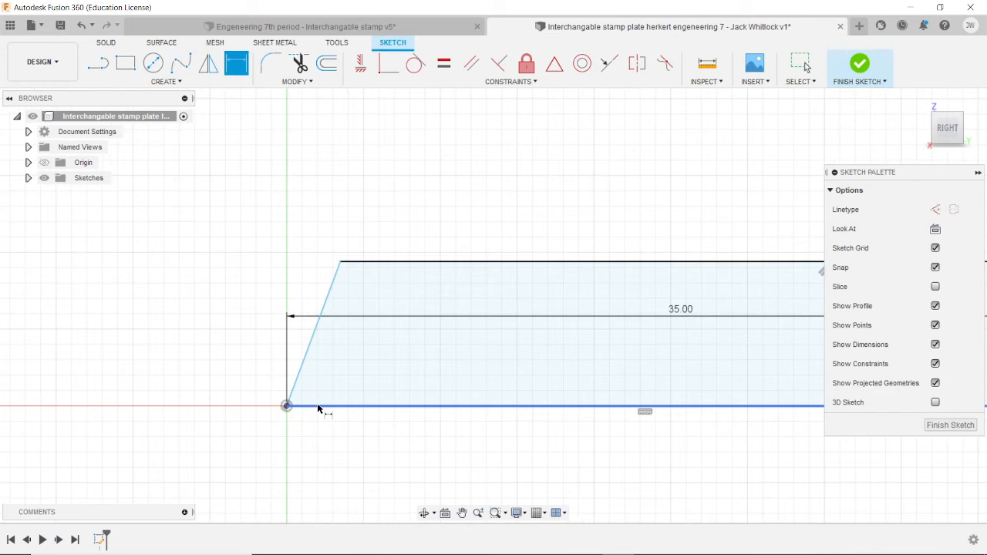
mouse_move(354, 410)
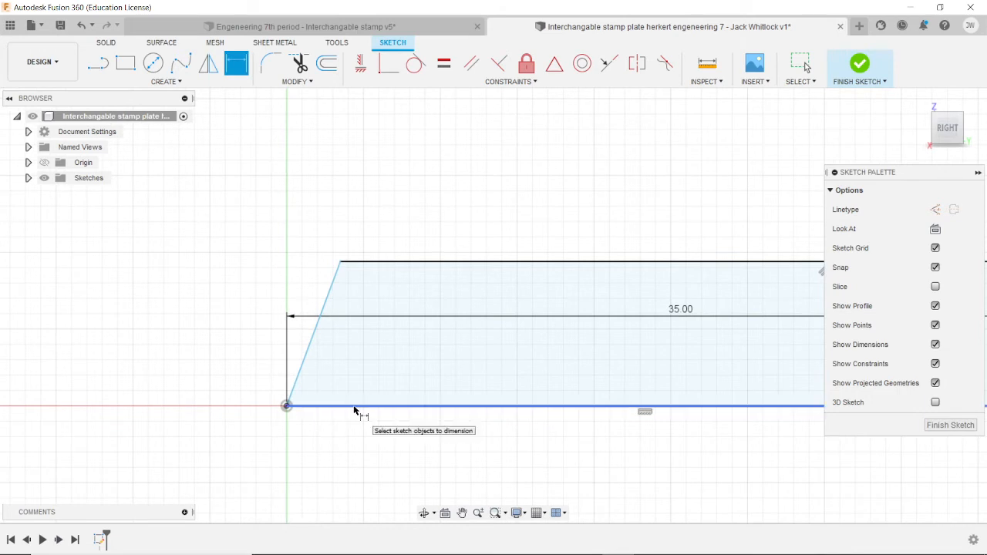
left_click(312, 362)
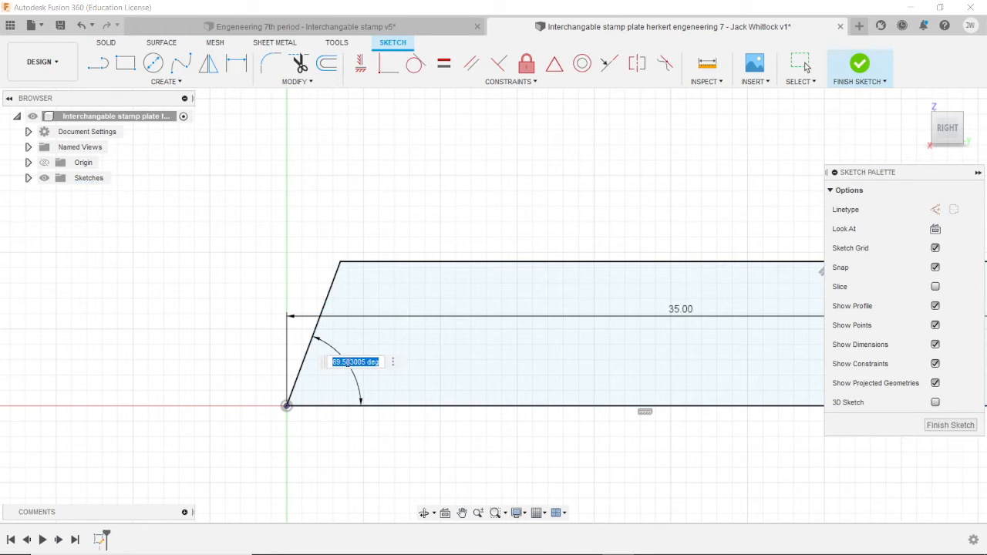
type("70")
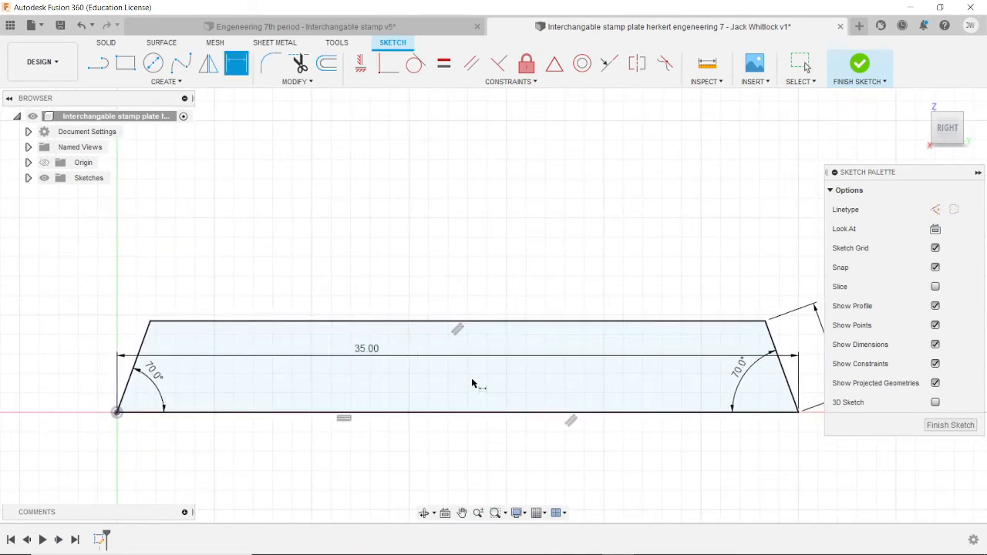
mouse_move(685, 300)
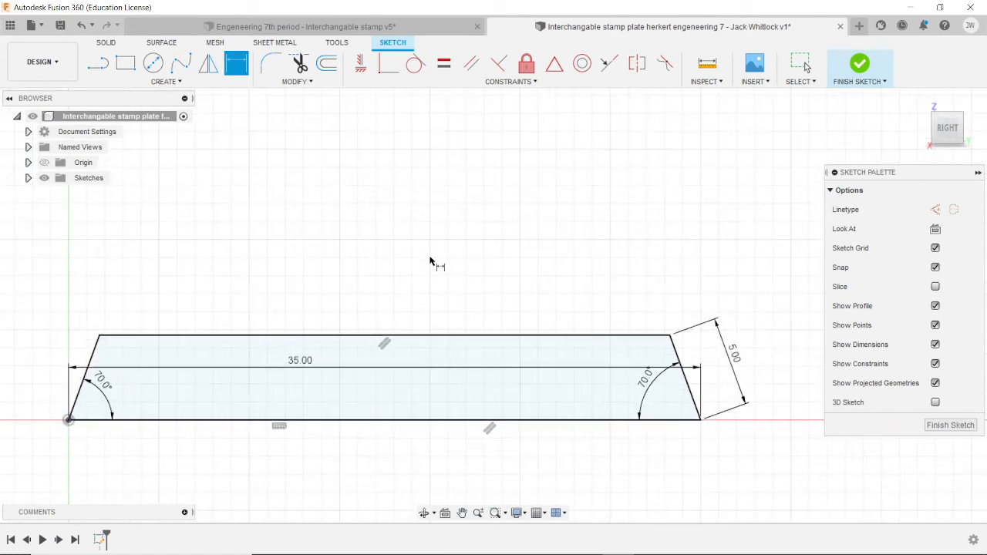
right_click(430, 262)
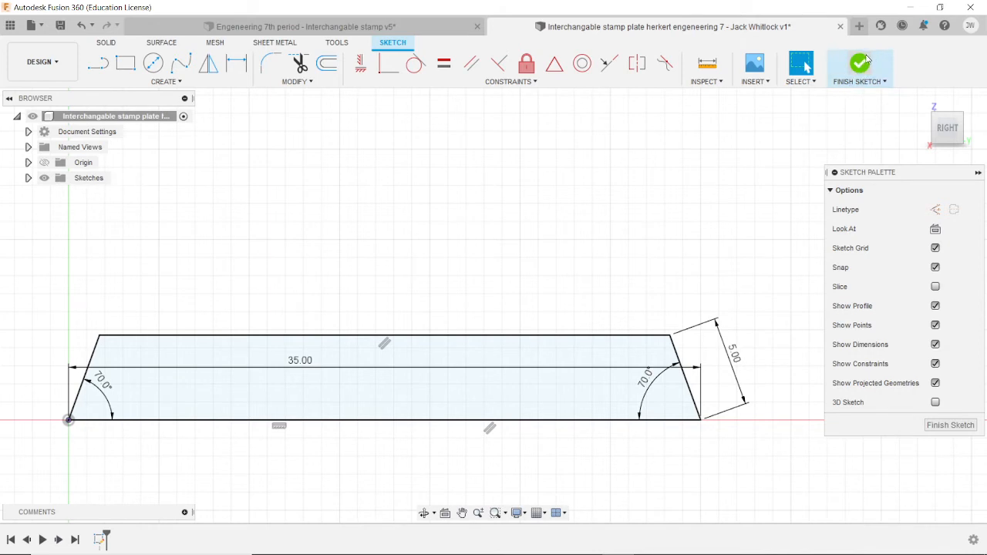
Finish the trapezoid sketch and return to the Solid workspace.
left_click(861, 67)
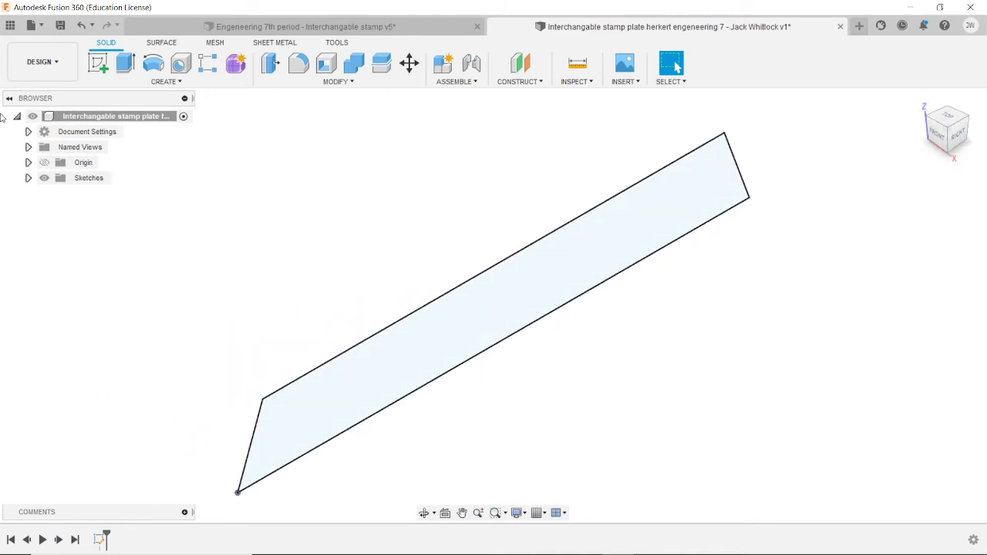
mouse_move(444, 225)
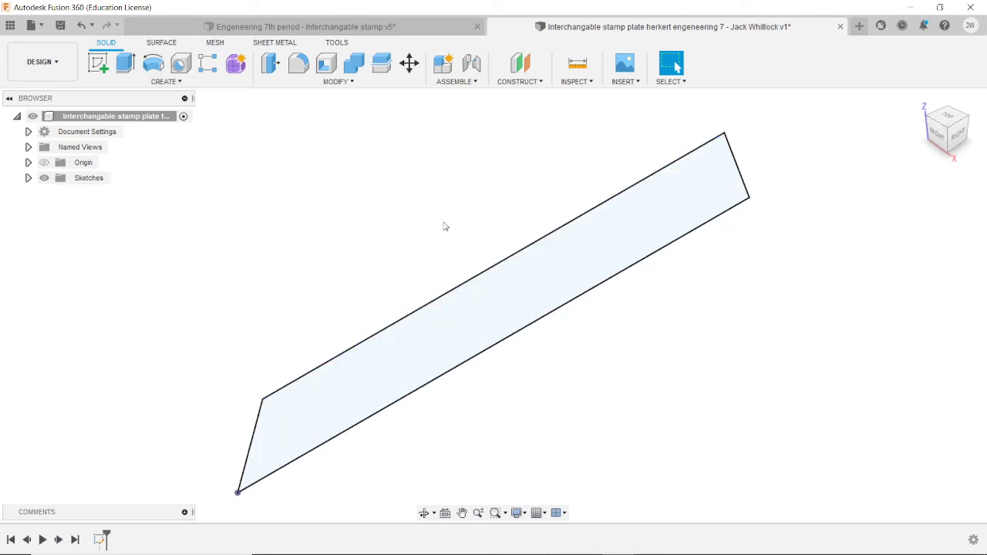
mouse_move(126, 63)
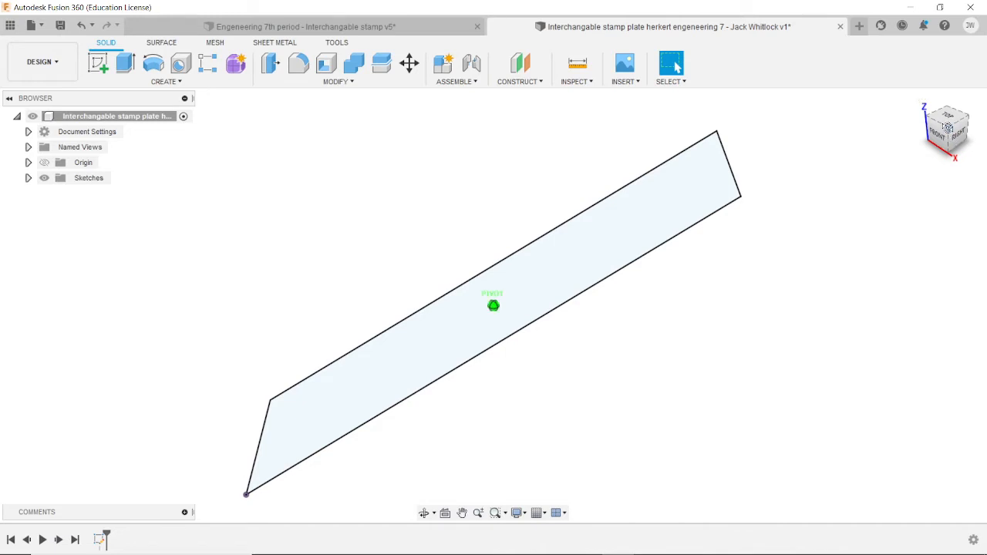
left_click(947, 129)
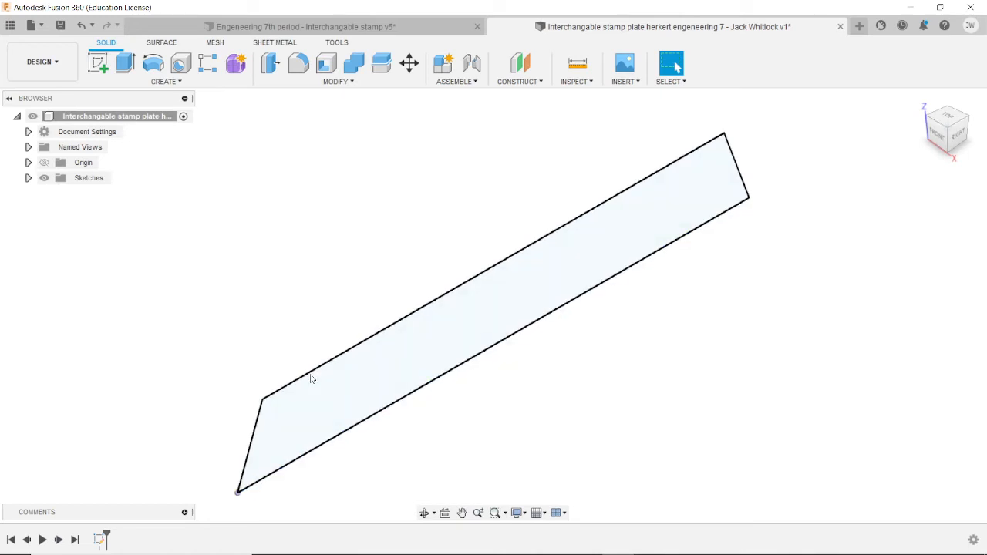
mouse_move(127, 64)
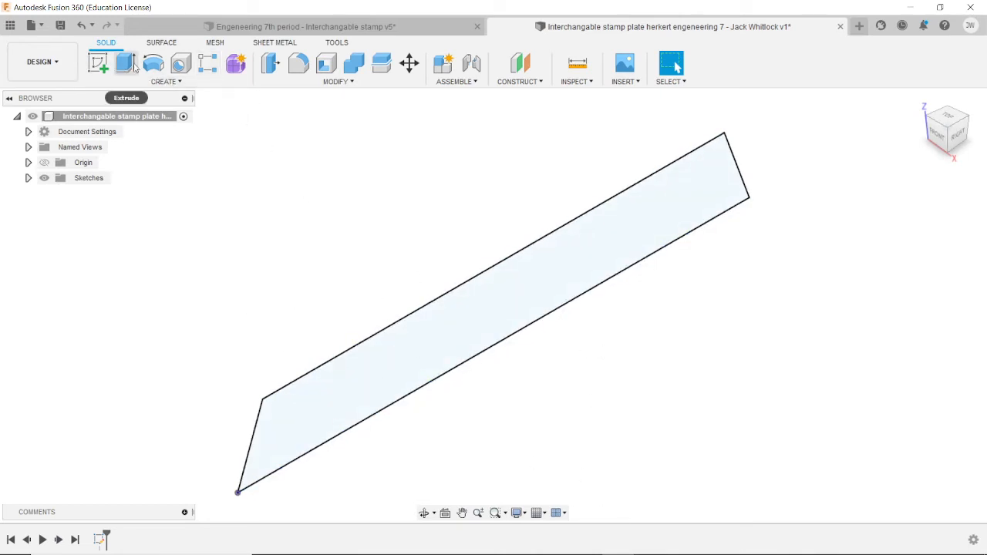
mouse_move(99, 63)
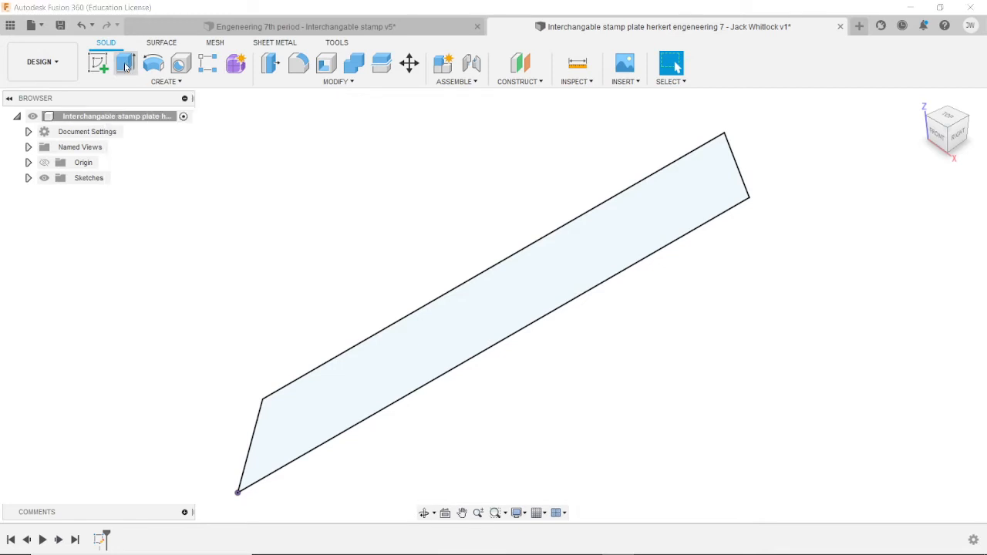
Extrude the trapezoid profile 90 mm into a solid plate body.
left_click(126, 63)
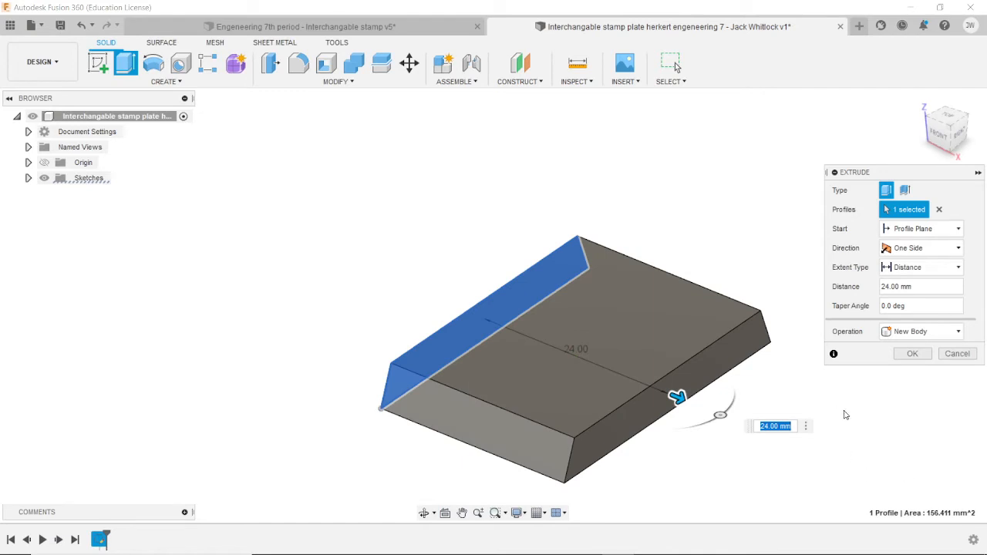
type("90")
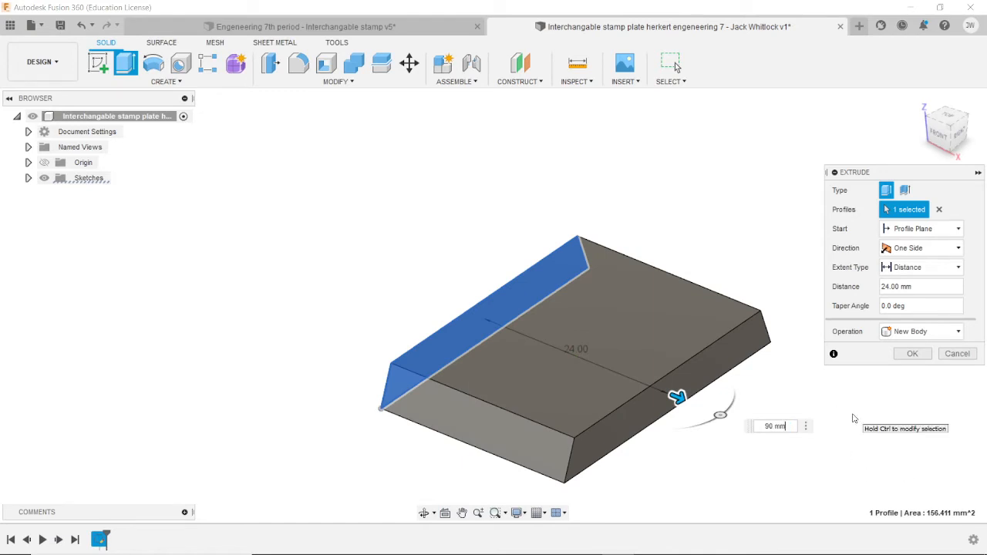
left_click(912, 353)
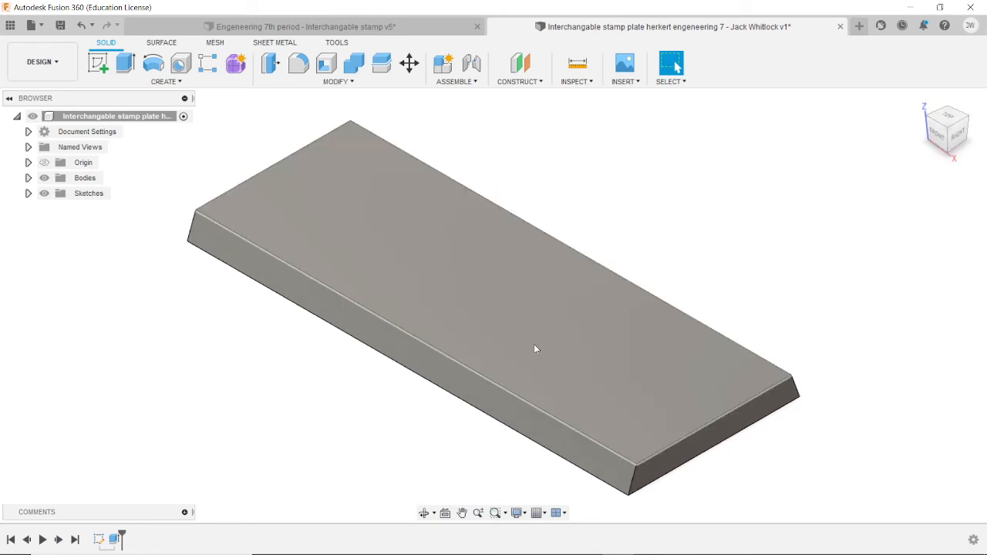
left_click_drag(537, 348, 769, 432)
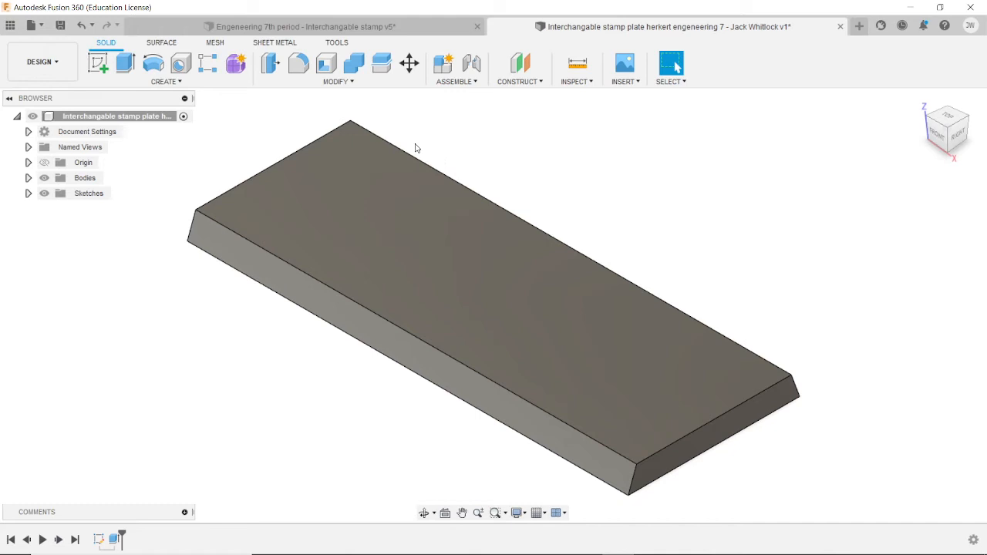
mouse_move(99, 63)
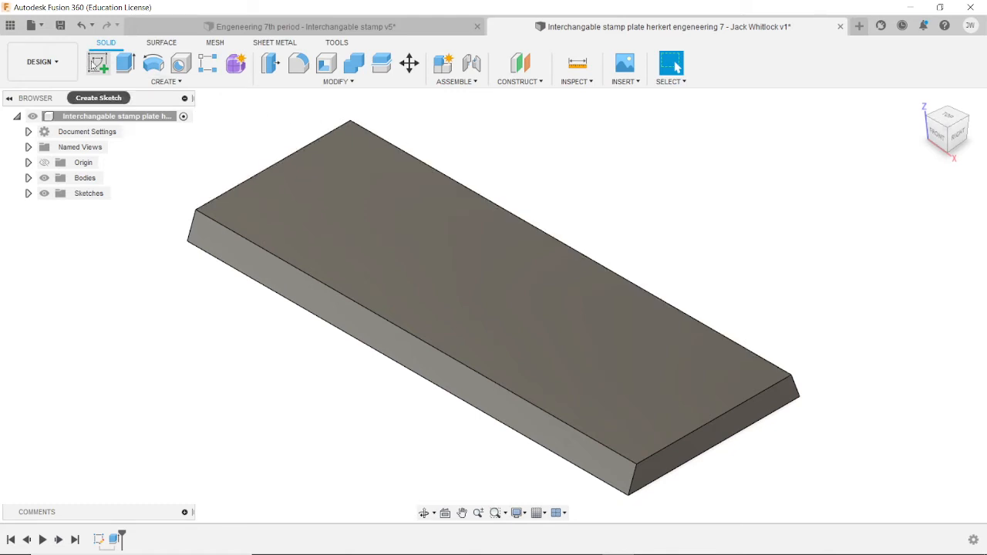
mouse_move(98, 63)
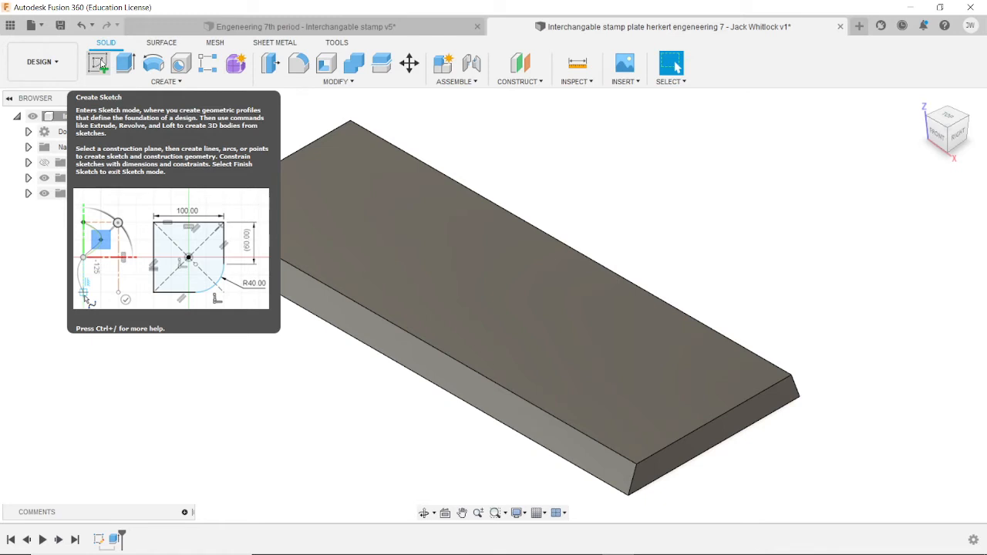
Start a new sketch placed on the plate's top face.
left_click(99, 64)
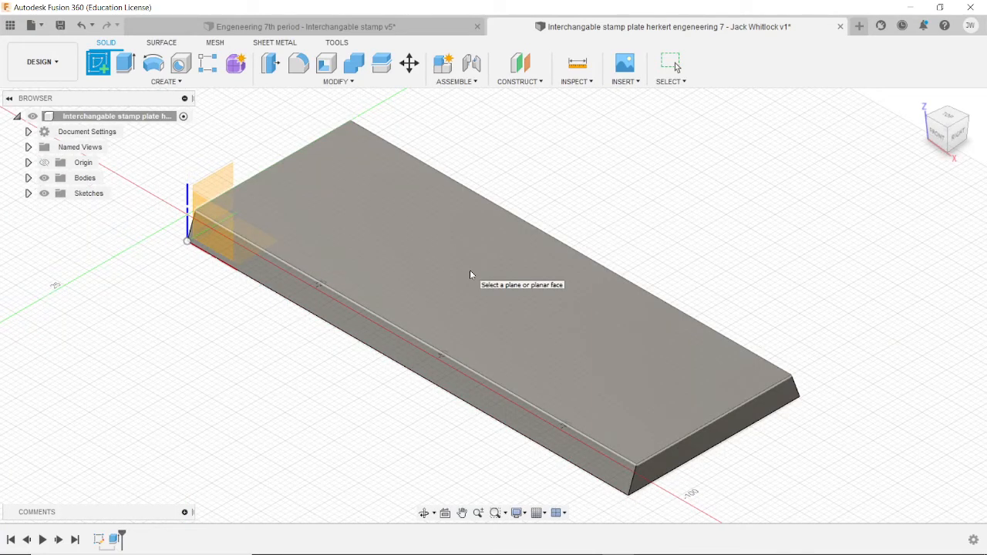
mouse_move(484, 277)
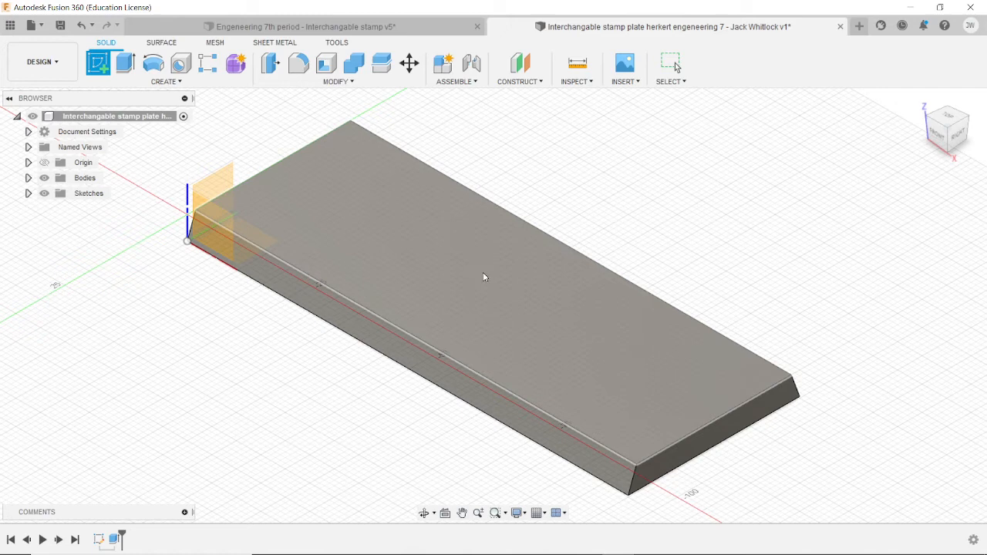
mouse_move(474, 262)
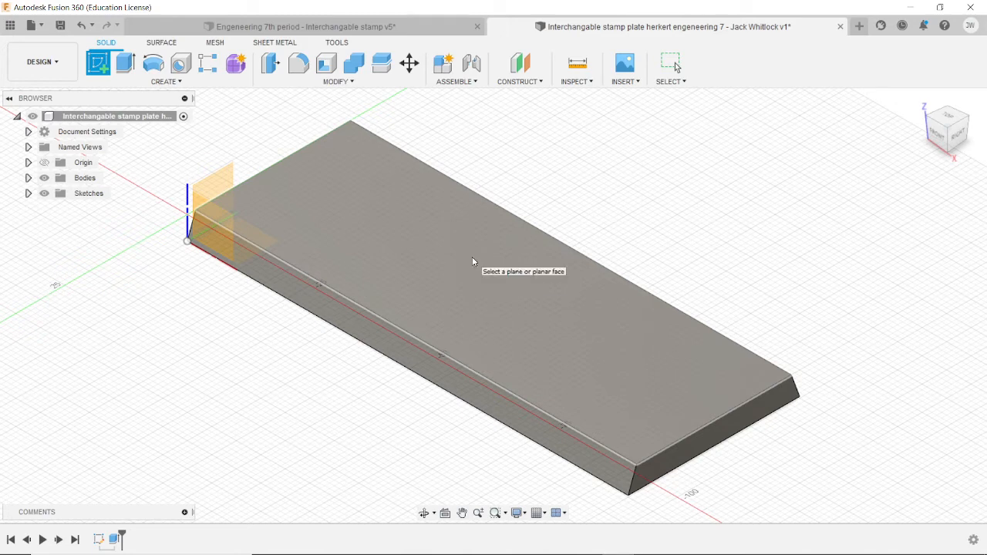
left_click(472, 262)
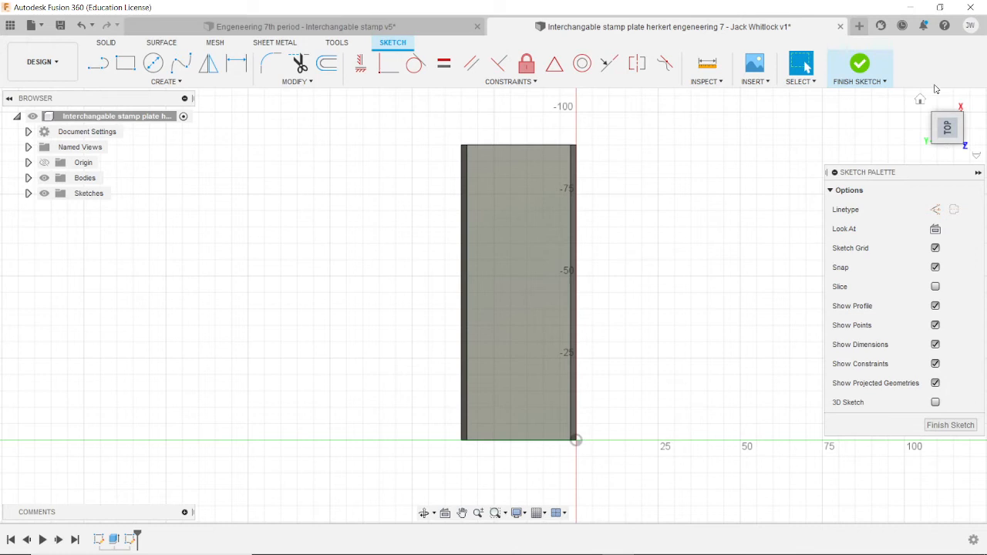
mouse_move(947, 126)
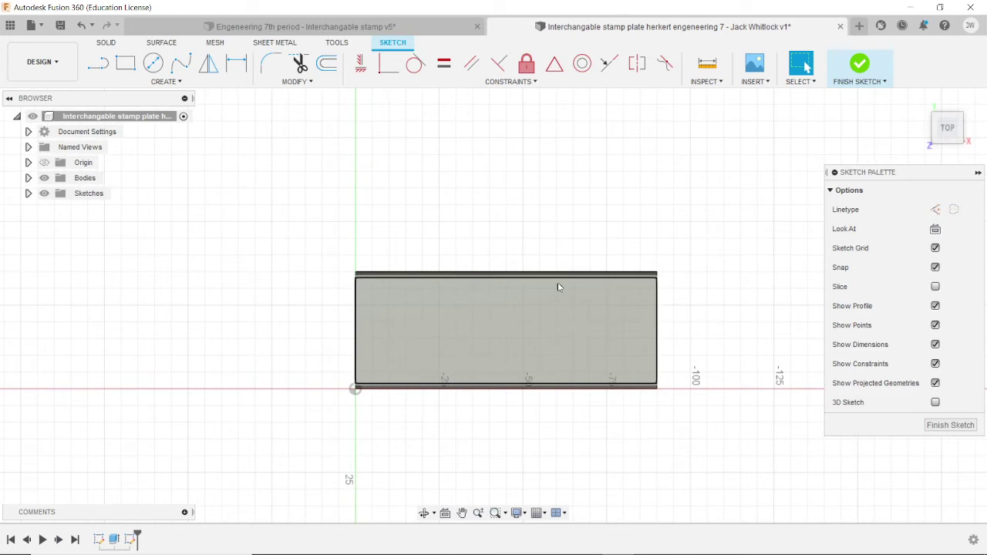
Recentre the top-down view of the plate and start the sketch Text tool from the Create list.
left_click(947, 126)
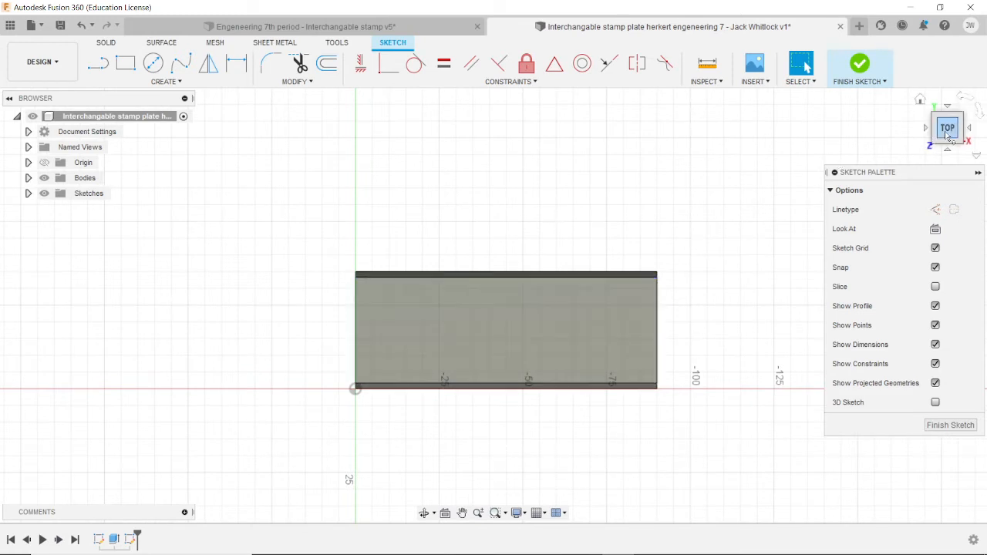
mouse_move(909, 136)
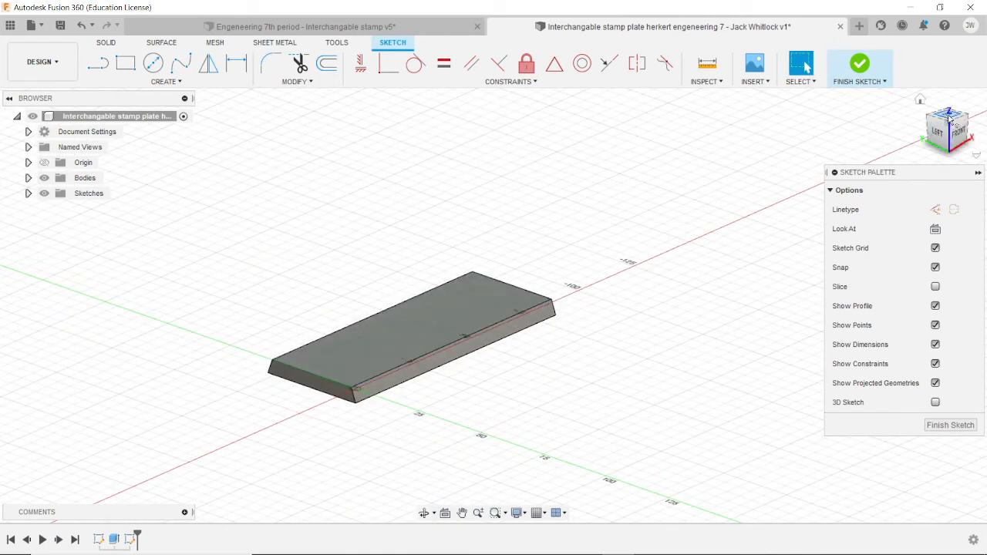
left_click(947, 126)
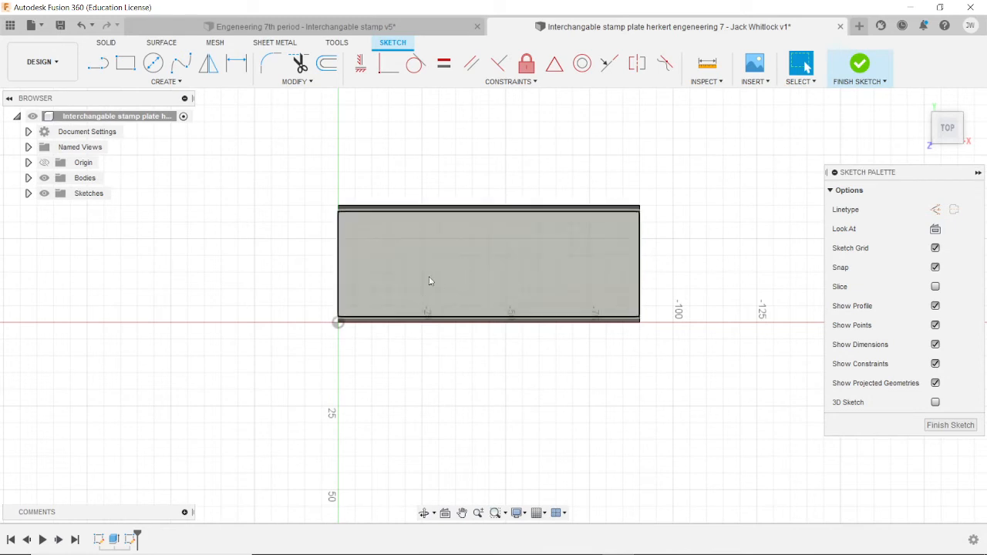
left_click_drag(430, 281, 386, 208)
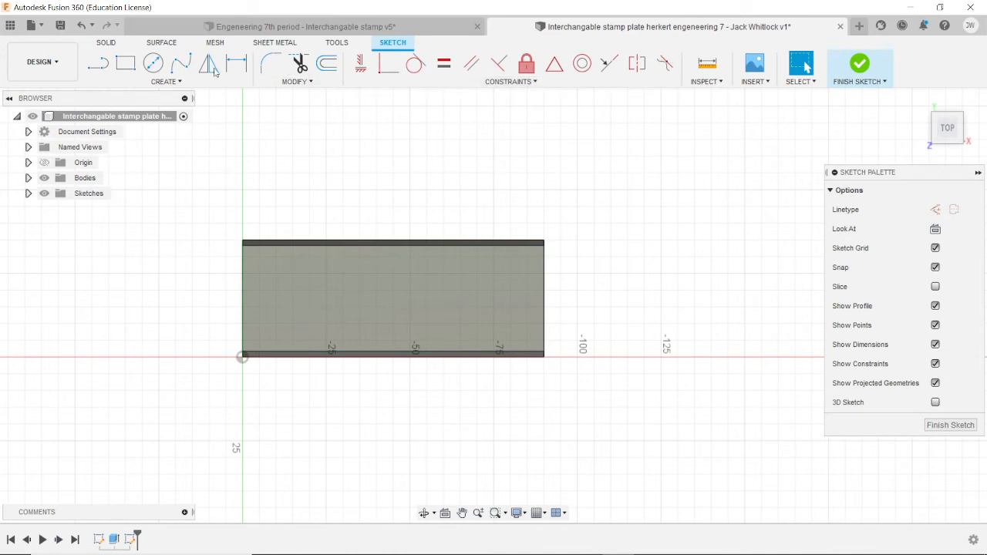
mouse_move(188, 87)
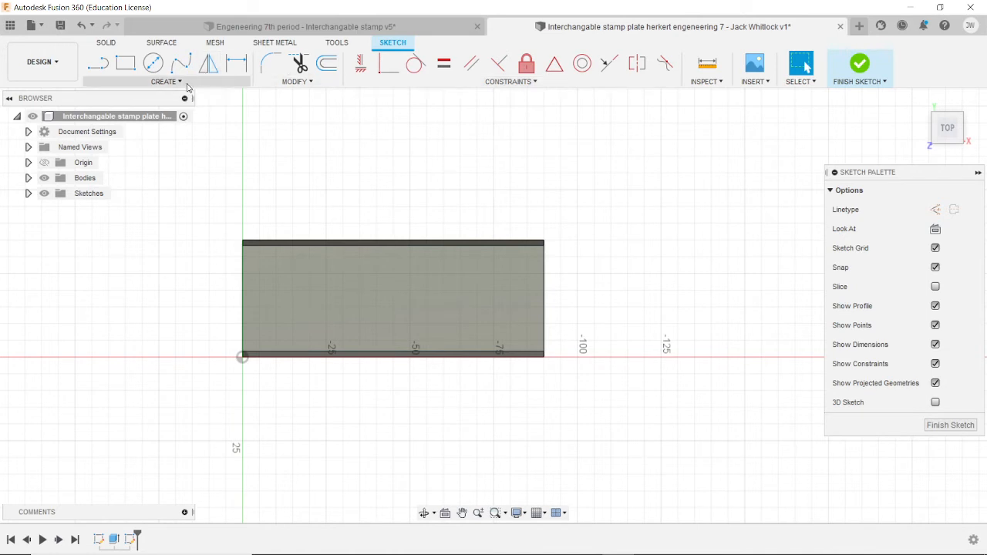
mouse_move(139, 92)
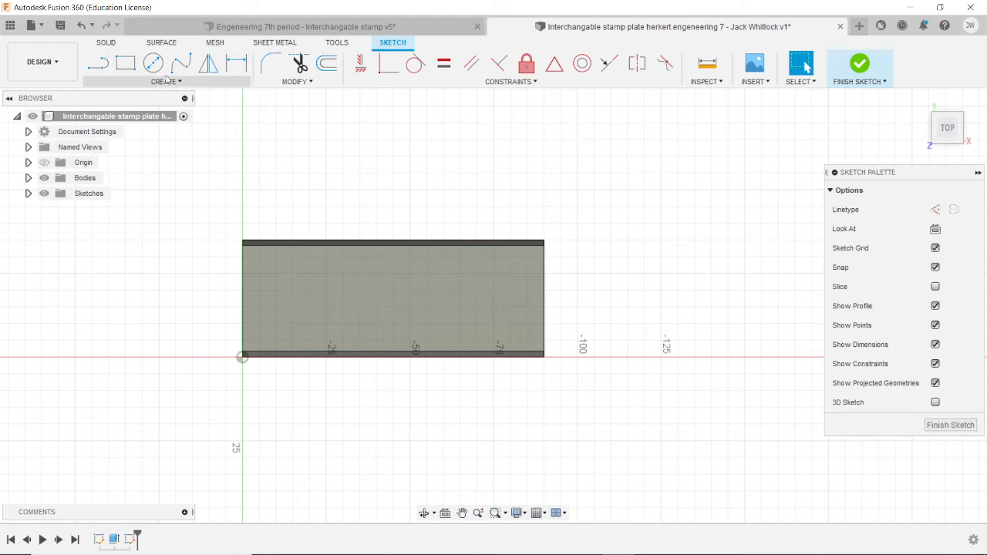
mouse_move(179, 86)
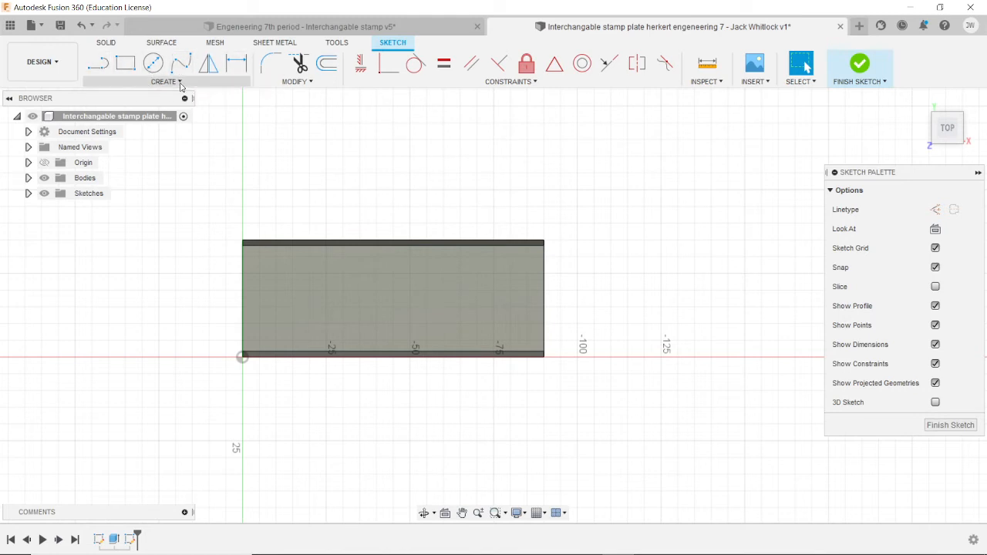
left_click(165, 80)
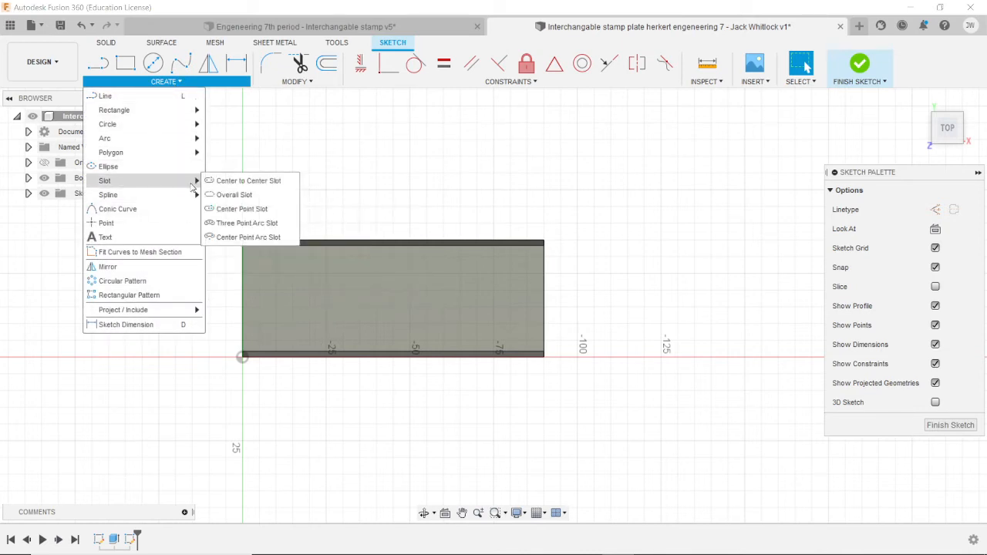
mouse_move(105, 237)
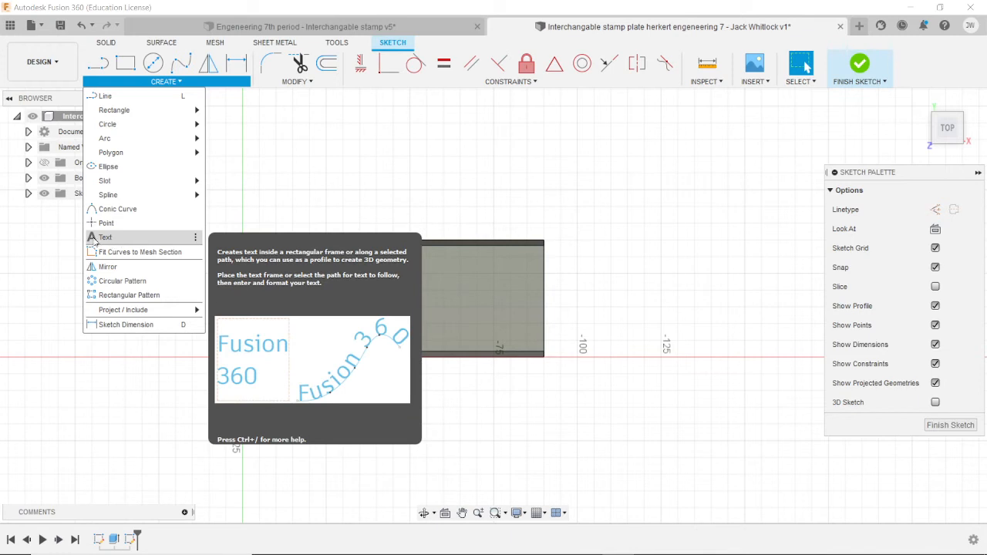
left_click(104, 238)
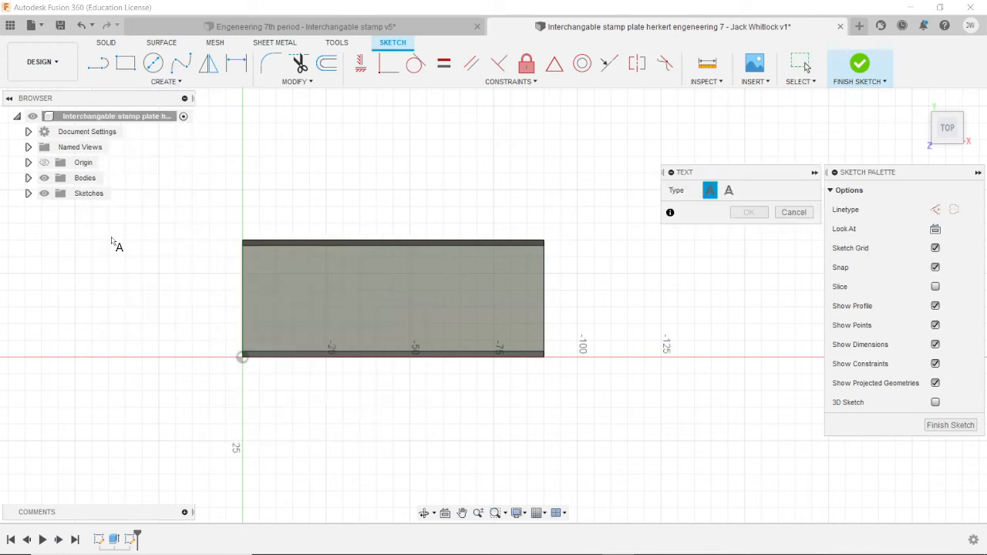
mouse_move(888, 253)
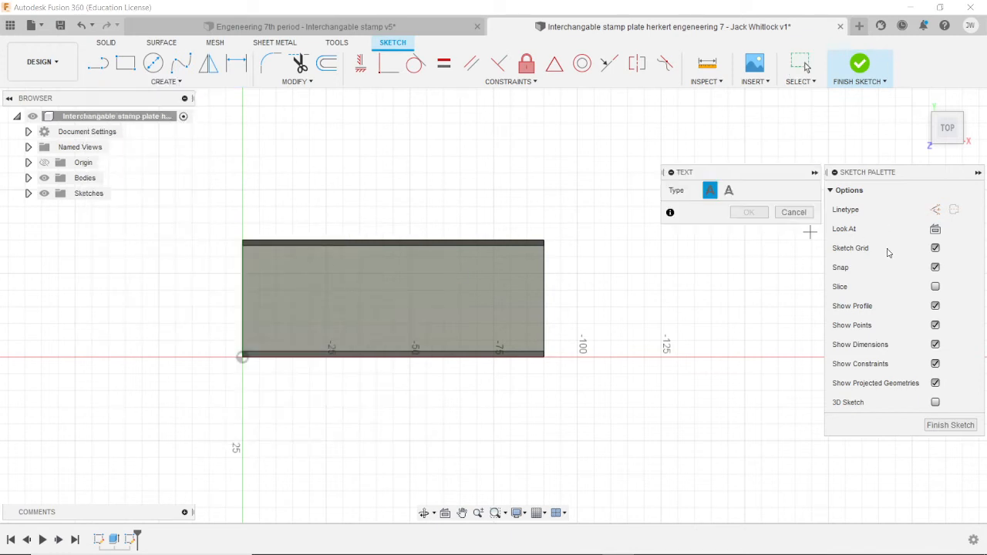
mouse_move(463, 287)
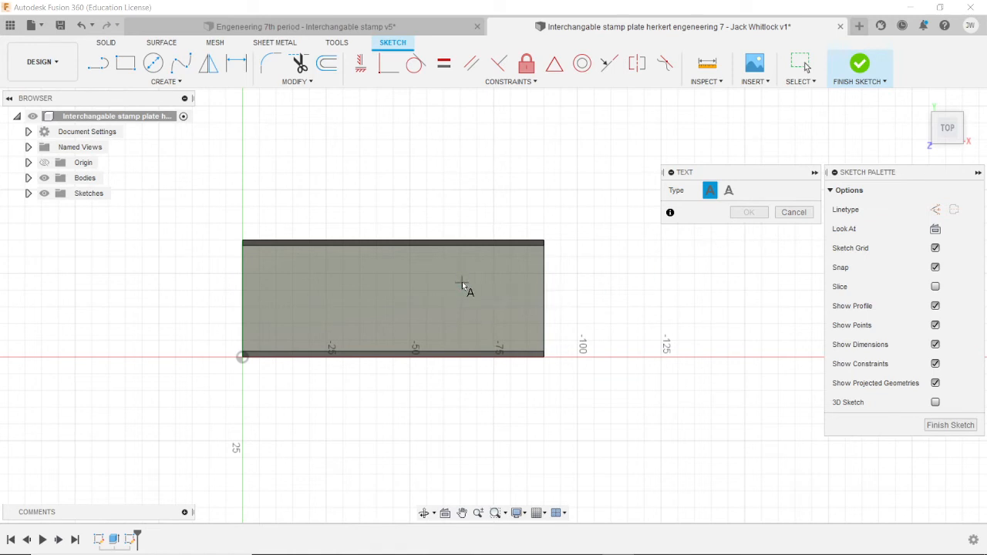
mouse_move(353, 327)
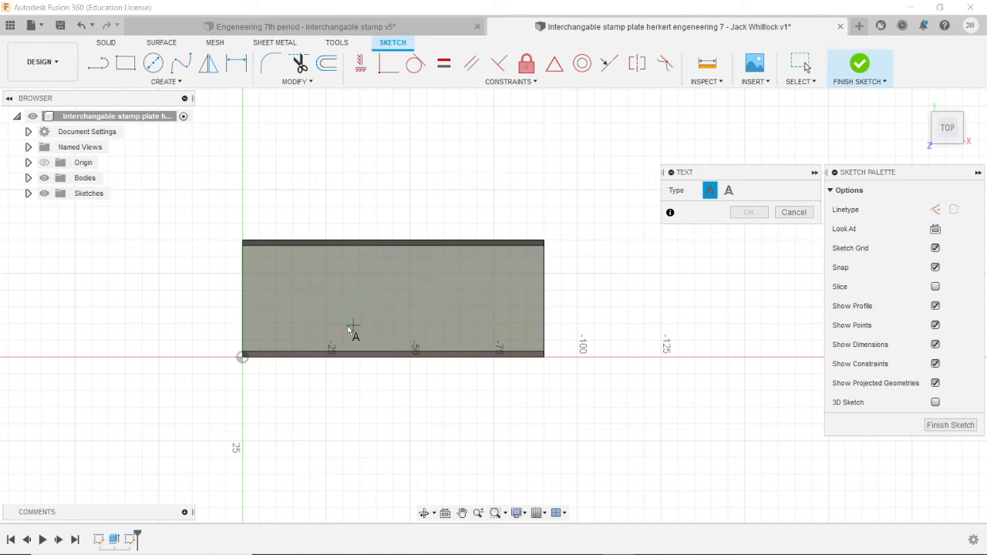
mouse_move(323, 319)
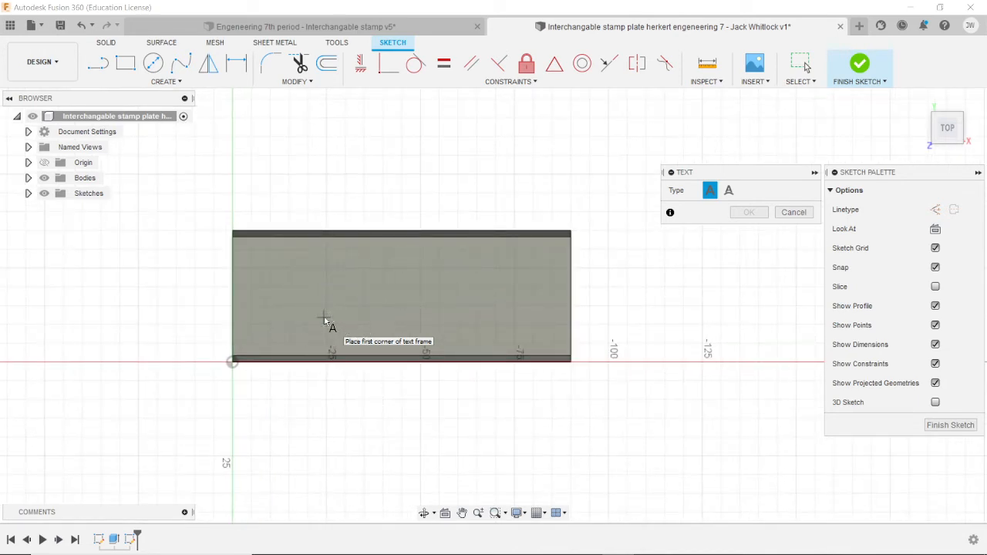
mouse_move(250, 250)
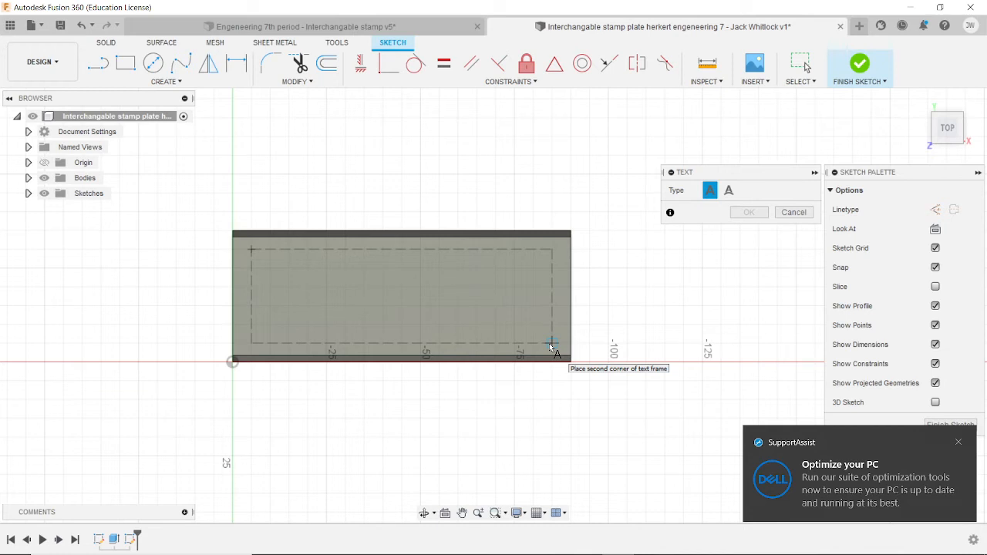
Anchor the text frame's first corner at the plate's upper left.
left_click(959, 441)
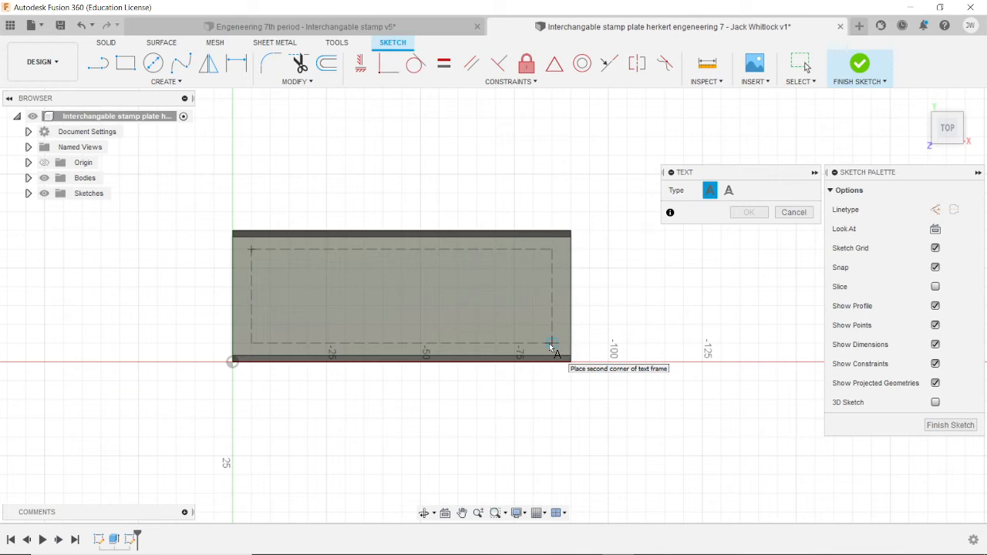
Set the frame's opposite corner and enter 'Tutorial' as the text content.
left_click(552, 347)
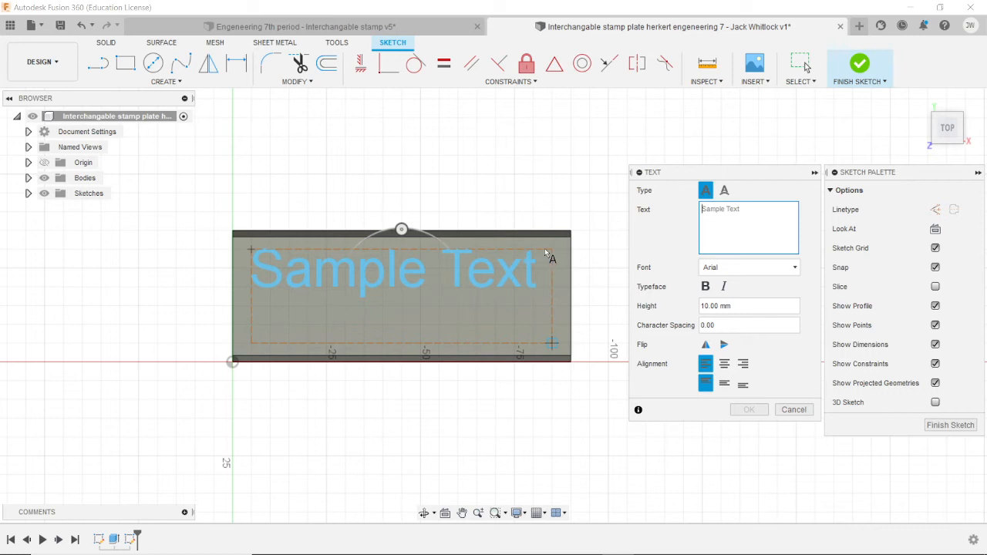
mouse_move(324, 249)
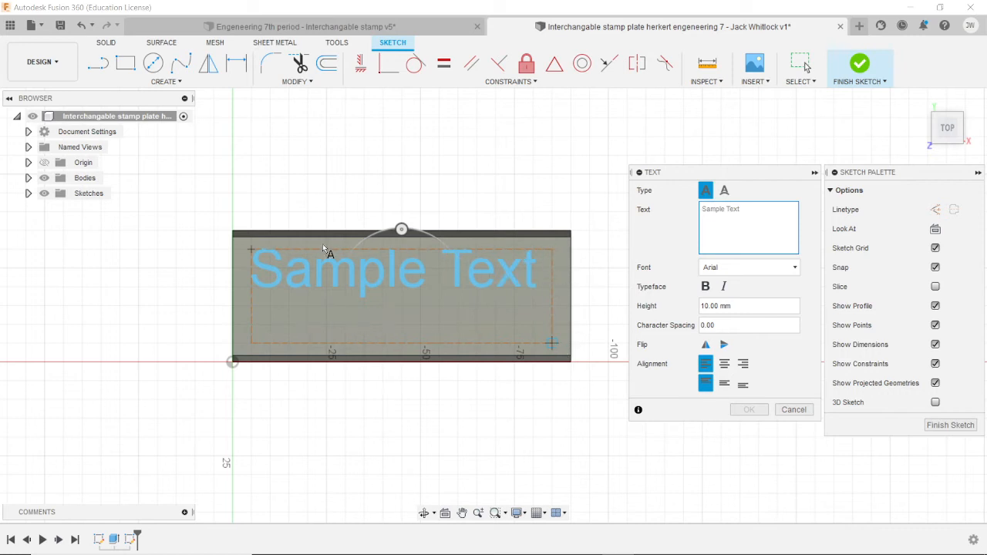
mouse_move(424, 279)
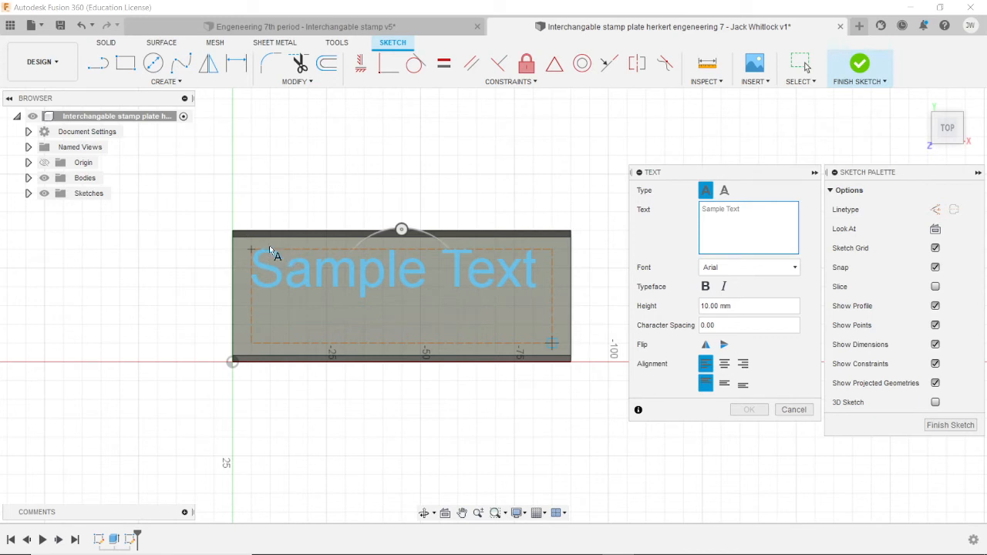
mouse_move(385, 280)
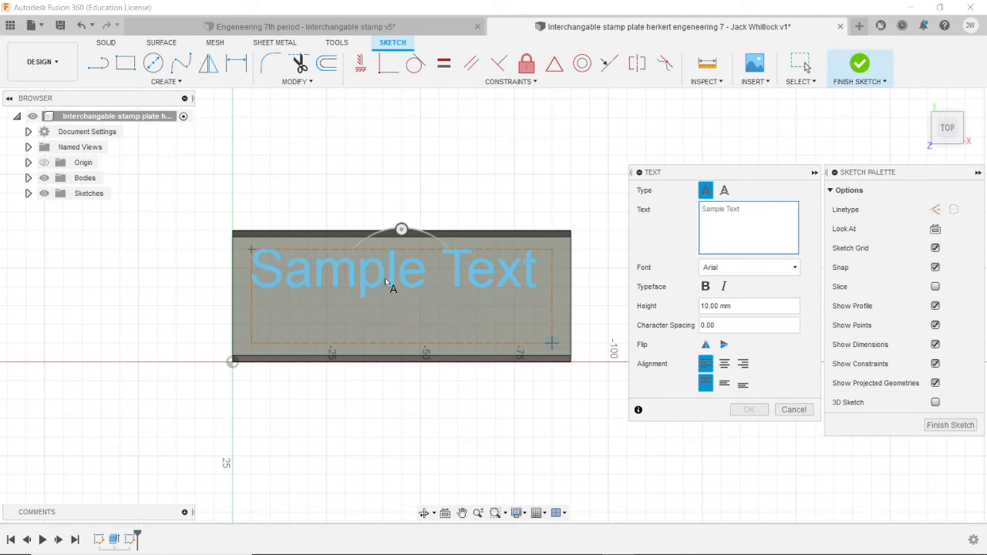
mouse_move(345, 281)
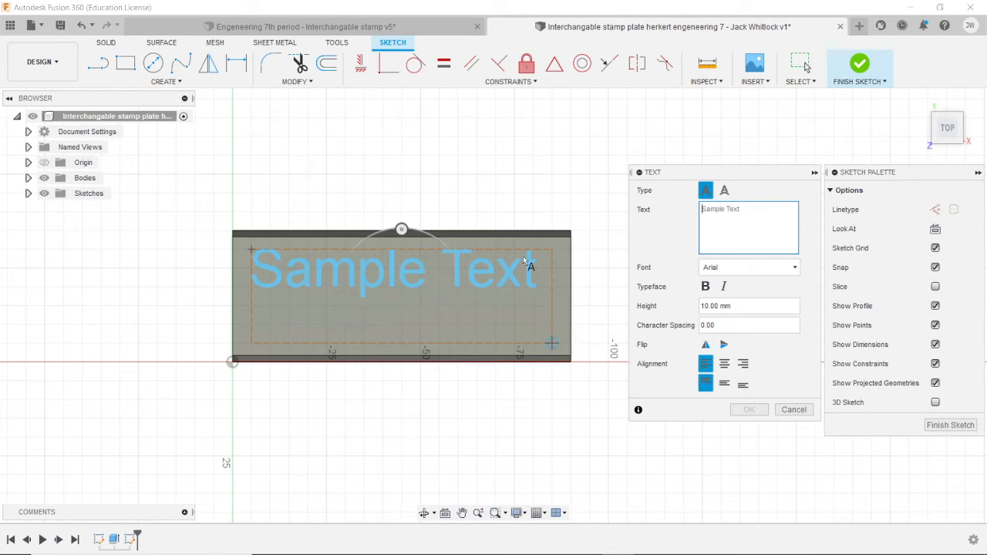
mouse_move(746, 225)
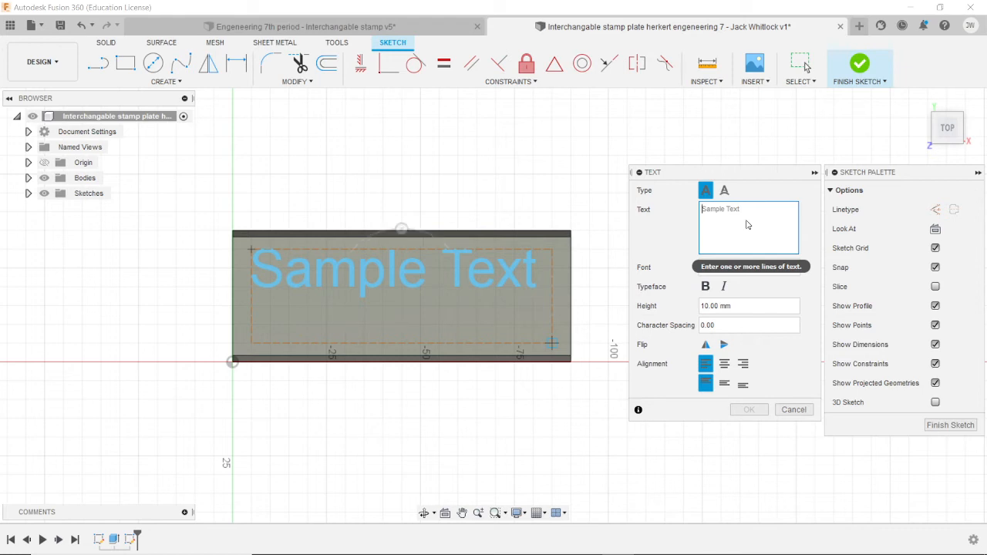
type("Tuto")
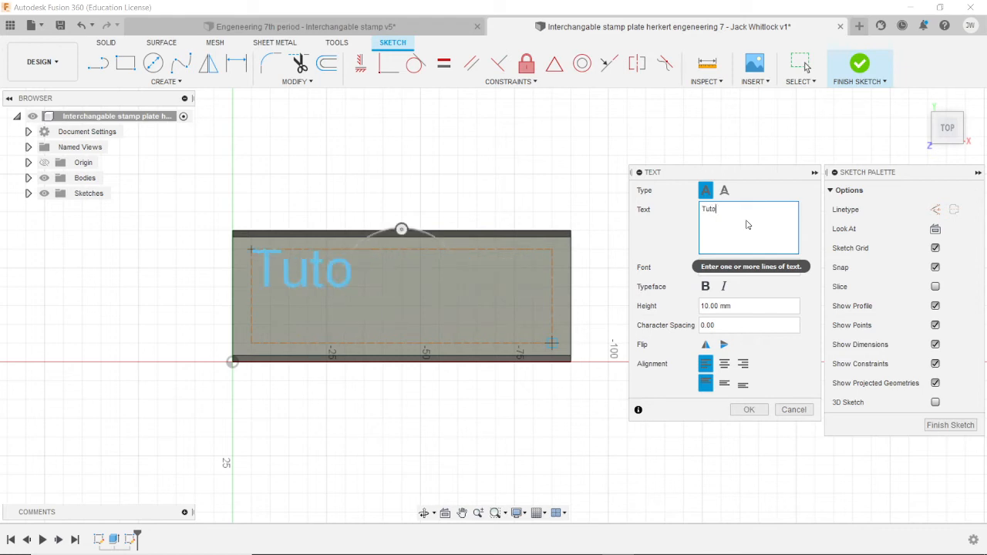
type("rial")
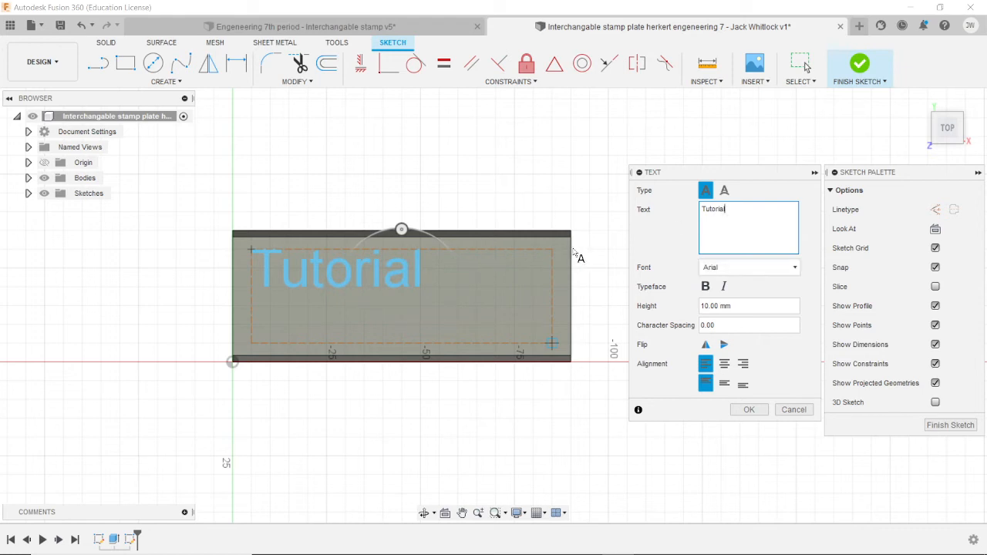
mouse_move(669, 231)
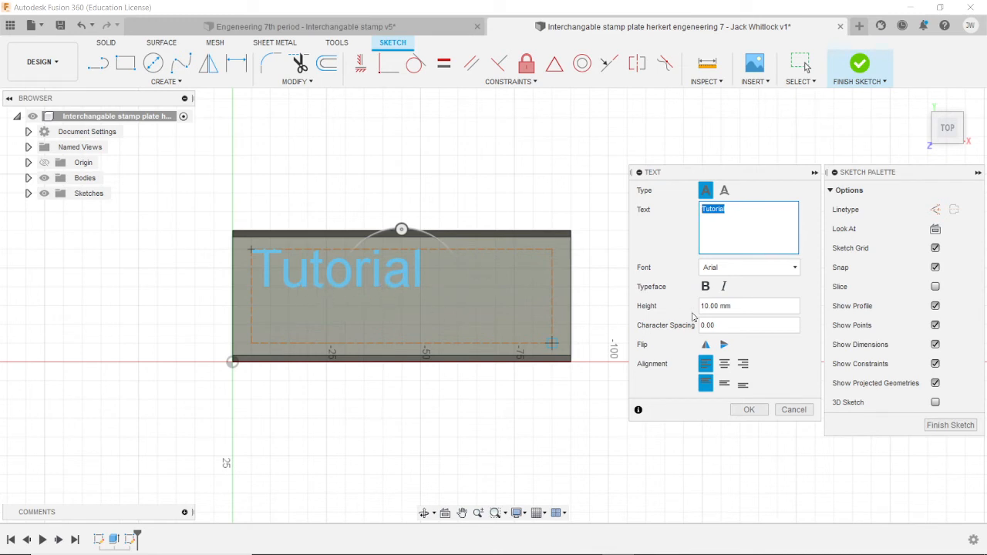
mouse_move(413, 302)
type("20")
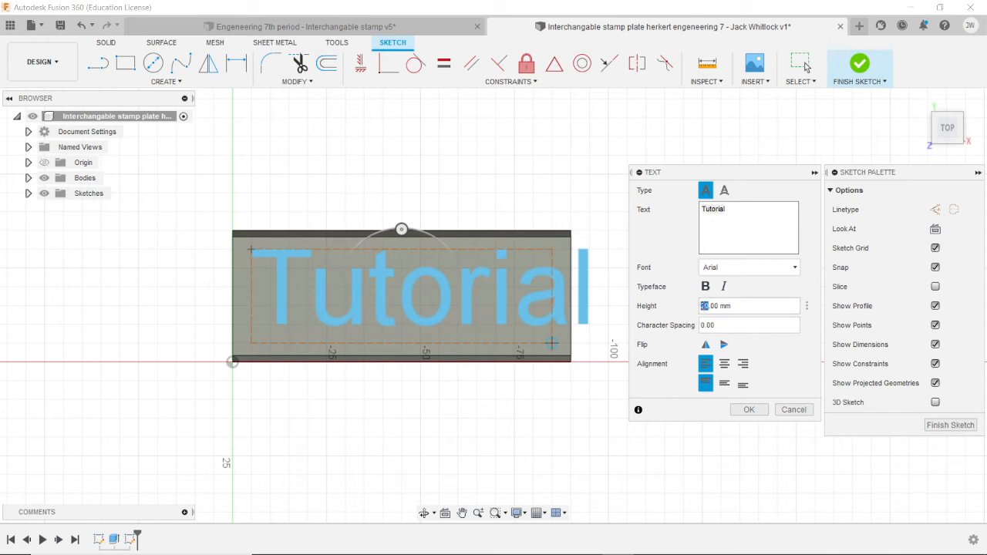
Set the Tutorial text height to 10 mm, keeping the Arial font.
type("18")
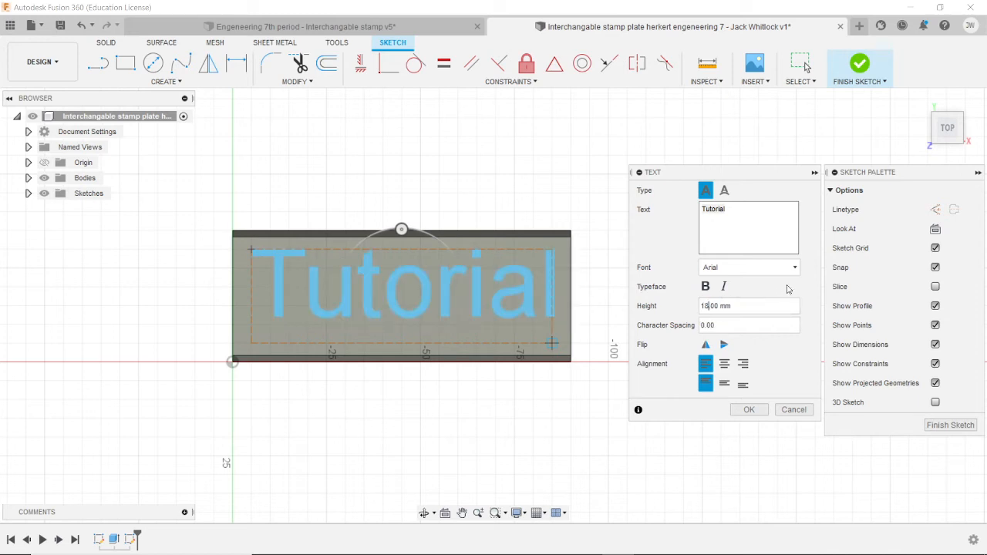
mouse_move(332, 293)
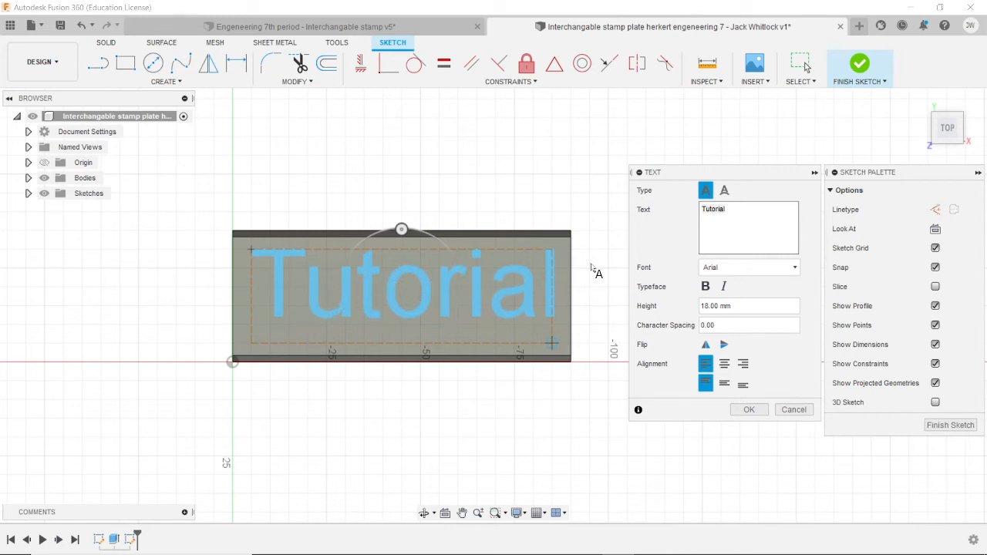
mouse_move(662, 265)
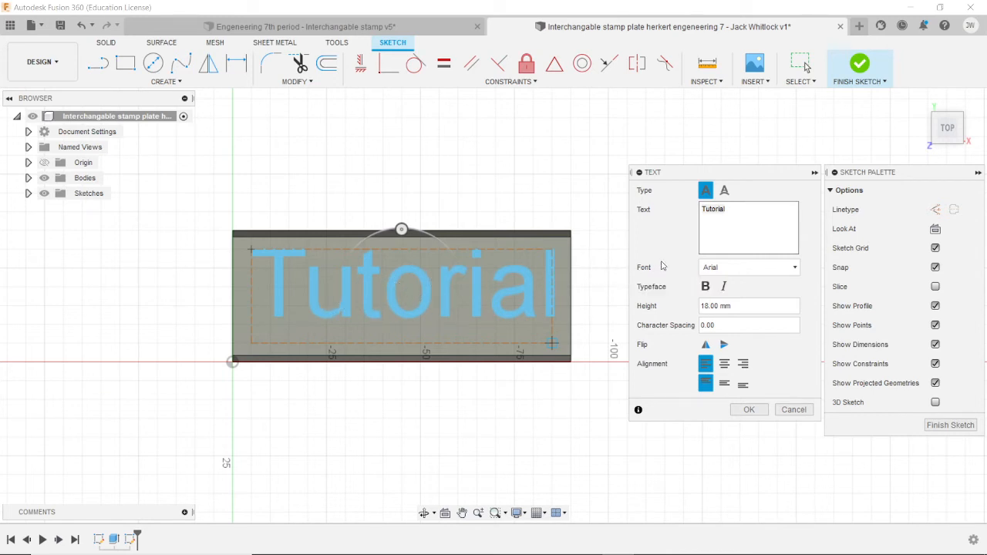
mouse_move(666, 256)
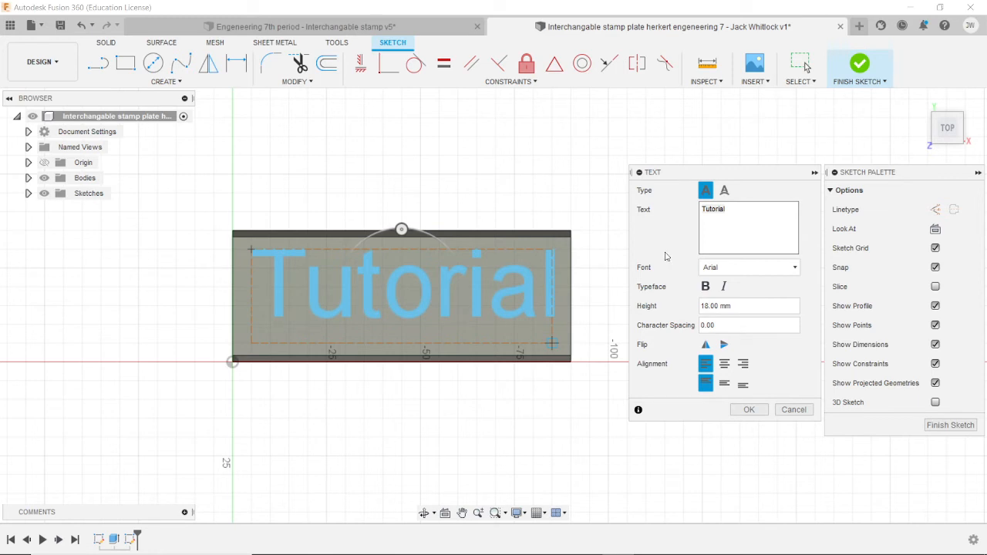
mouse_move(688, 351)
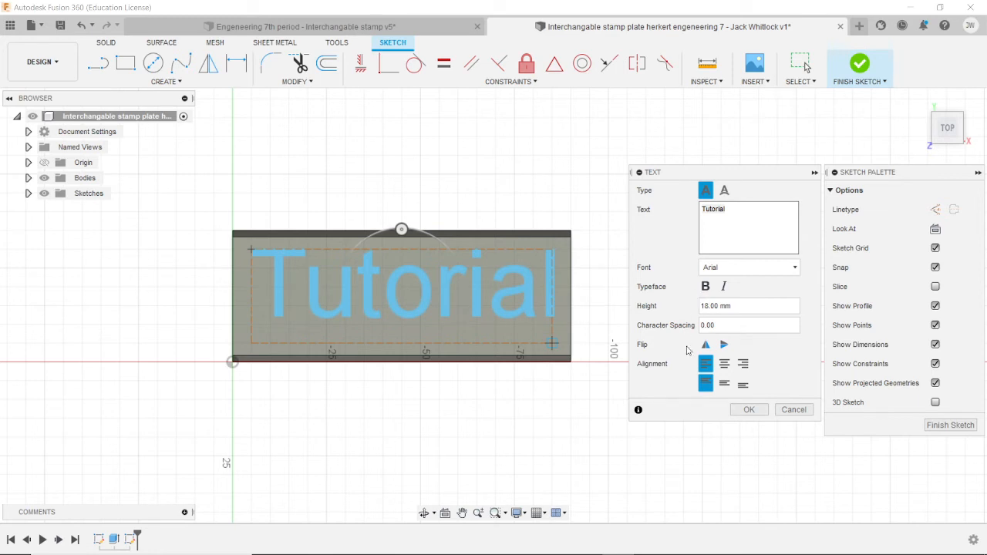
left_click(725, 364)
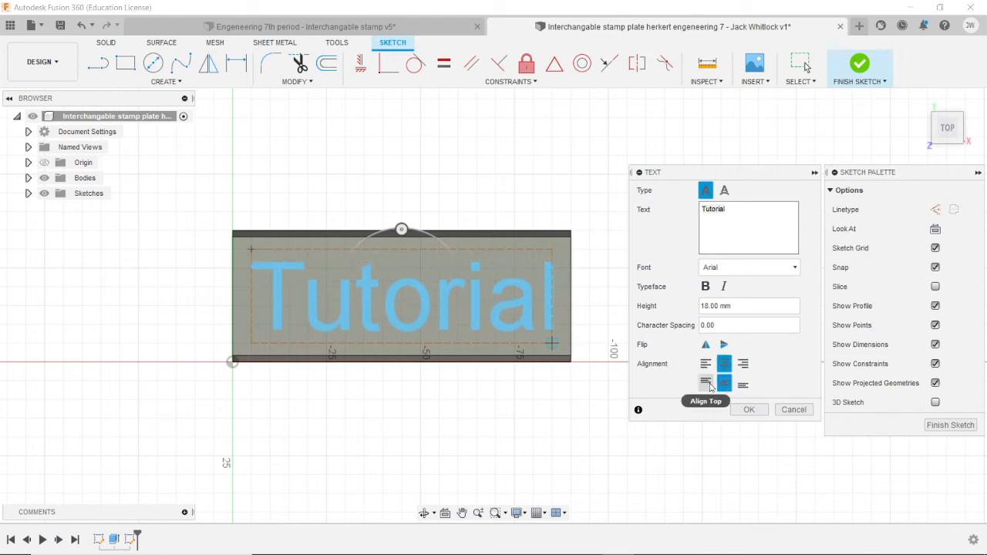
mouse_move(768, 379)
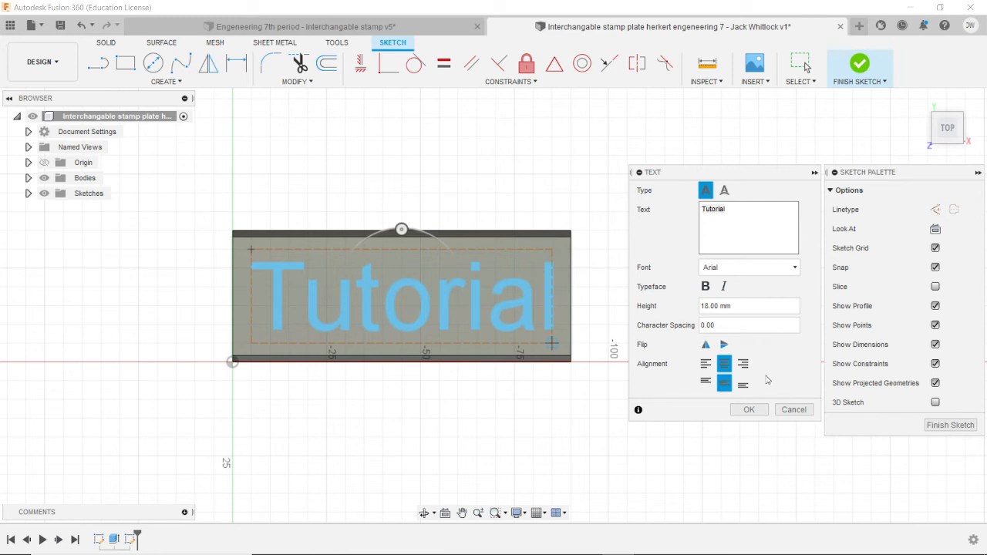
mouse_move(563, 386)
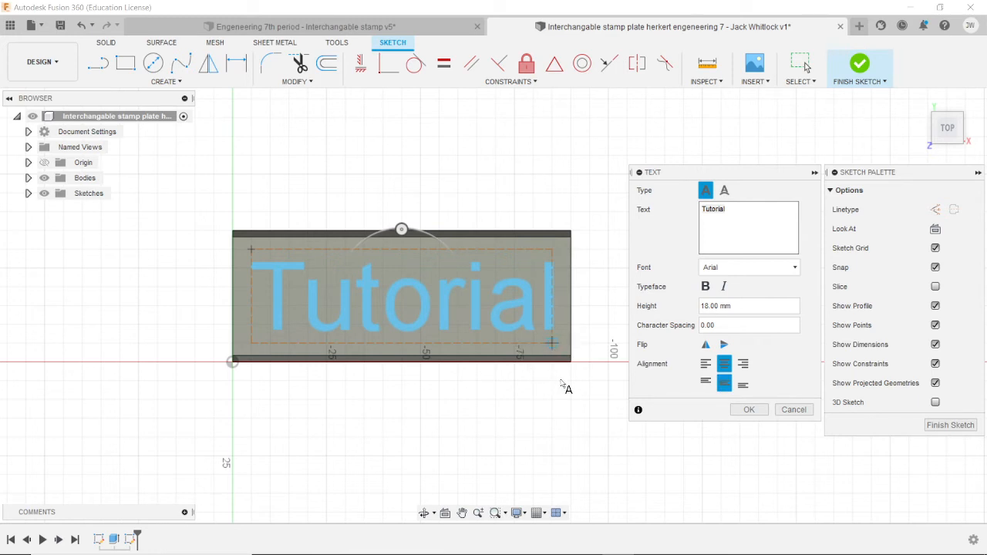
mouse_move(748, 305)
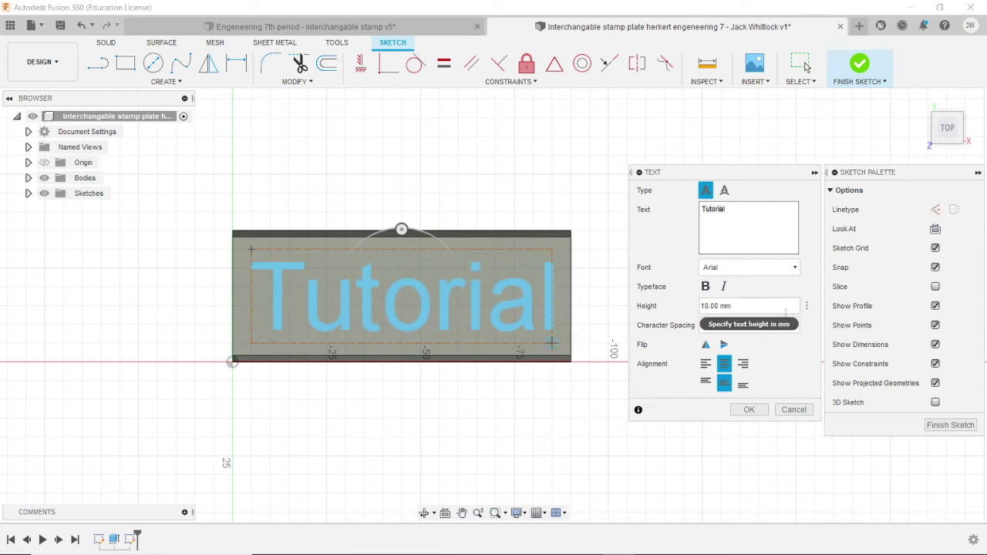
mouse_move(783, 358)
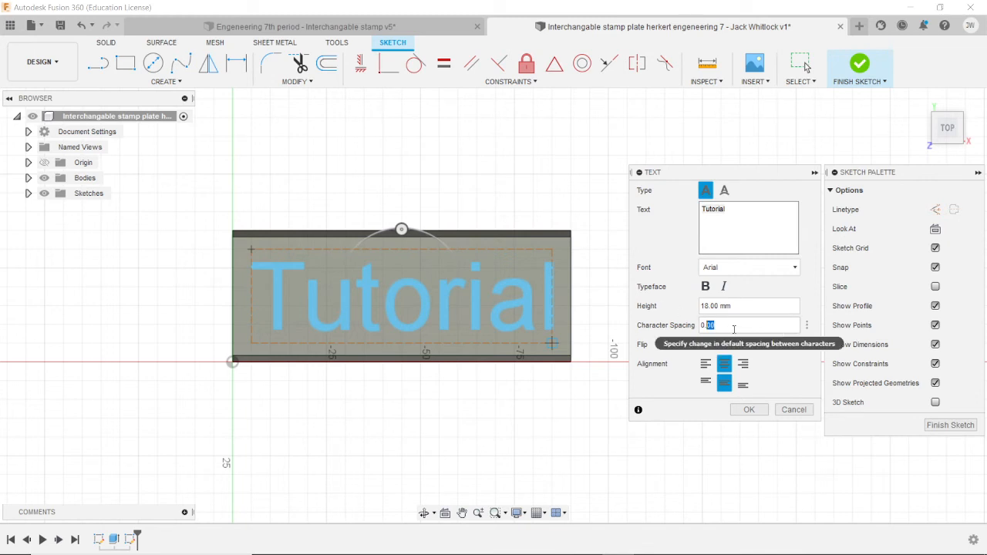
type("1 mm")
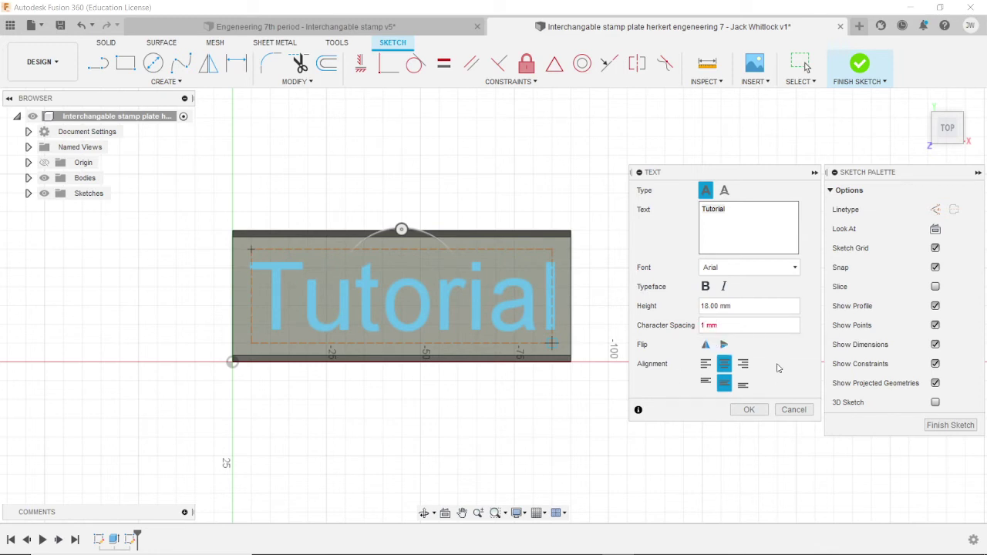
left_click(748, 324)
type("0")
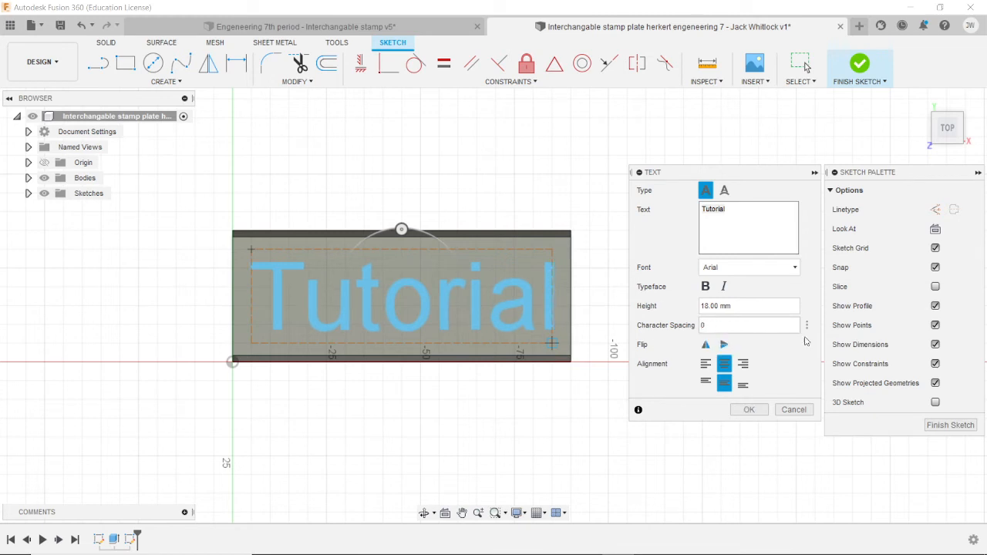
mouse_move(367, 262)
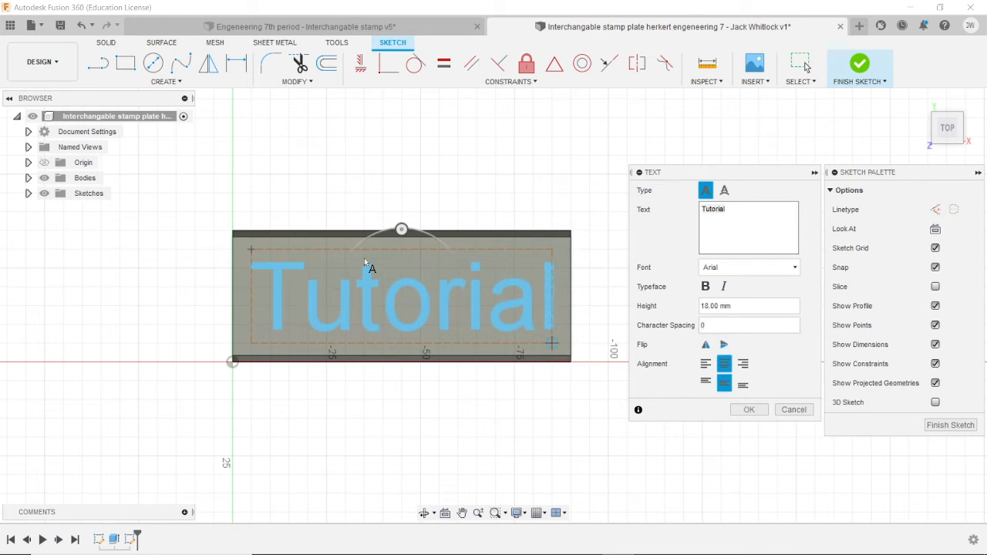
mouse_move(496, 293)
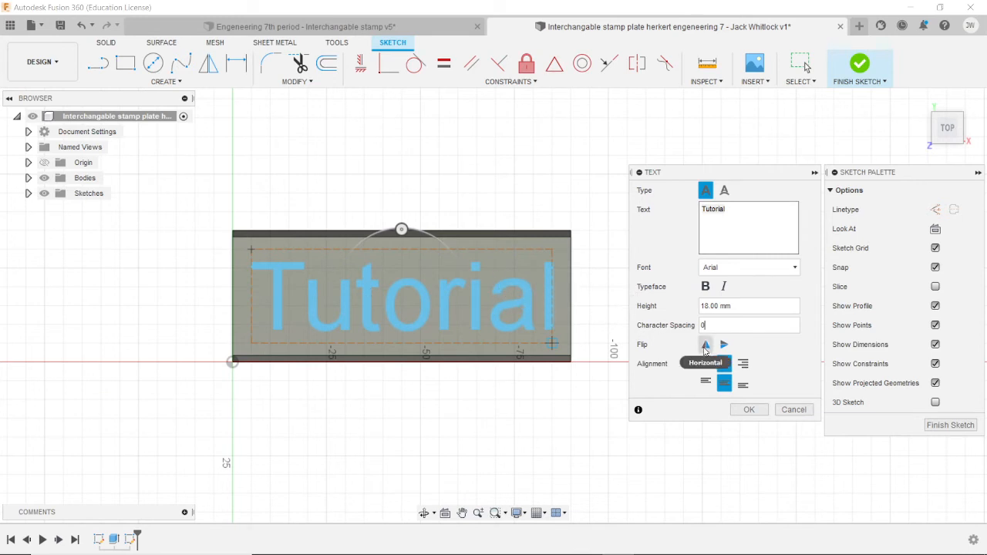
mouse_move(644, 349)
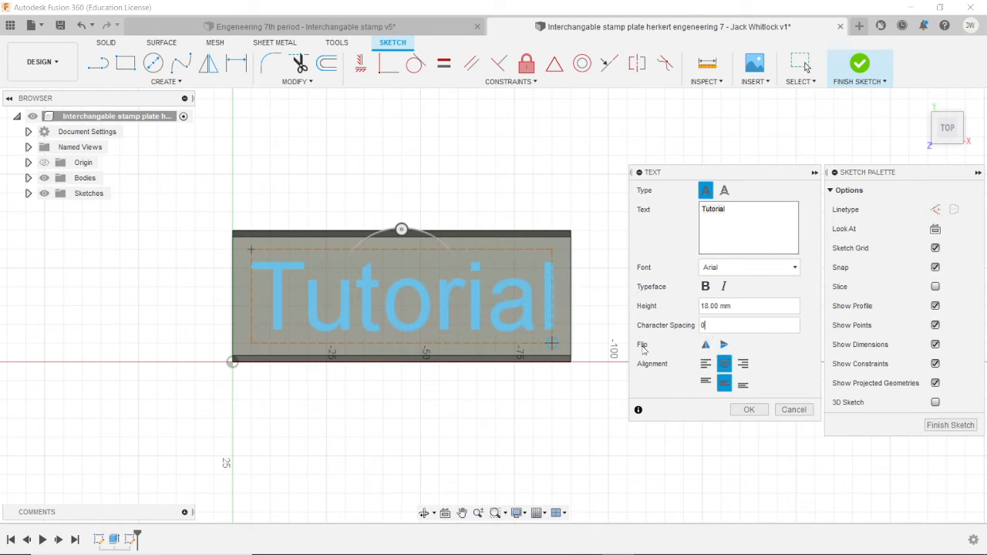
Flip the Tutorial text horizontally and confirm the text settings.
left_click(705, 344)
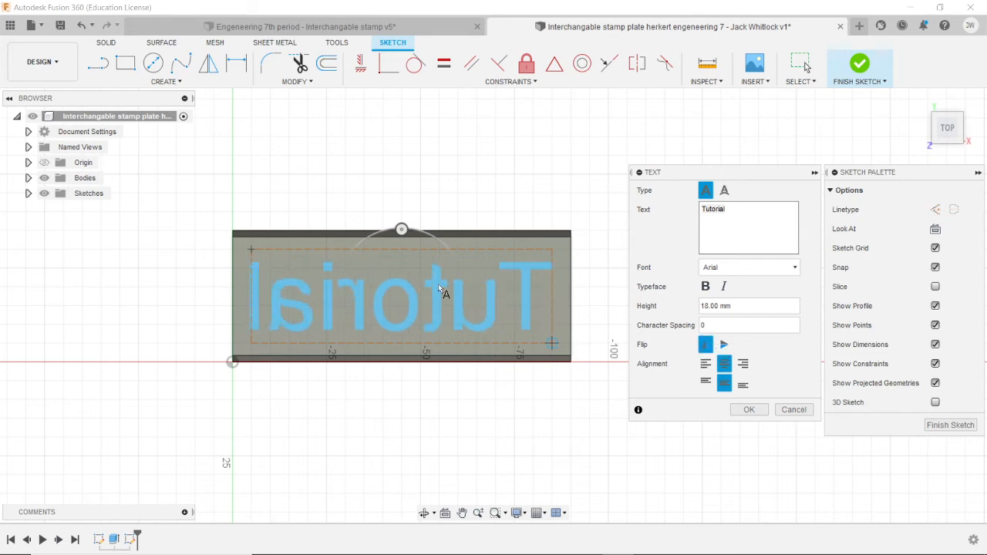
mouse_move(311, 249)
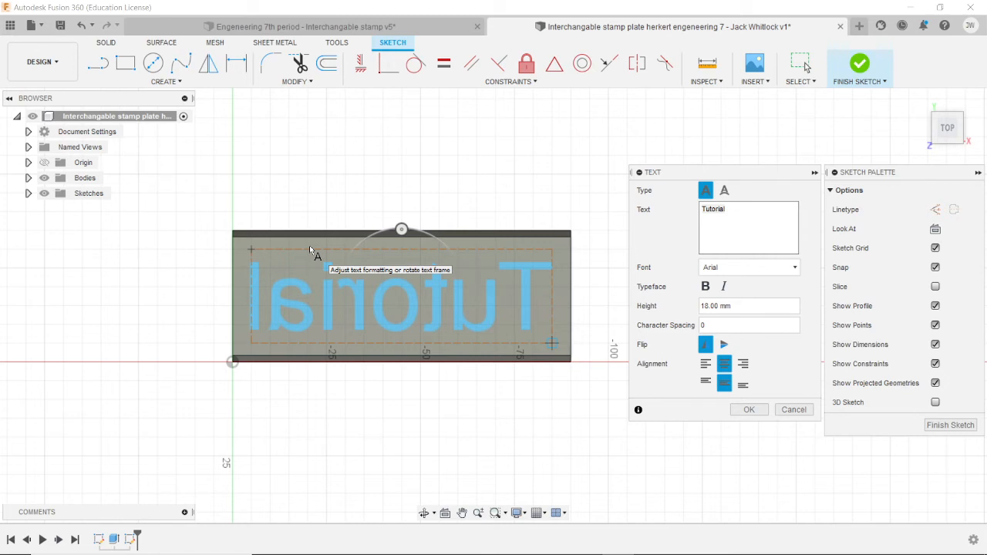
mouse_move(543, 212)
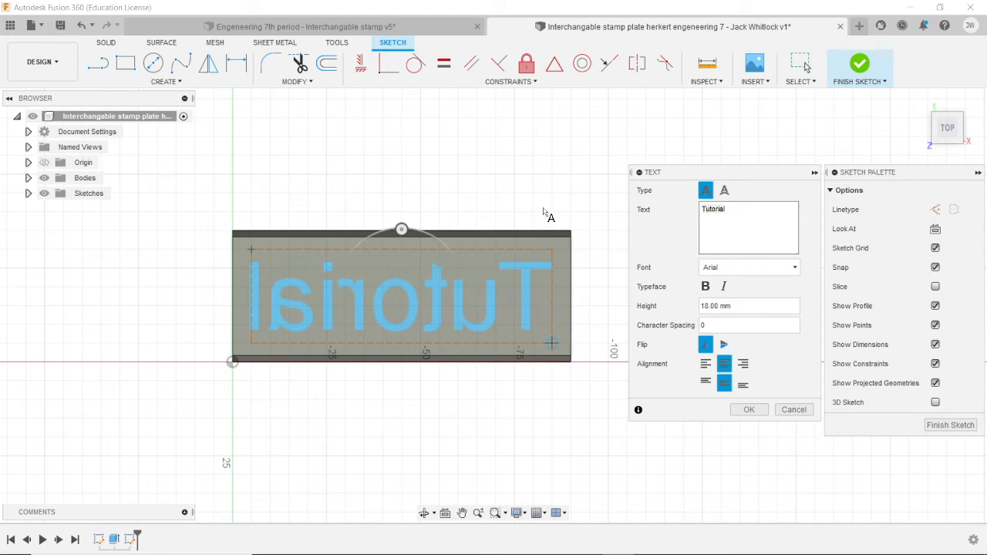
mouse_move(545, 213)
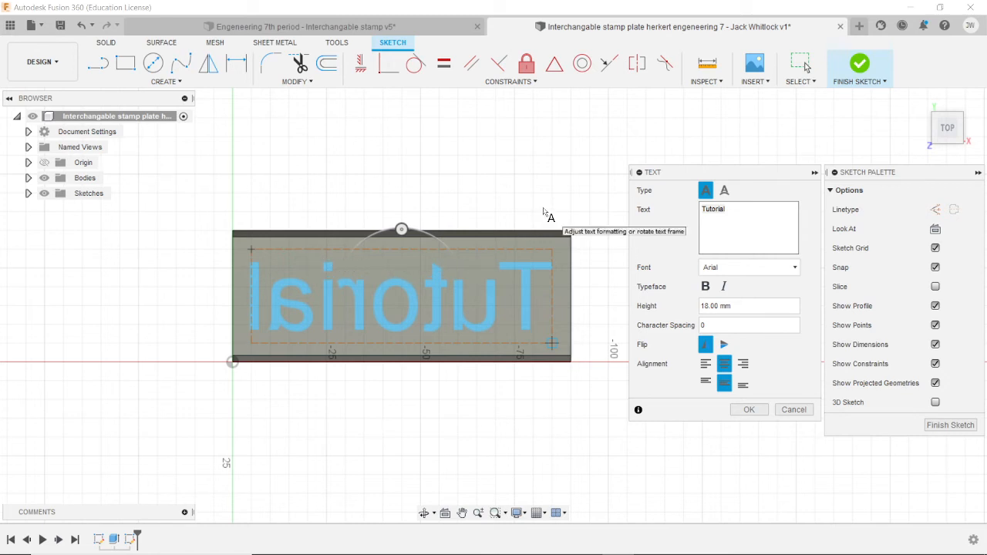
mouse_move(555, 274)
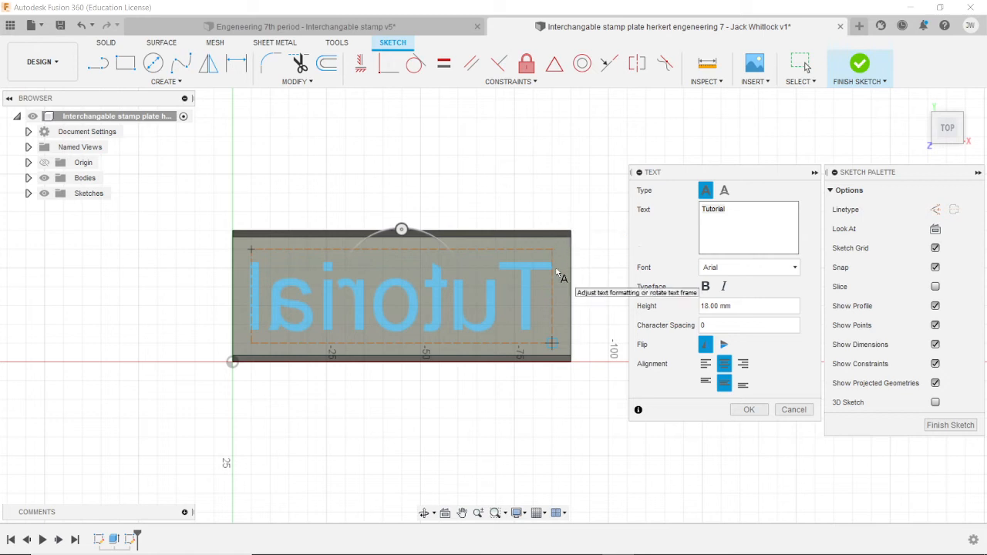
mouse_move(542, 256)
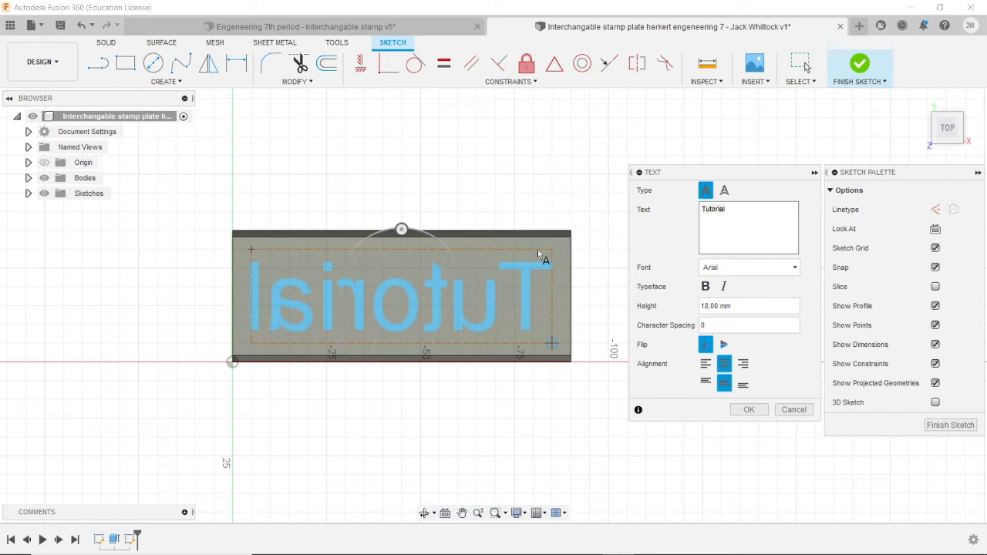
mouse_move(490, 307)
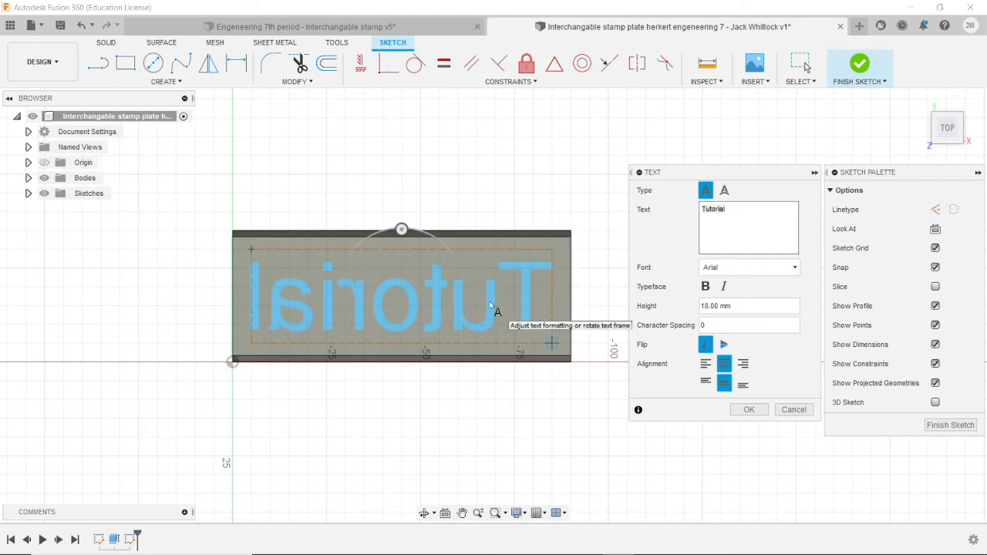
mouse_move(640, 376)
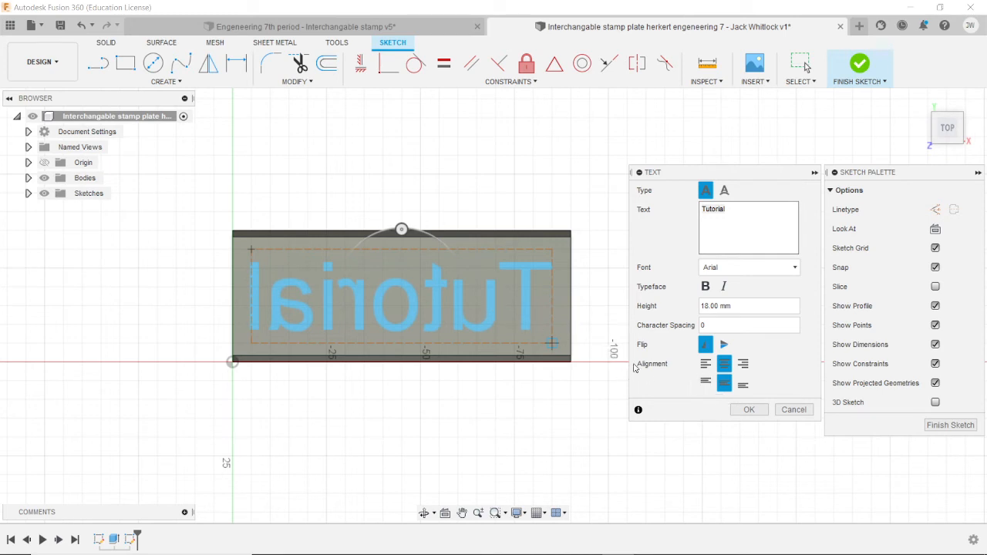
mouse_move(624, 370)
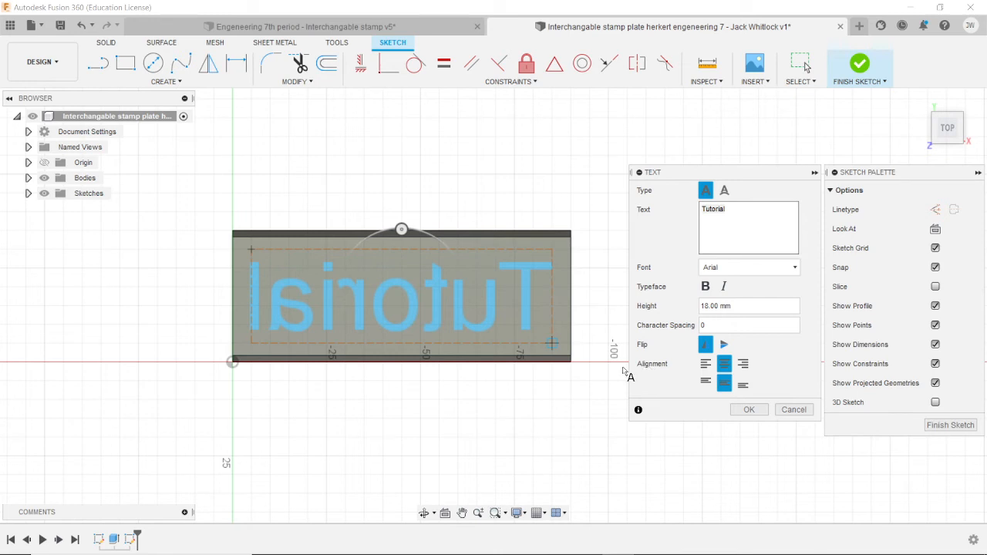
mouse_move(561, 370)
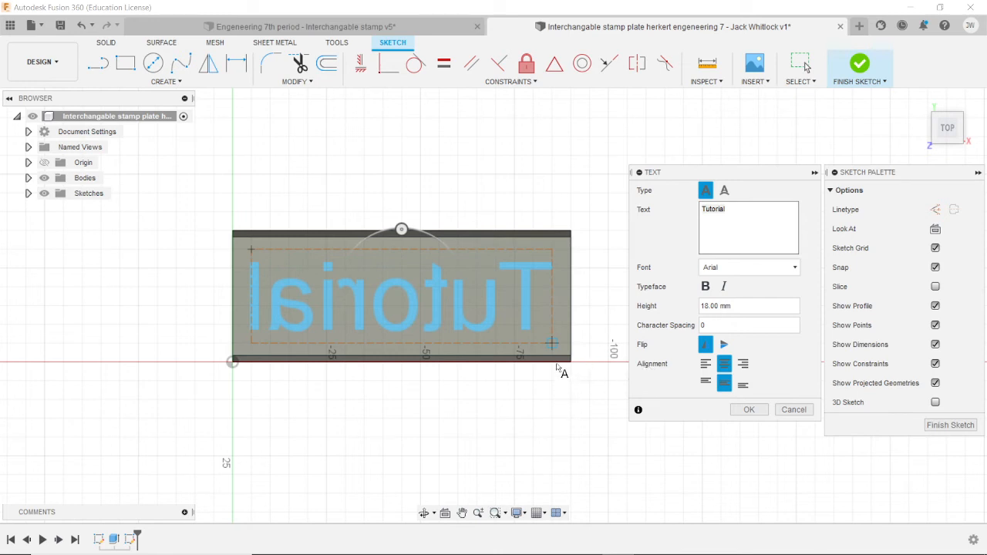
mouse_move(540, 299)
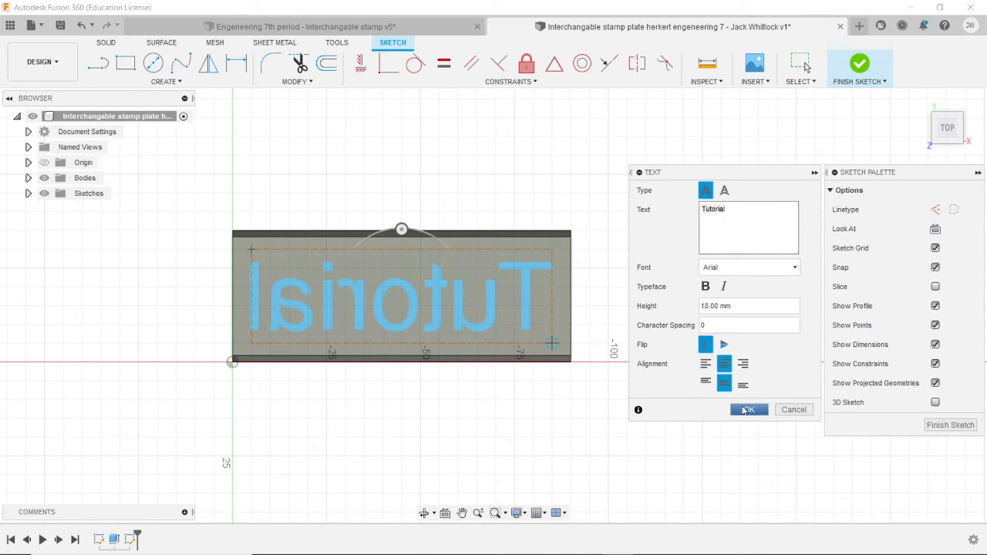
mouse_move(723, 343)
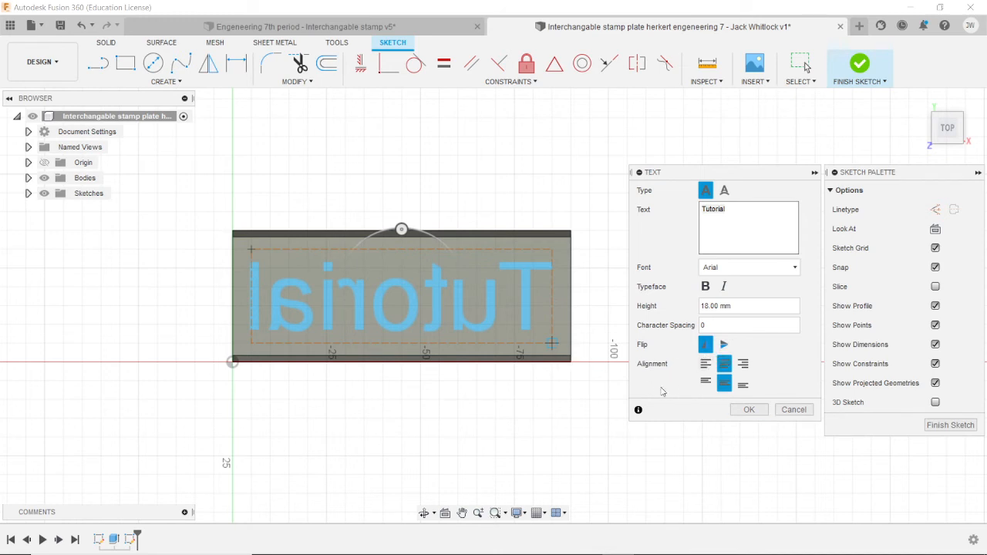
mouse_move(704, 346)
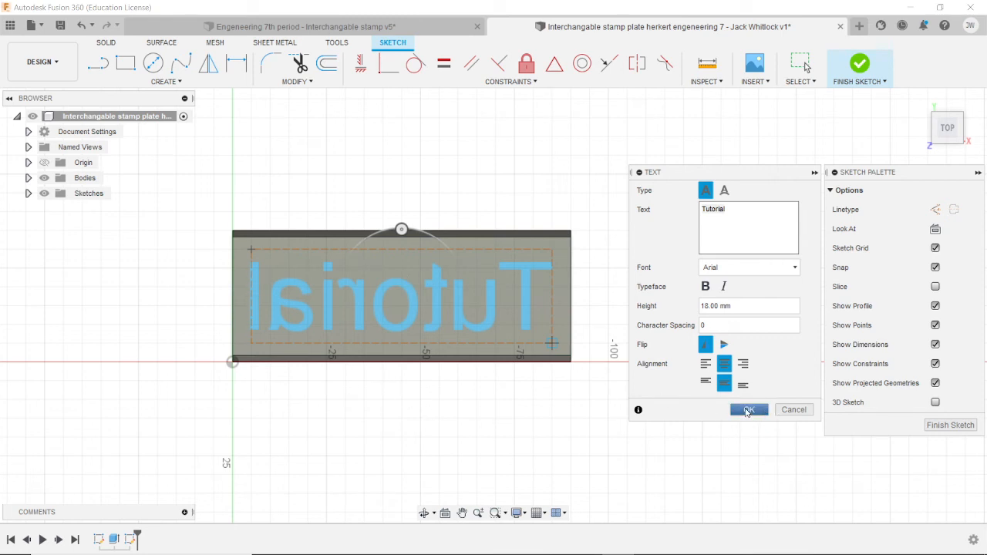
left_click(748, 410)
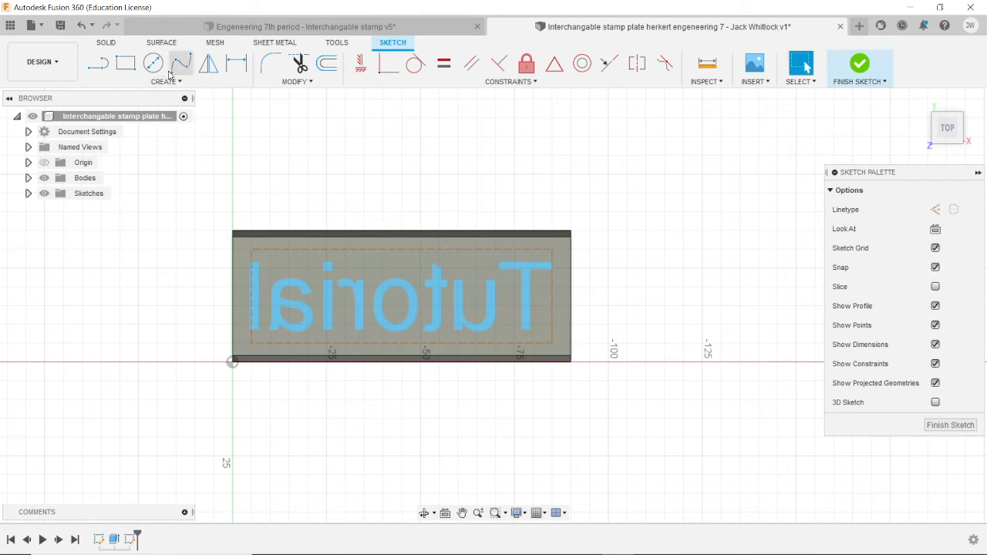
Draw a small circle above the left of the mirrored text and cancel the stray line and rectangle.
left_click(152, 63)
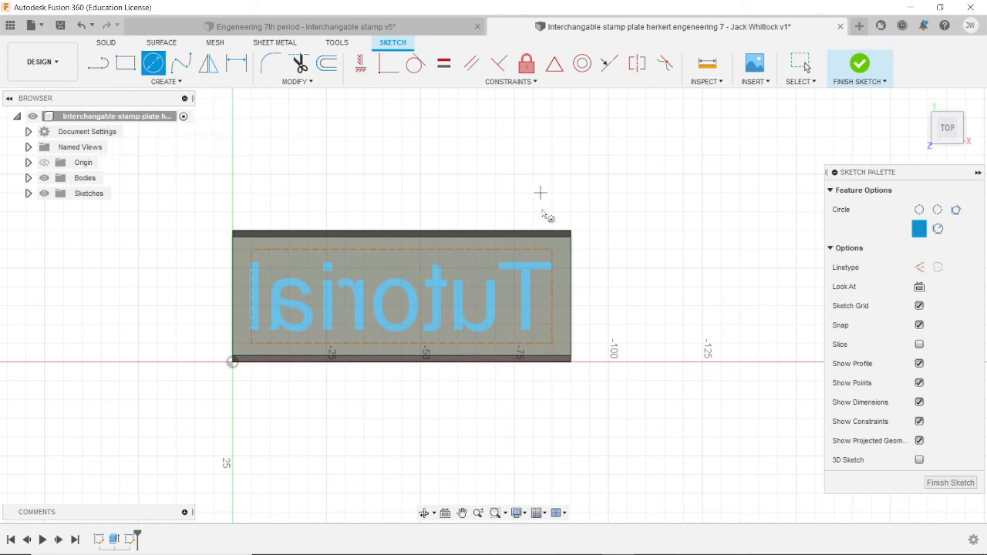
mouse_move(327, 270)
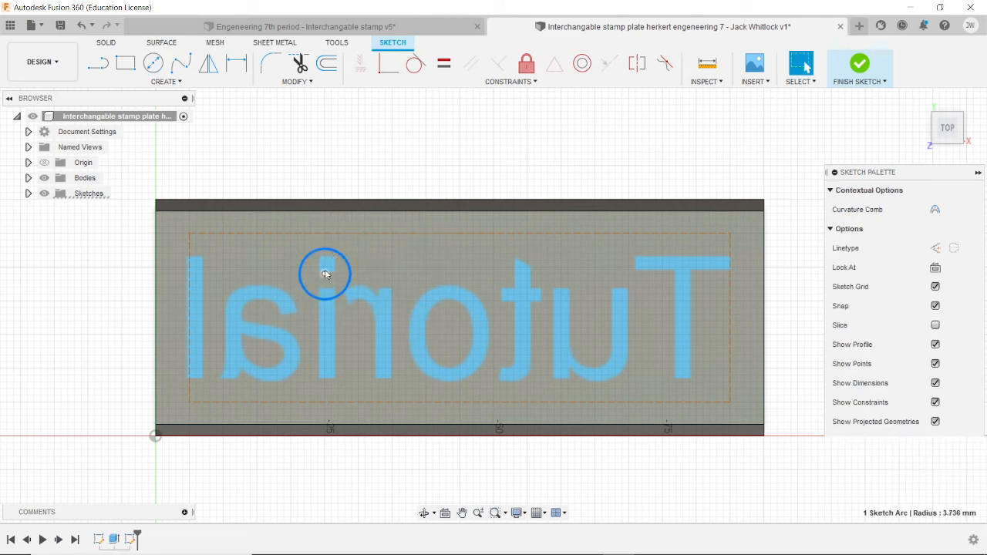
left_click(324, 266)
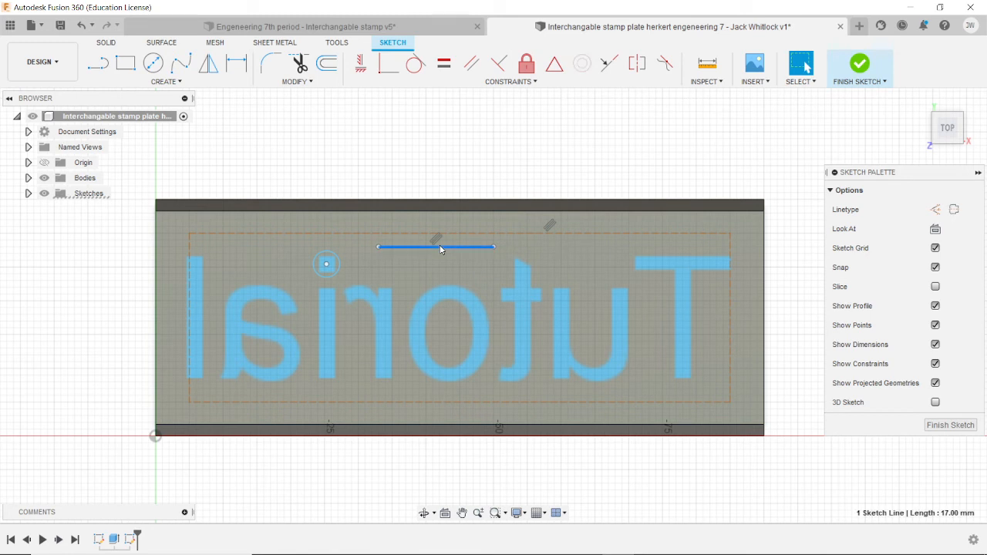
left_click(125, 63)
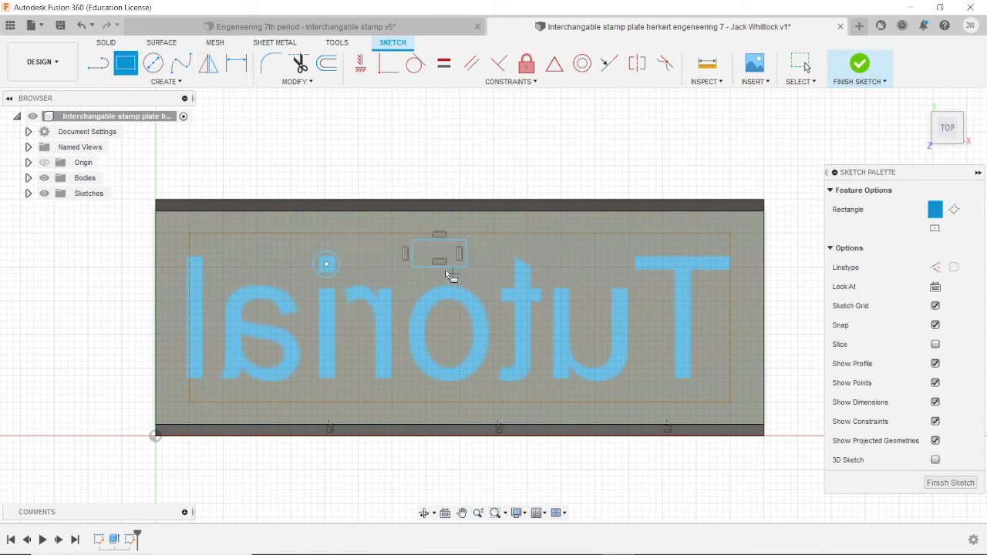
right_click(447, 274)
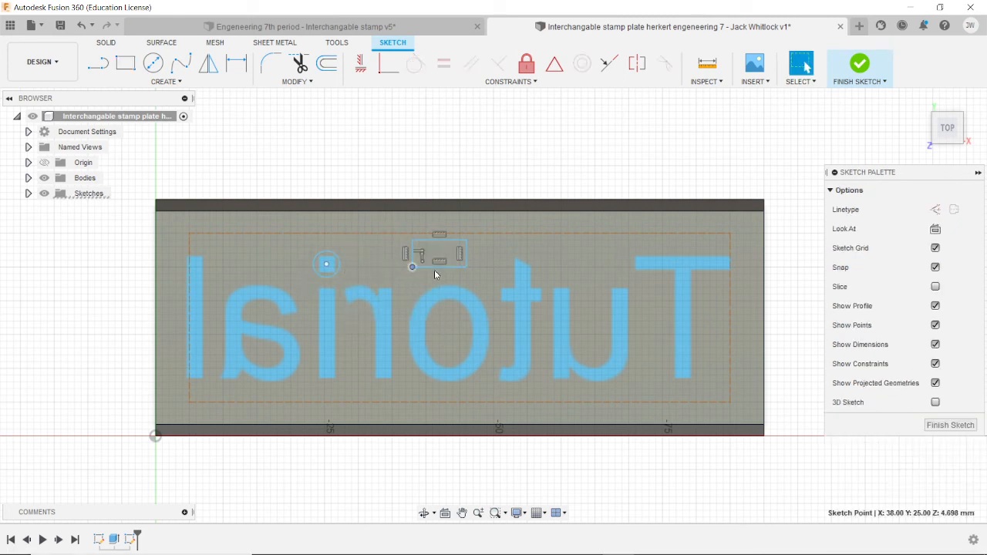
left_click(439, 268)
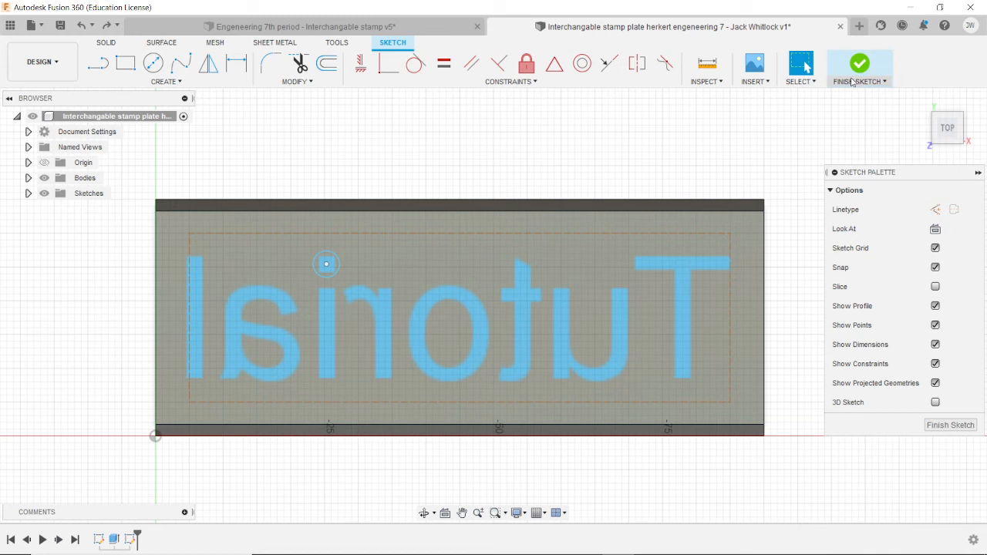
mouse_move(861, 65)
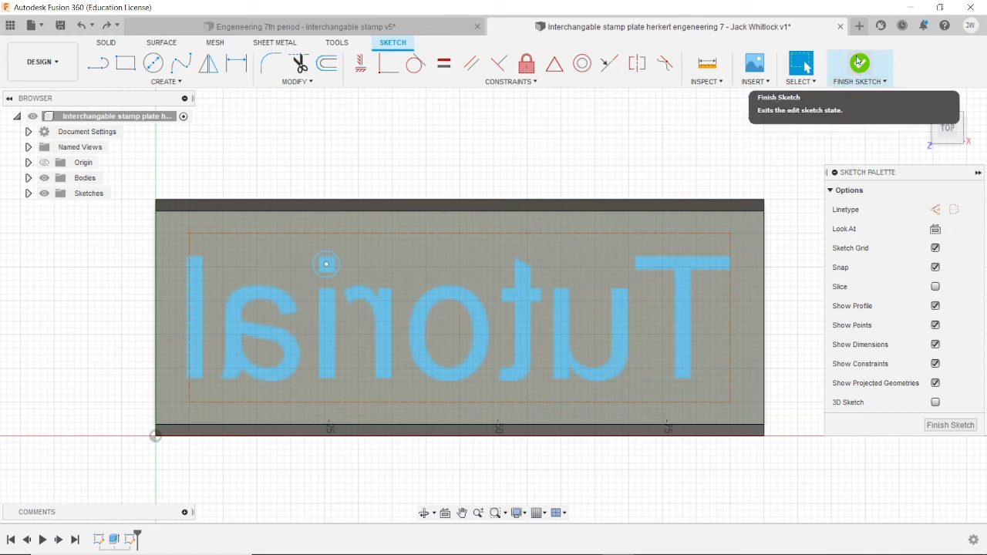
left_click(859, 65)
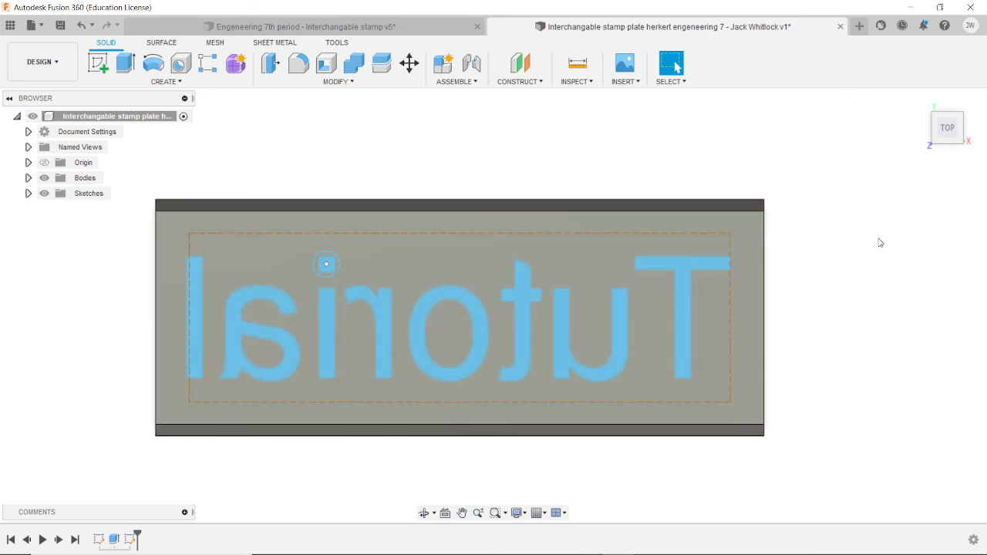
mouse_move(486, 294)
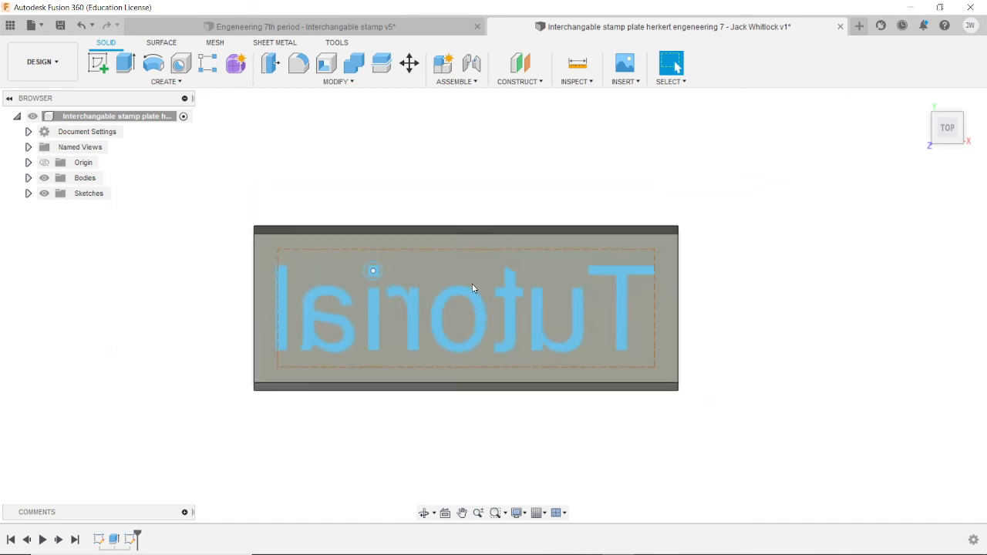
mouse_move(99, 64)
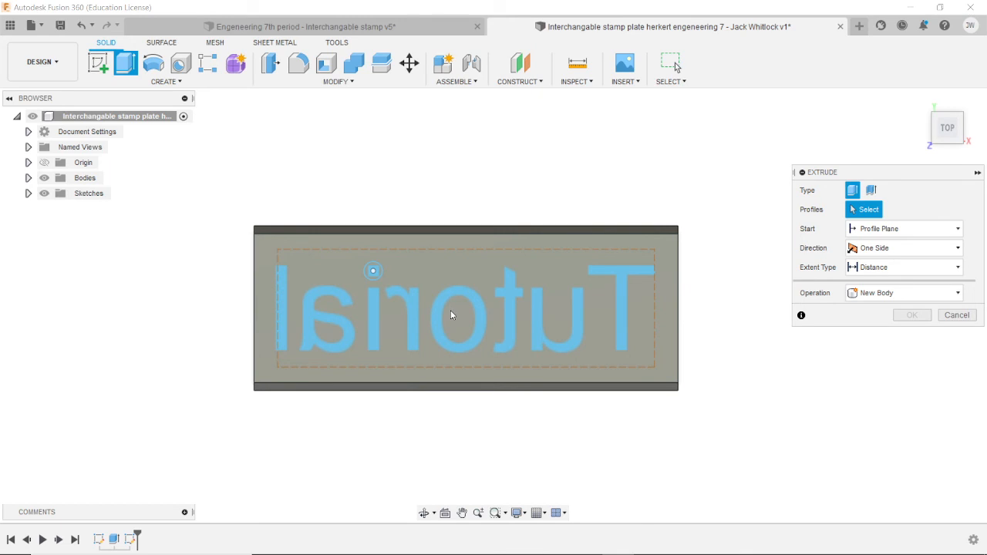
mouse_move(458, 303)
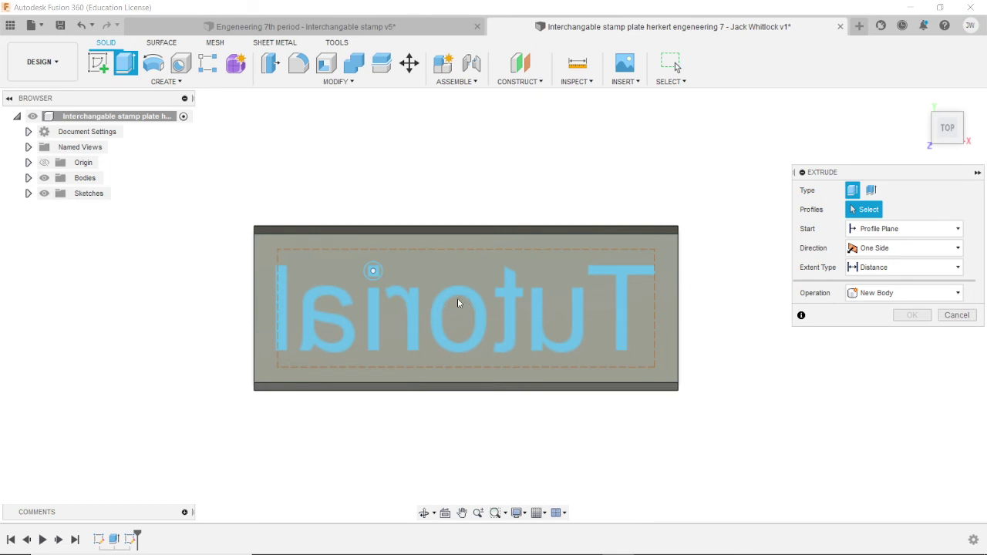
Select the Tutorial letter profiles and the small dot as extrusion profiles.
left_click(463, 308)
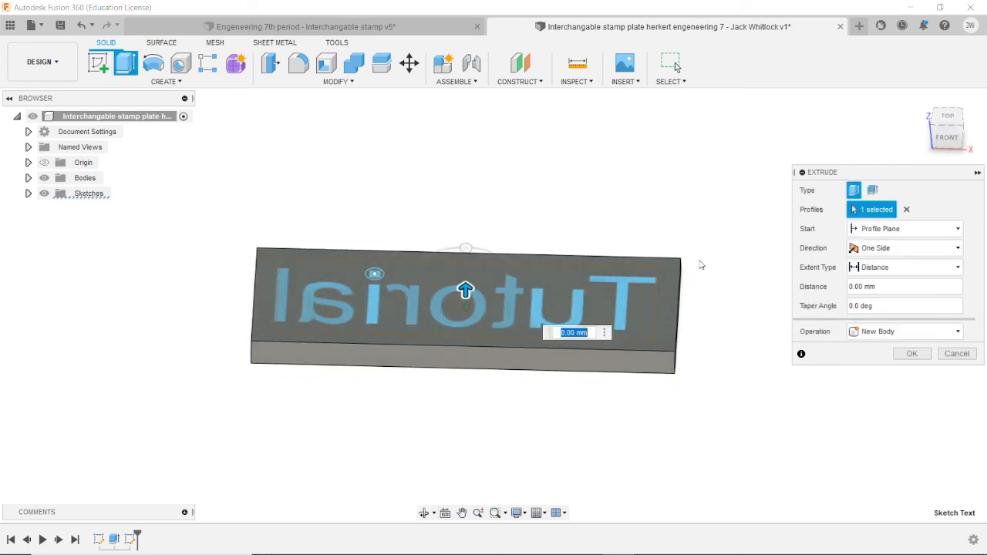
left_click(907, 210)
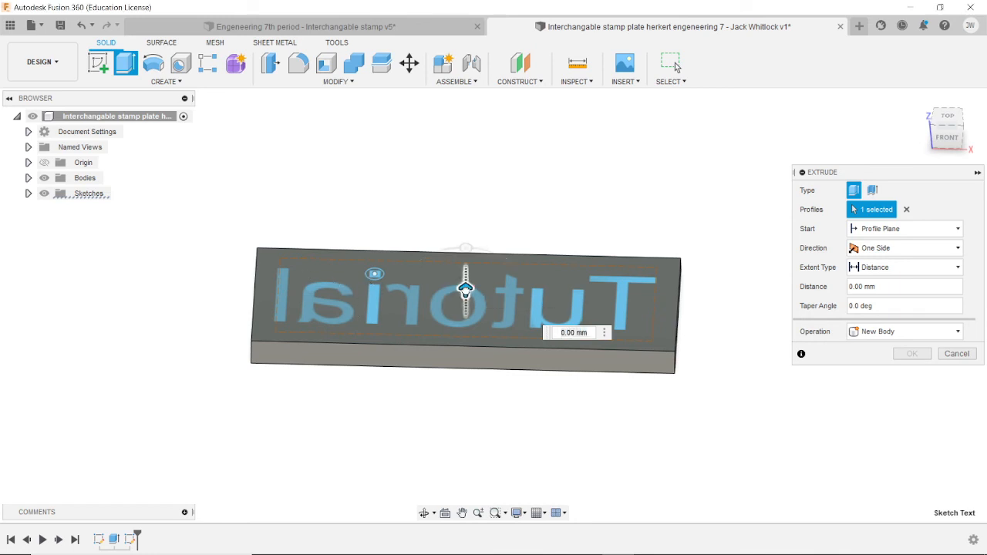
left_click_drag(465, 289, 466, 272)
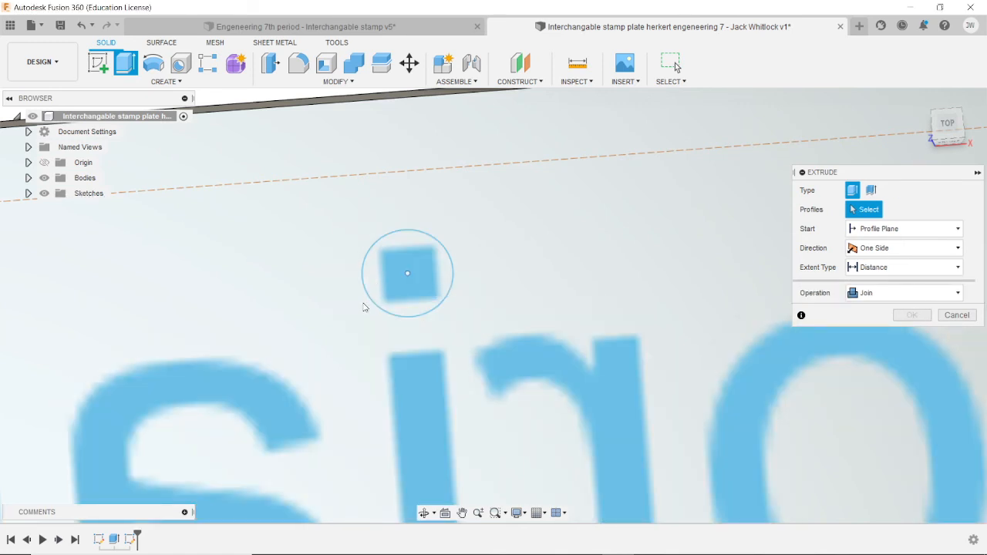
left_click(407, 273)
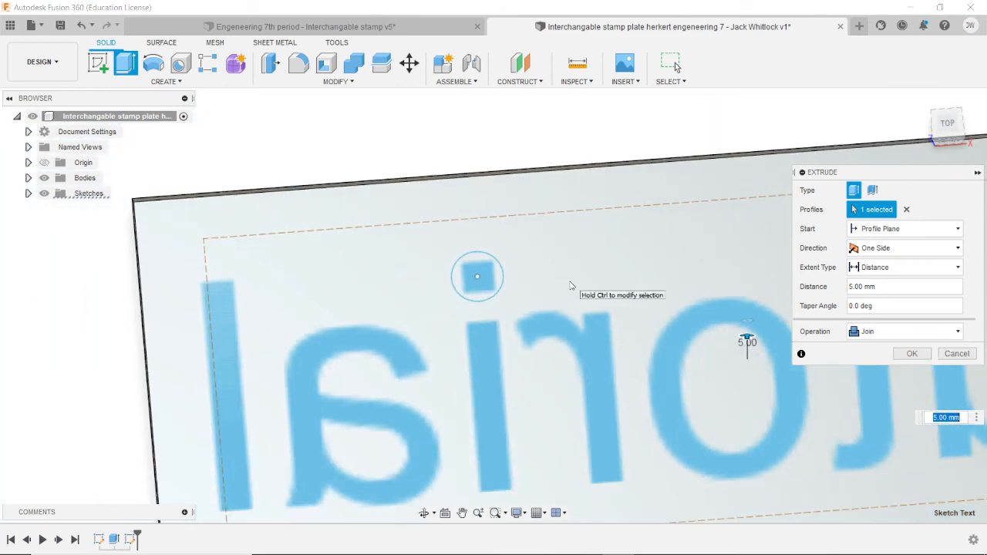
left_click(907, 209)
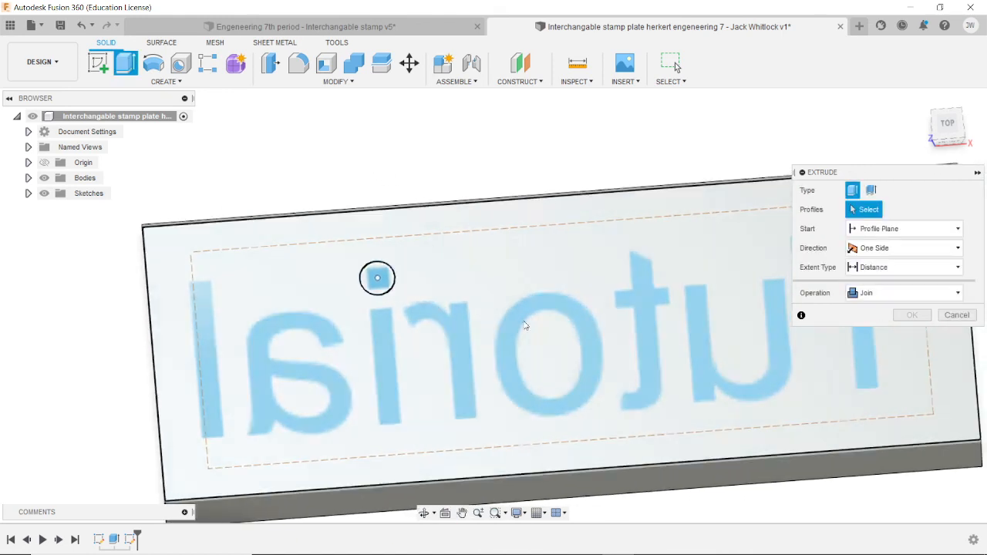
left_click(378, 278)
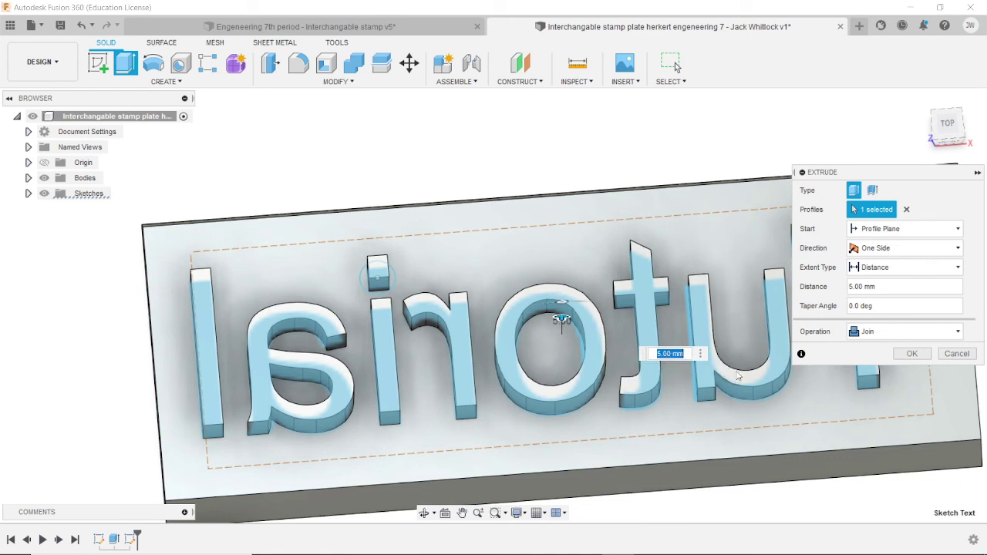
Set the extrusion distance to 0.50 mm with Join operation.
left_click(902, 285)
type("0.5")
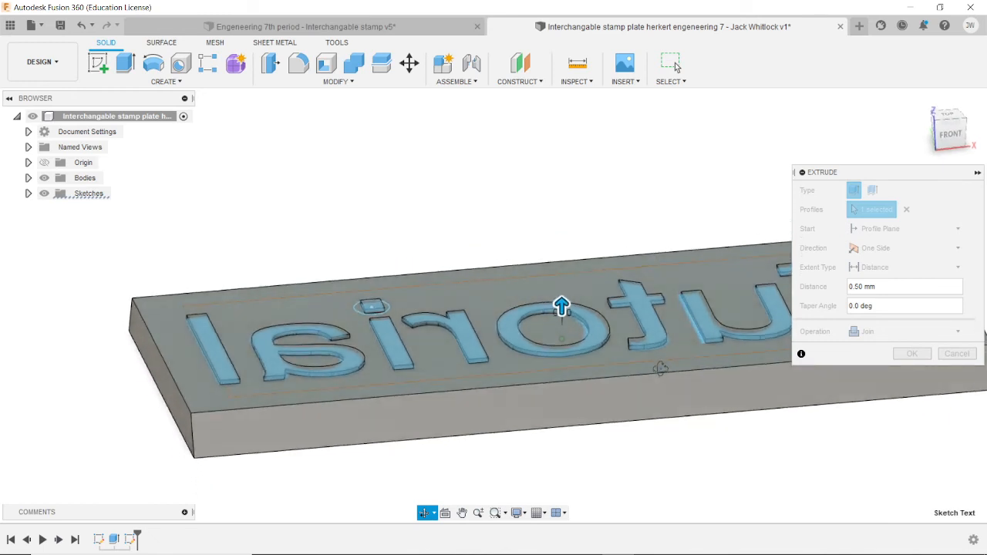
left_click_drag(462, 355, 463, 331)
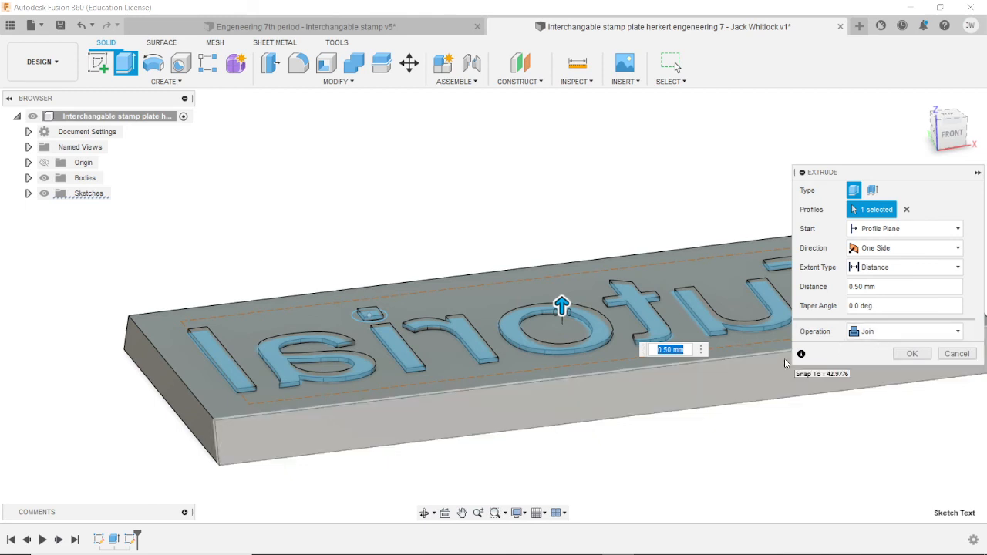
mouse_move(921, 367)
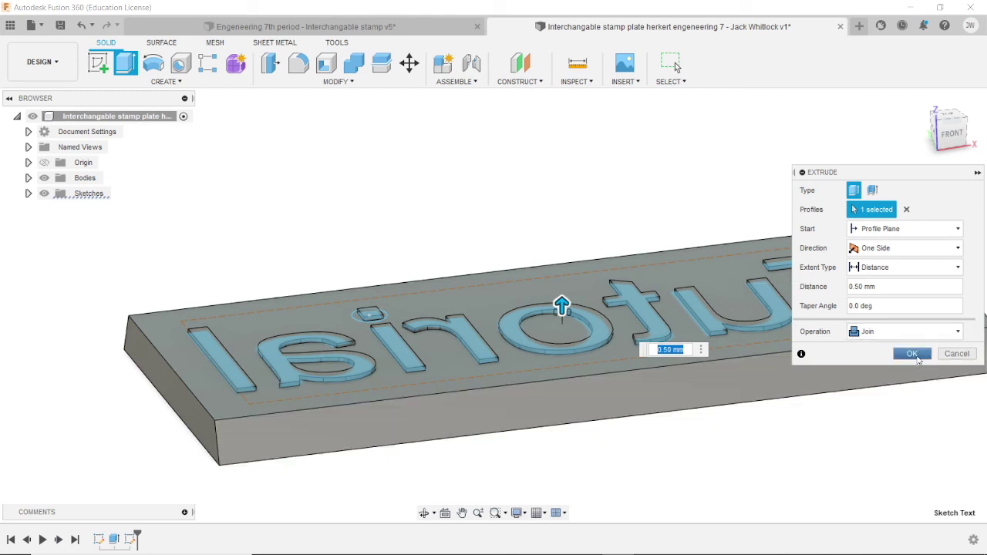
Confirm the 0.5 mm extrusion of letters and dot, then start saving the design.
left_click(911, 353)
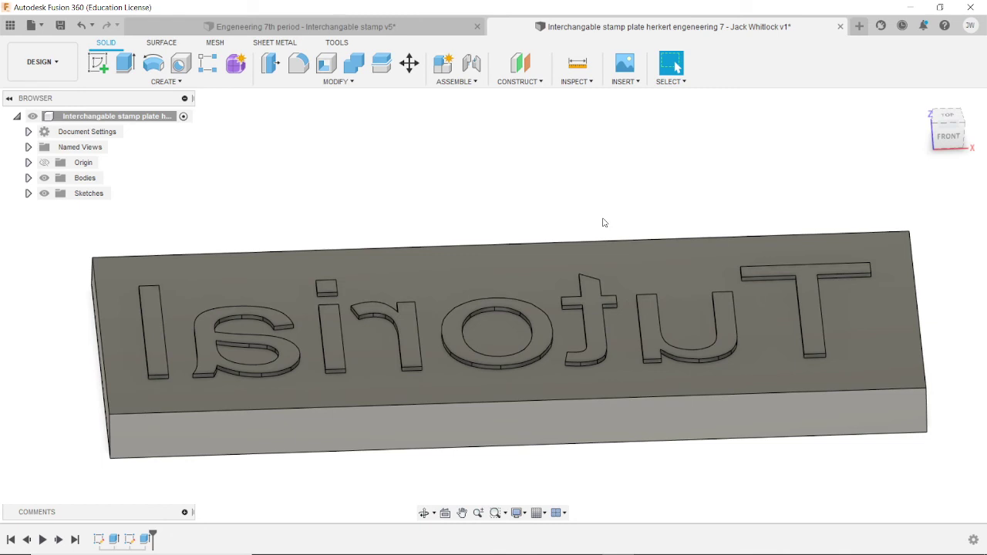
left_click_drag(604, 222, 539, 217)
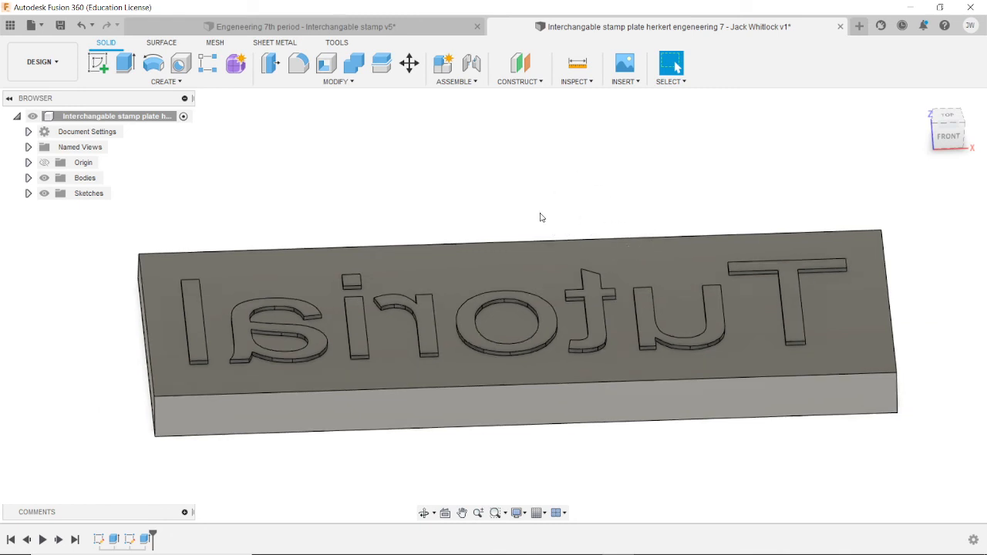
left_click(60, 25)
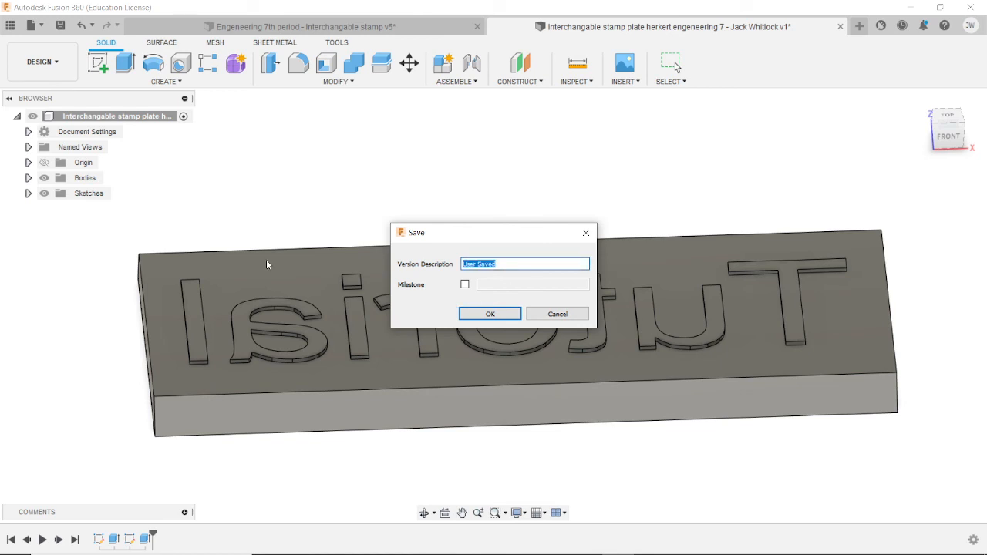
Save the new version with the description 'tutorial text'.
type("tutorial")
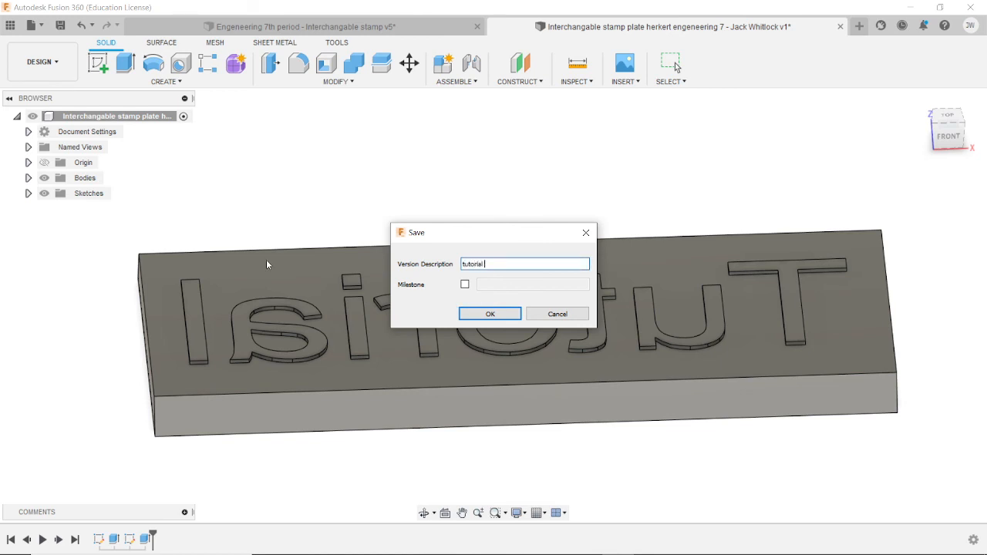
type("text")
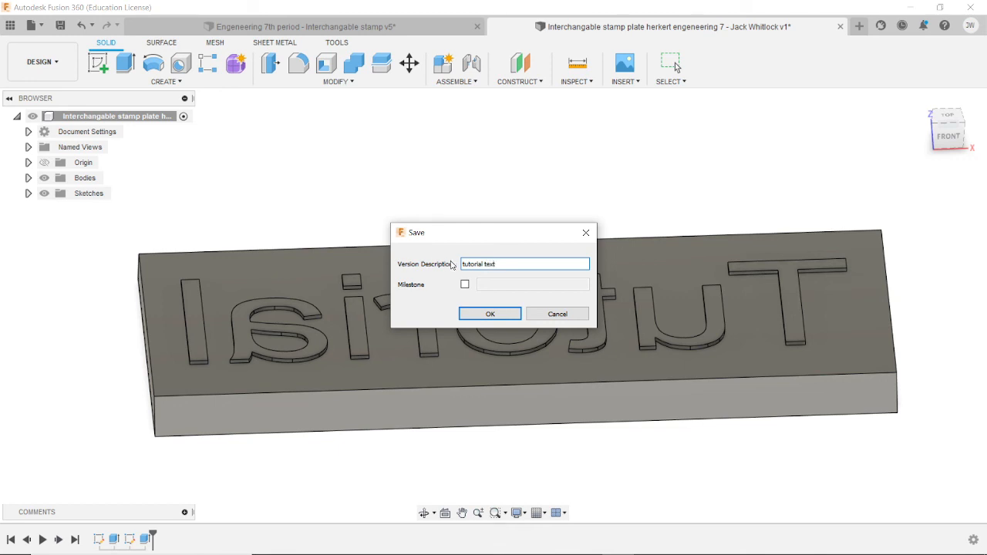
left_click(491, 315)
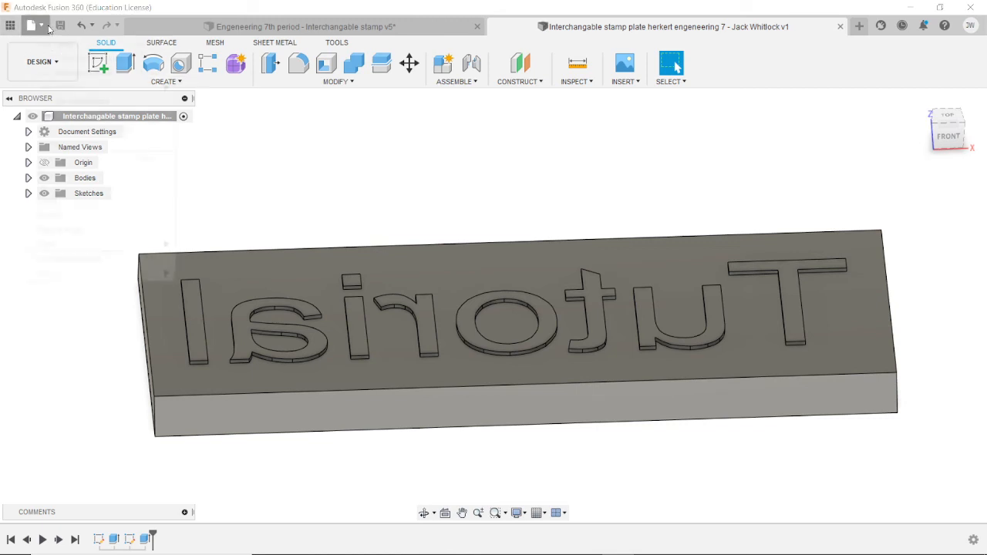
left_click(30, 25)
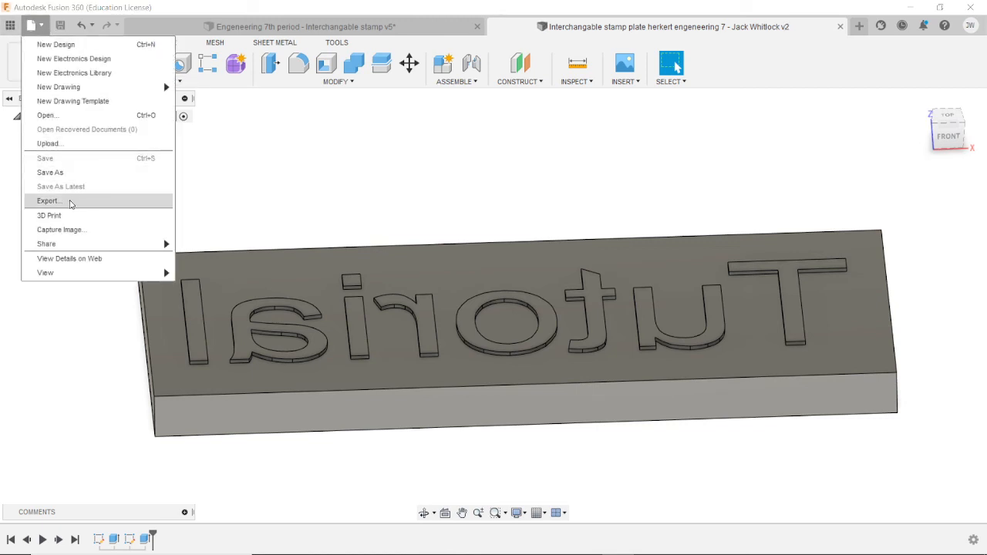
mouse_move(371, 169)
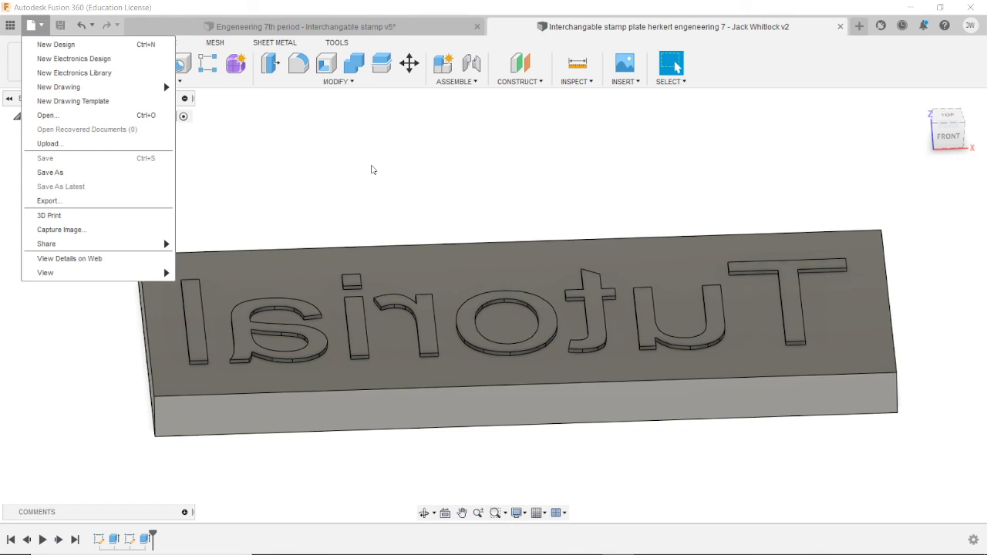
mouse_move(307, 215)
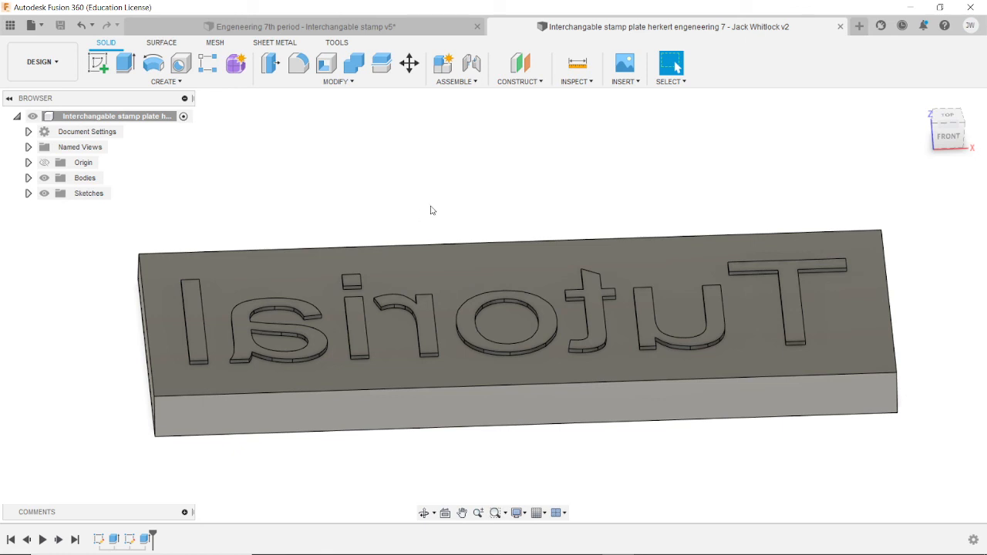
mouse_move(424, 207)
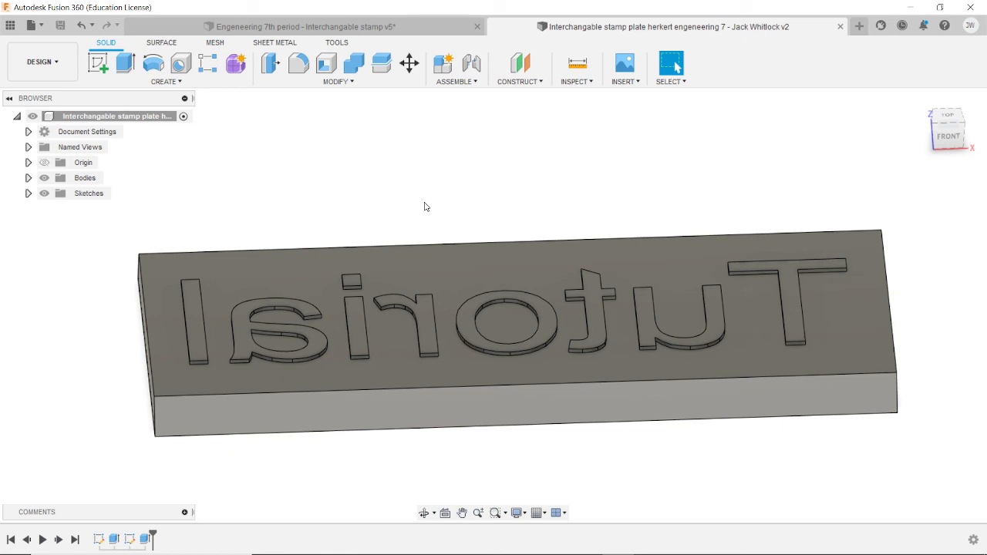
mouse_move(389, 160)
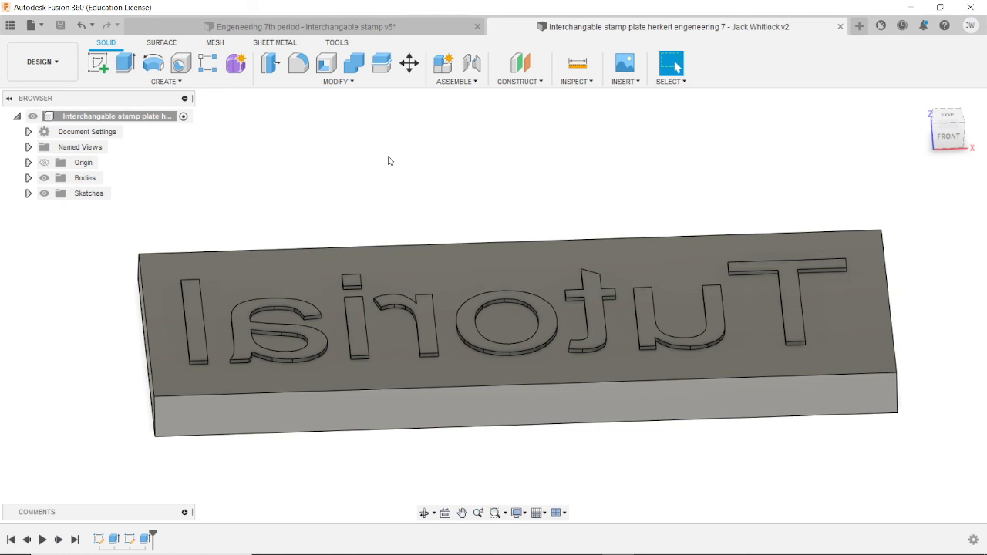
mouse_move(271, 130)
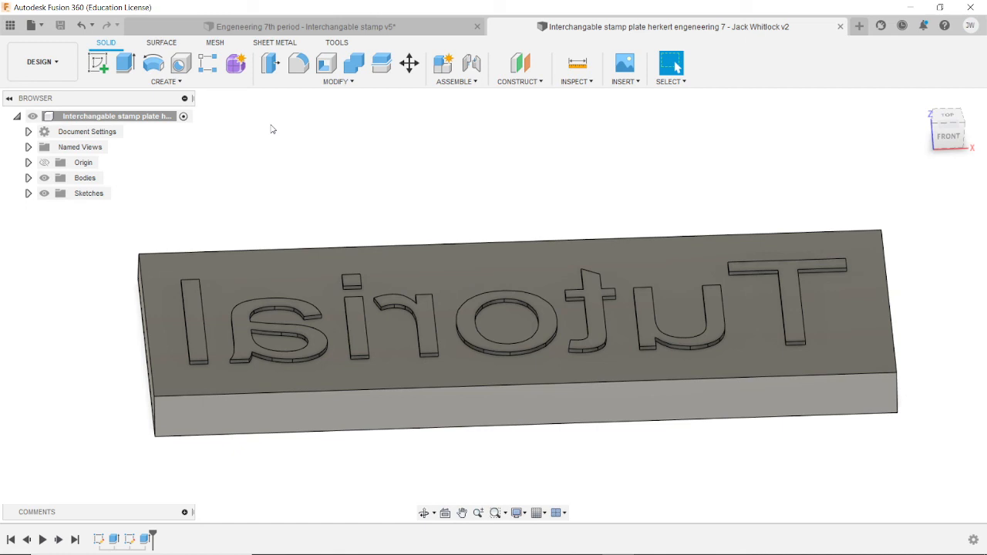
mouse_move(314, 115)
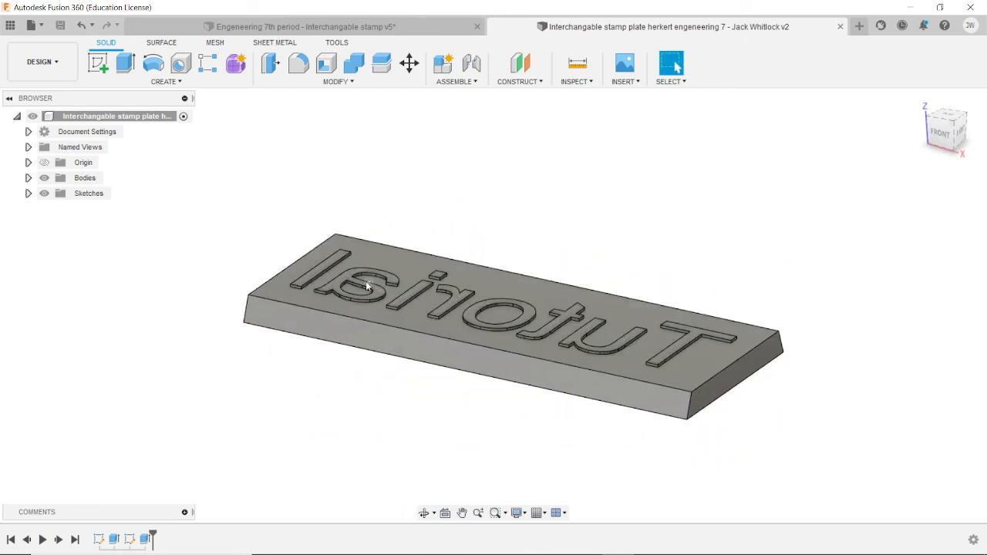
left_click_drag(367, 287, 490, 201)
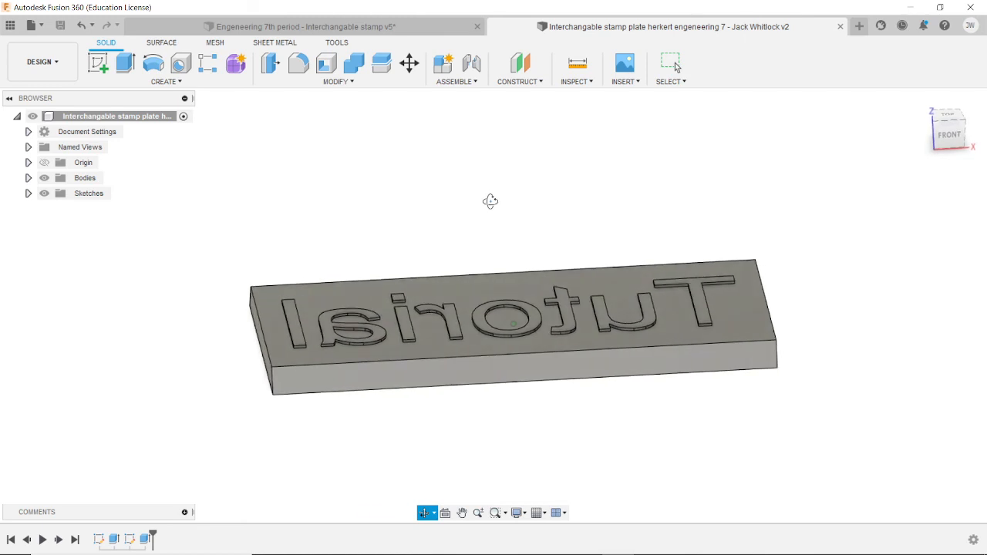